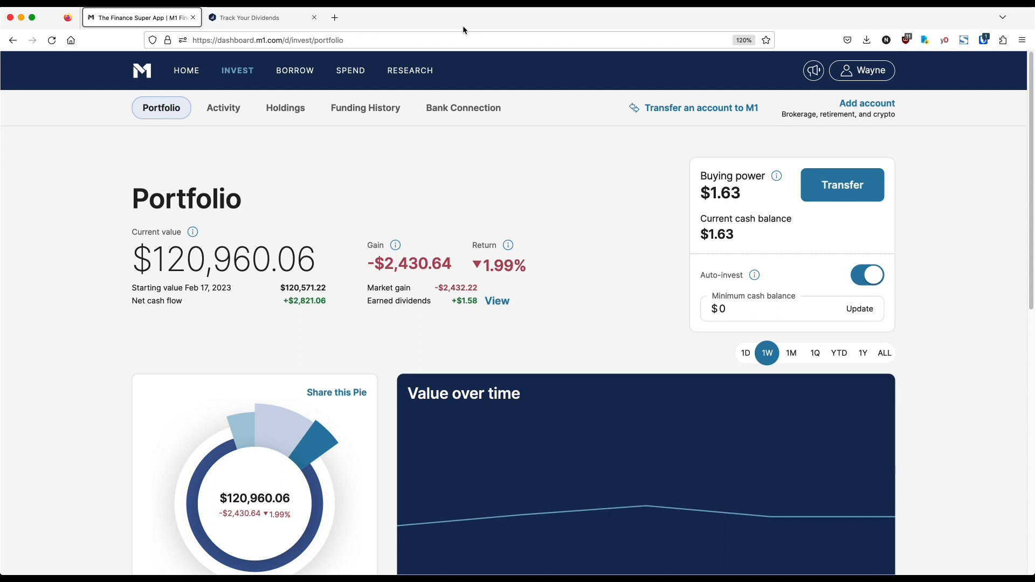
pyautogui.moveTo(478, 103)
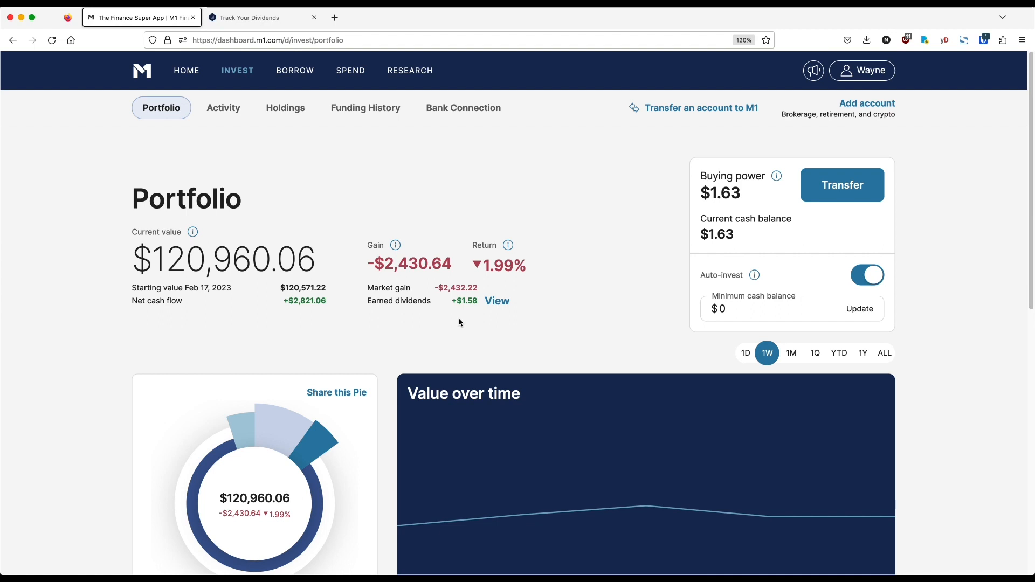
pyautogui.moveTo(389, 322)
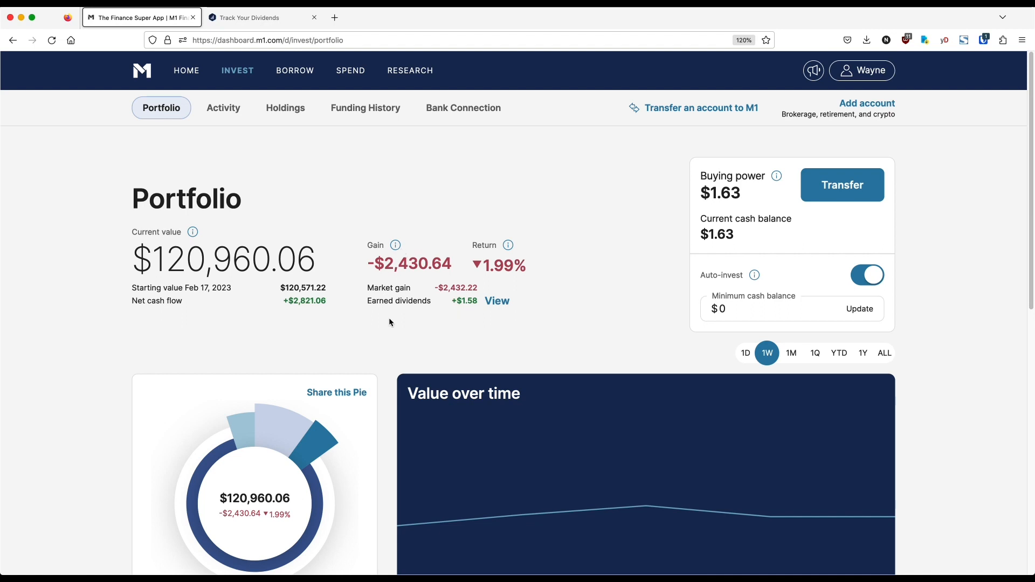
pyautogui.moveTo(208, 258)
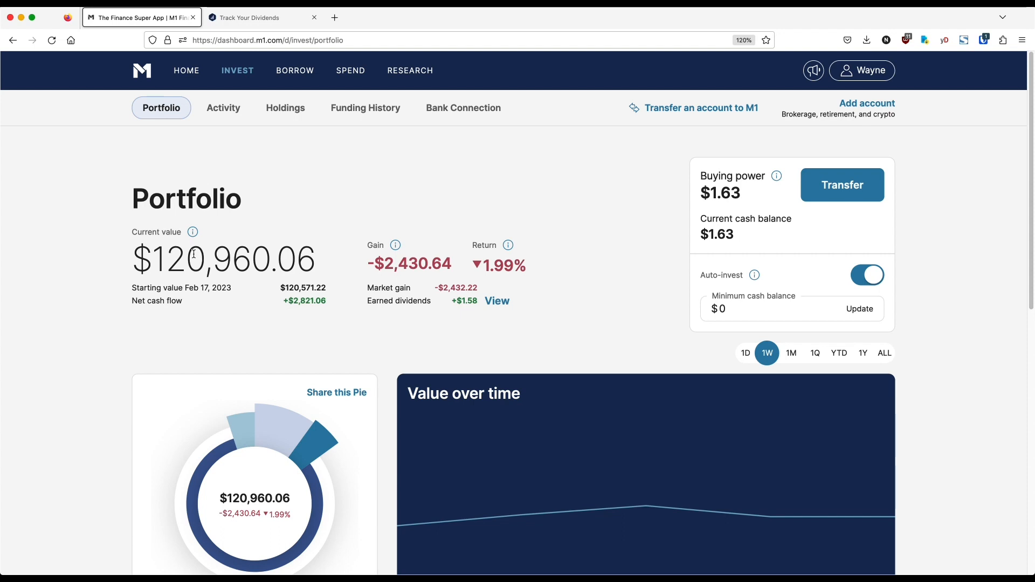
pyautogui.moveTo(517, 256)
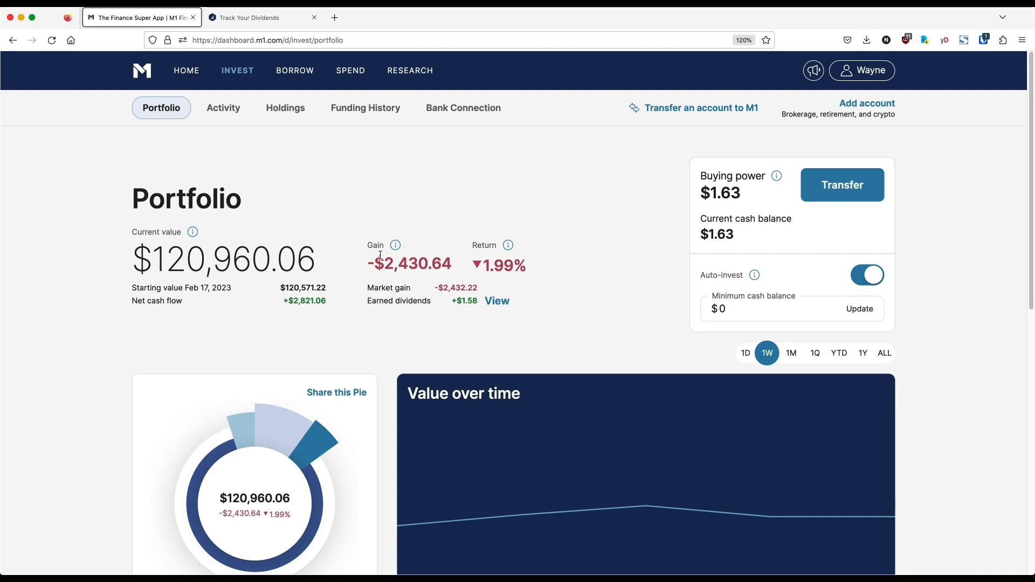
pyautogui.moveTo(382, 290)
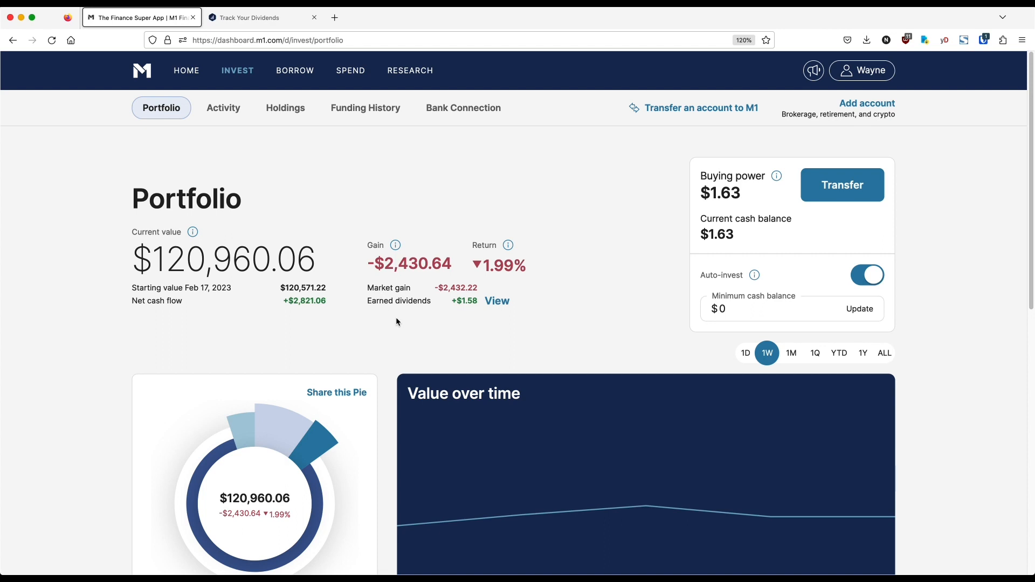
# Step: Show M1 Finance's six Feb 21, 2023 position account transfers since 02/20/2023
pyautogui.click(226, 108)
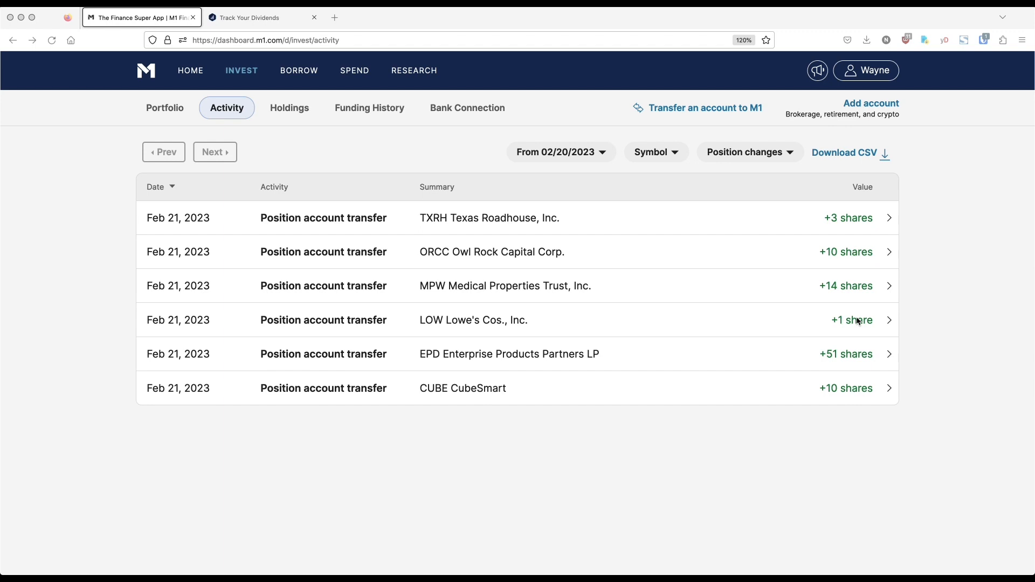
pyautogui.moveTo(792, 372)
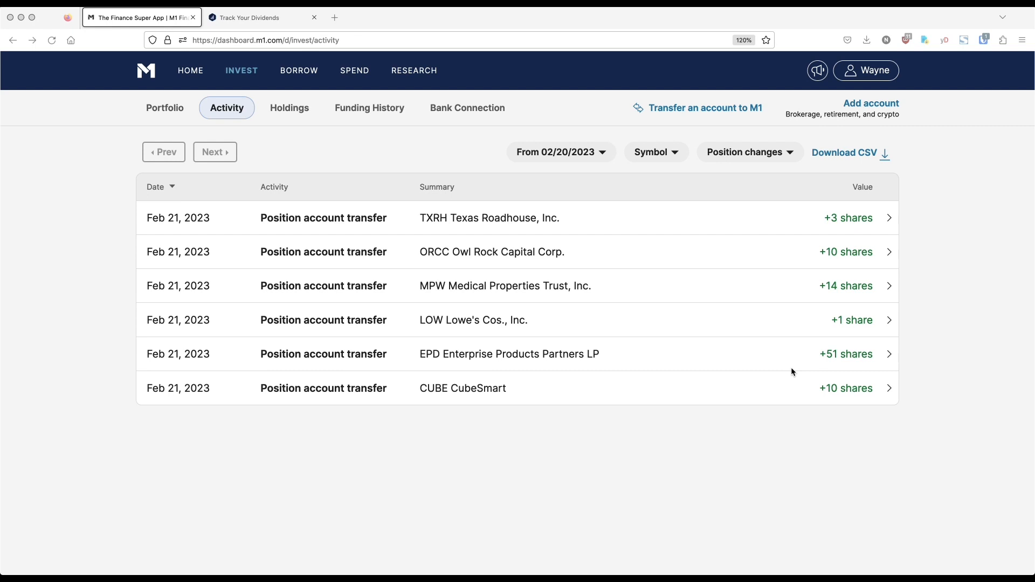
pyautogui.moveTo(625, 271)
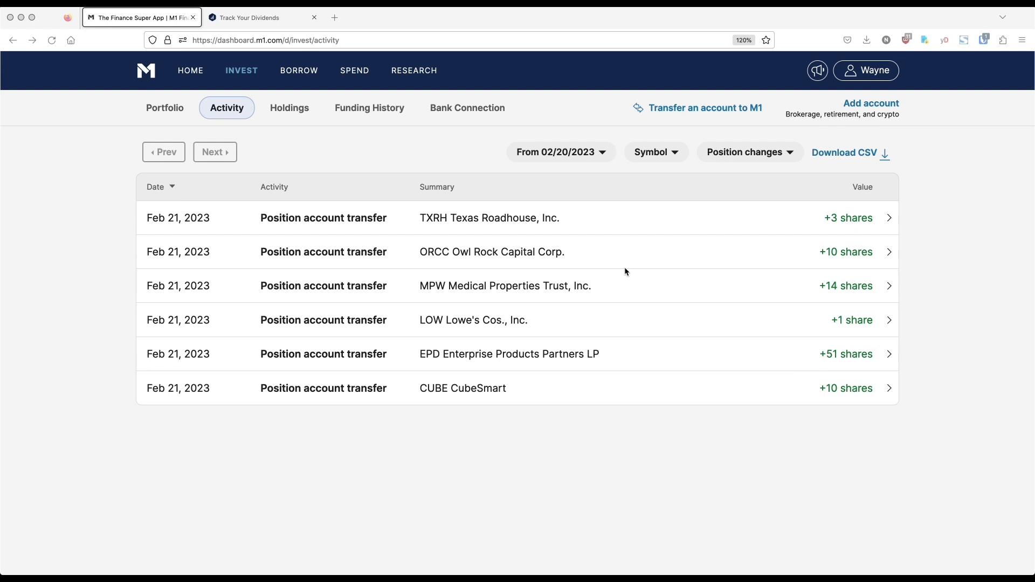
pyautogui.moveTo(619, 292)
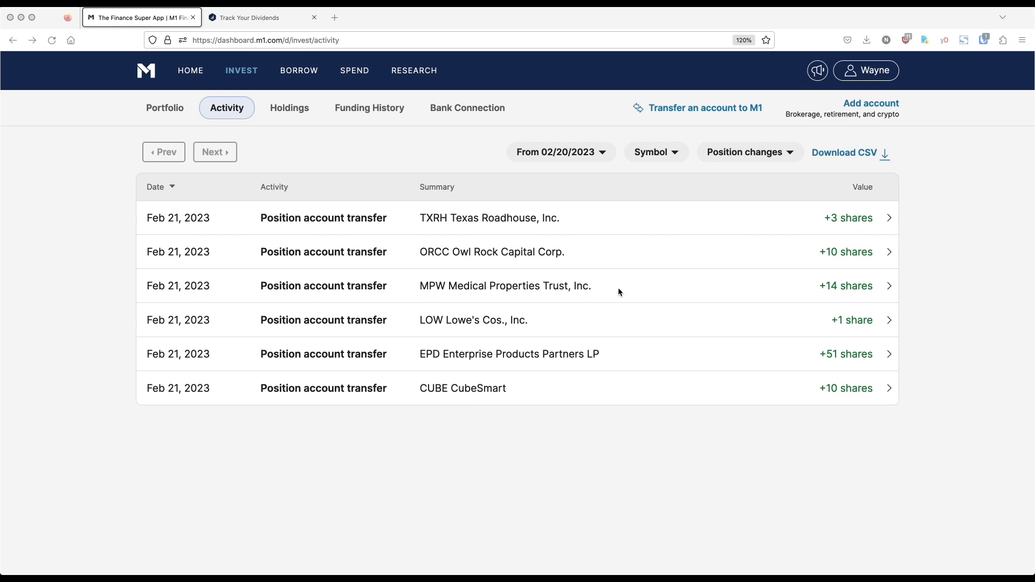
pyautogui.moveTo(535, 285)
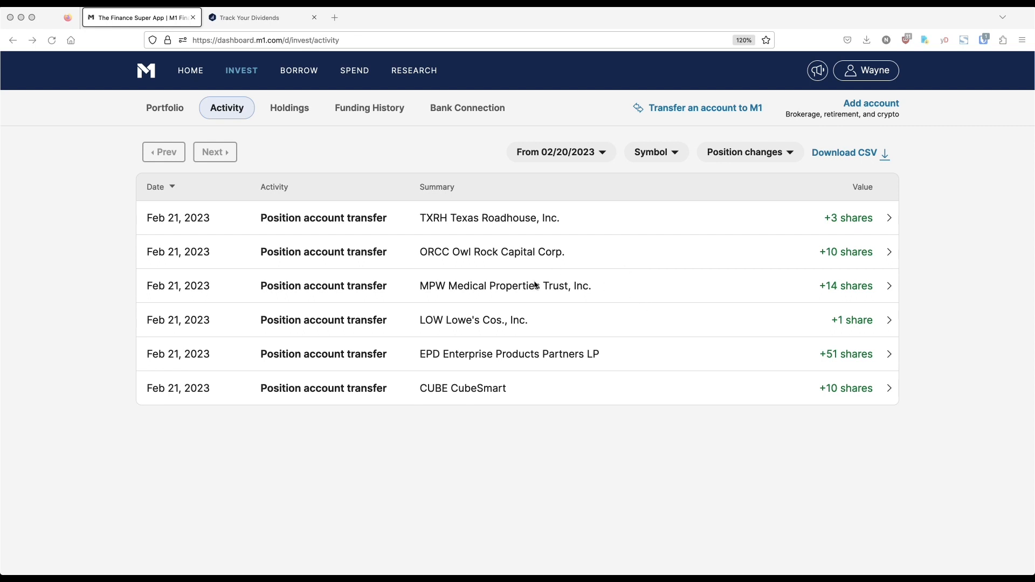
pyautogui.moveTo(514, 406)
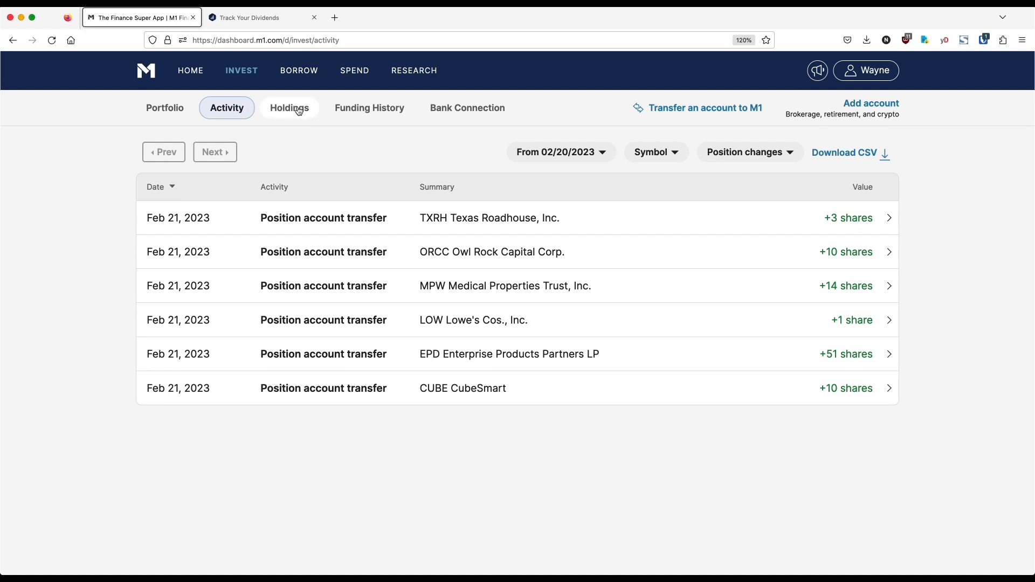
# Step: Filter M1 Finance activity to Trading and view the Feb 21 buys totalling $101.13
pyautogui.click(289, 108)
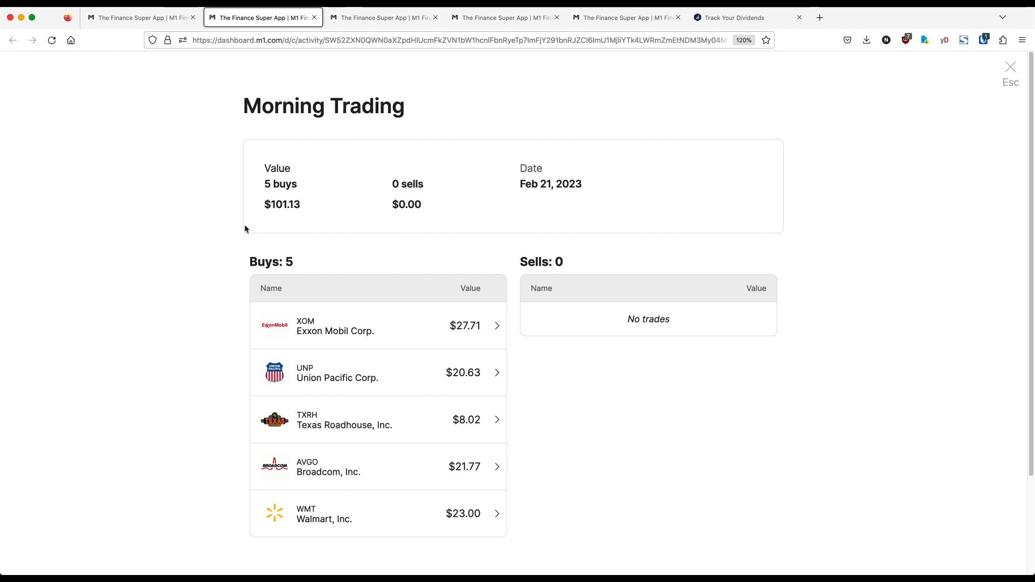
# Step: Review the Feb 22, 23 and 24, 2023 Morning Trading records, then return to the list
pyautogui.click(384, 17)
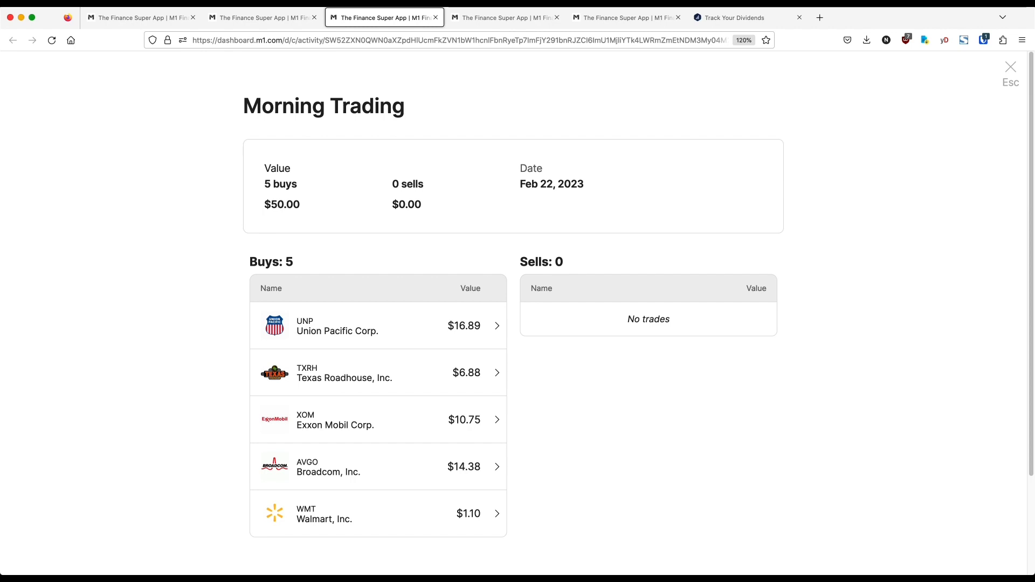
pyautogui.click(505, 17)
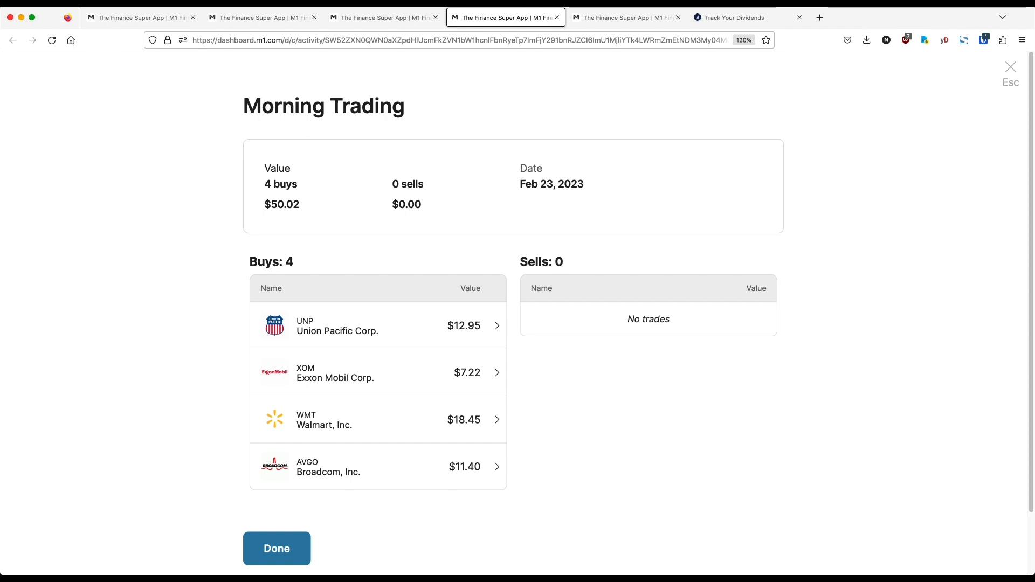
pyautogui.click(625, 17)
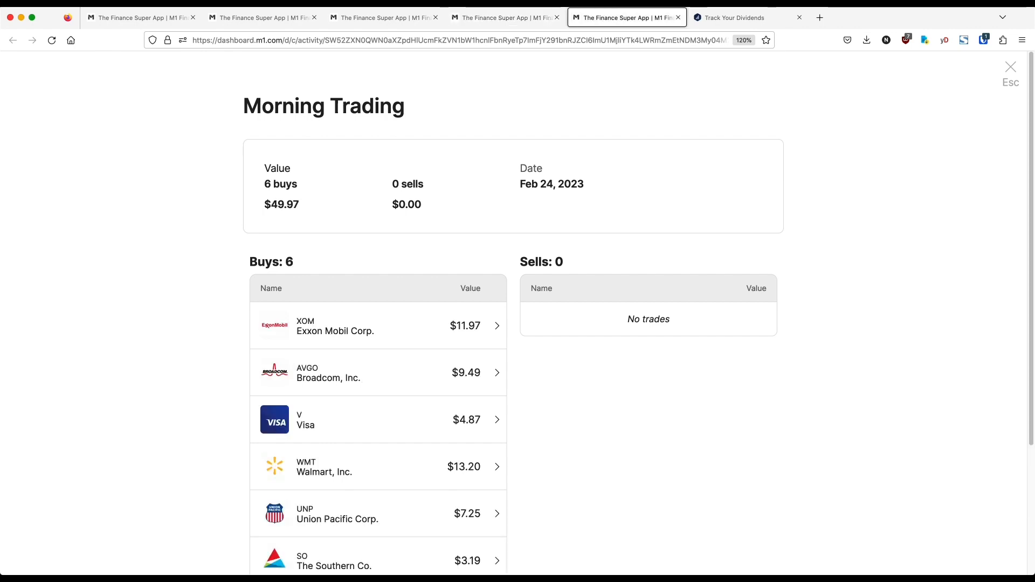
pyautogui.scroll(-3)
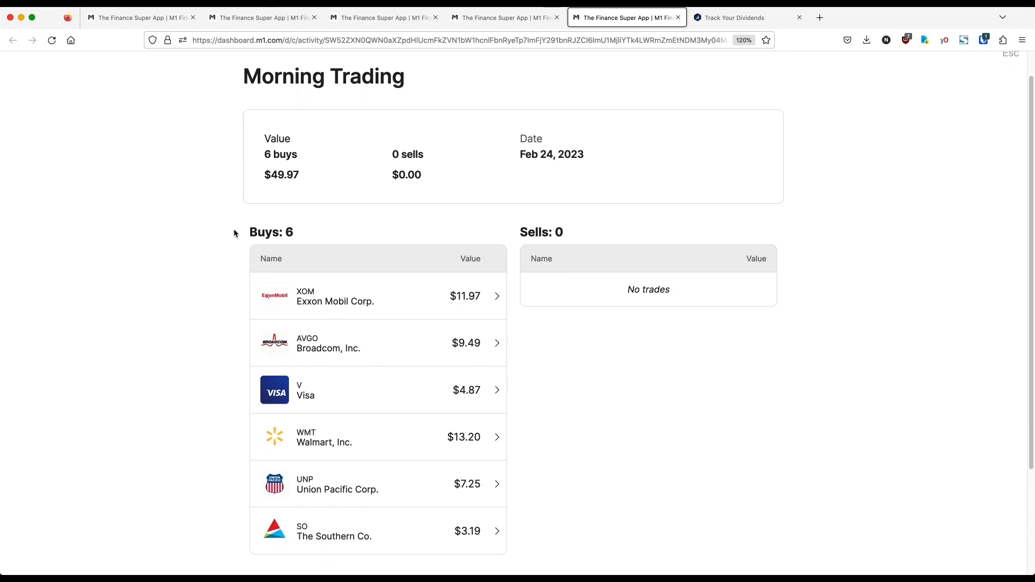
pyautogui.scroll(-3)
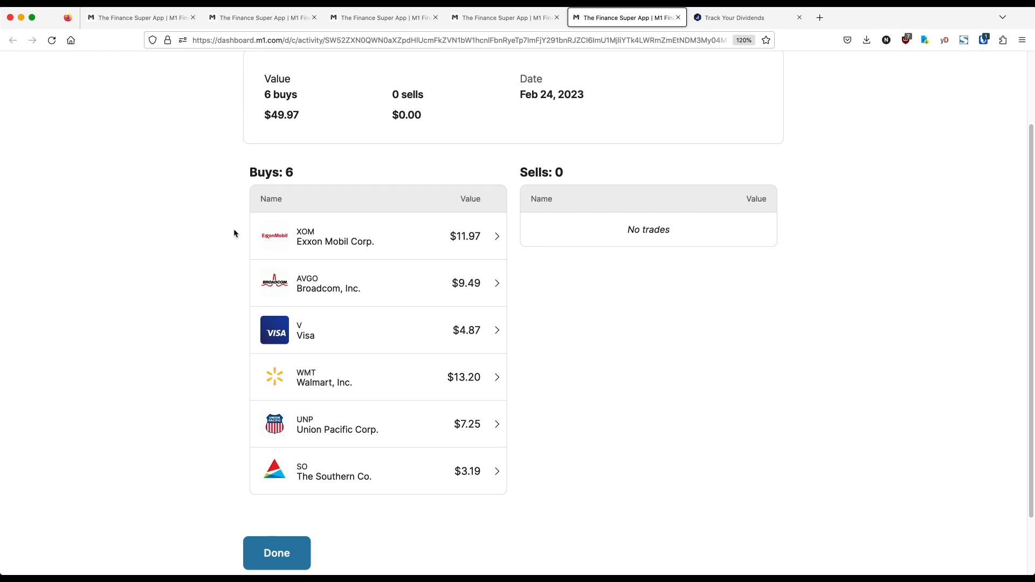
pyautogui.click(505, 17)
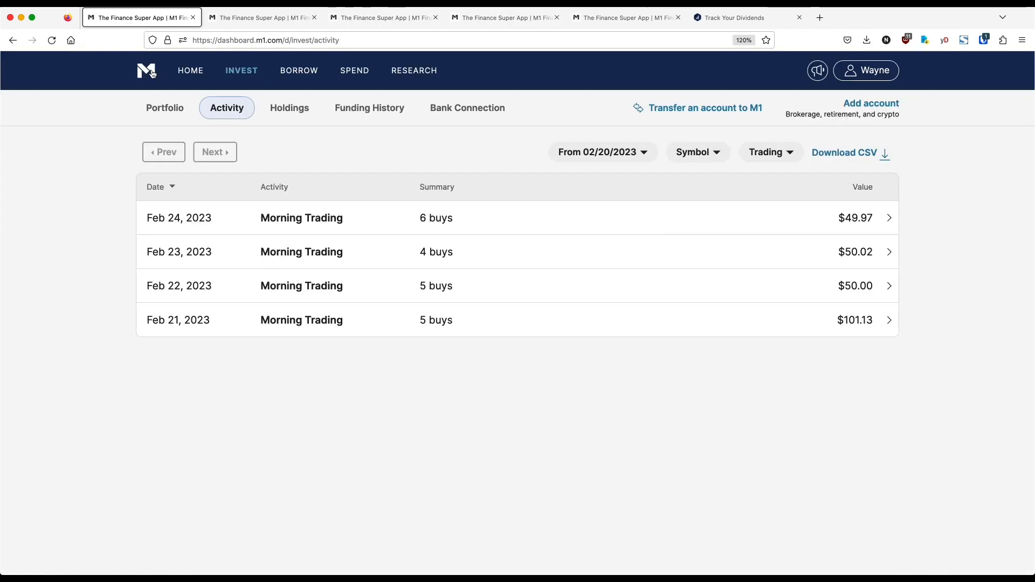
# Step: Browse M1 Finance portfolio holdings, including the Long Term Hold pie and TXRH position
pyautogui.click(165, 108)
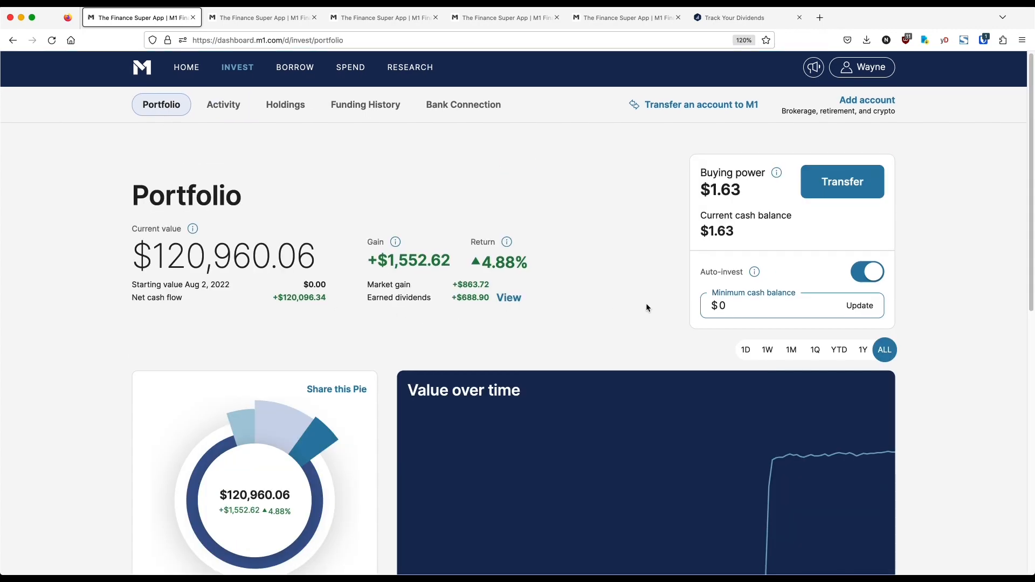
pyautogui.scroll(-3)
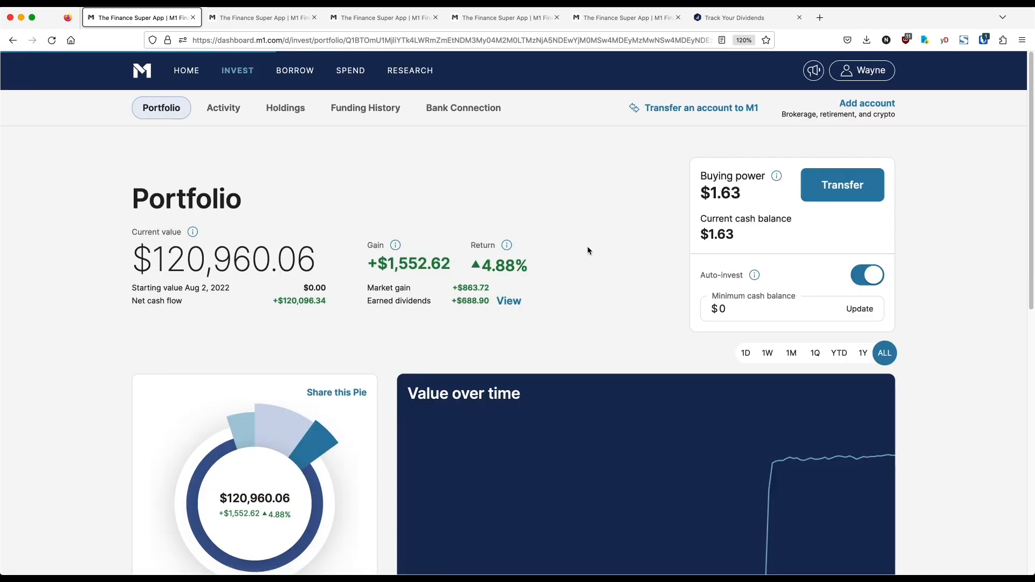
pyautogui.scroll(-3)
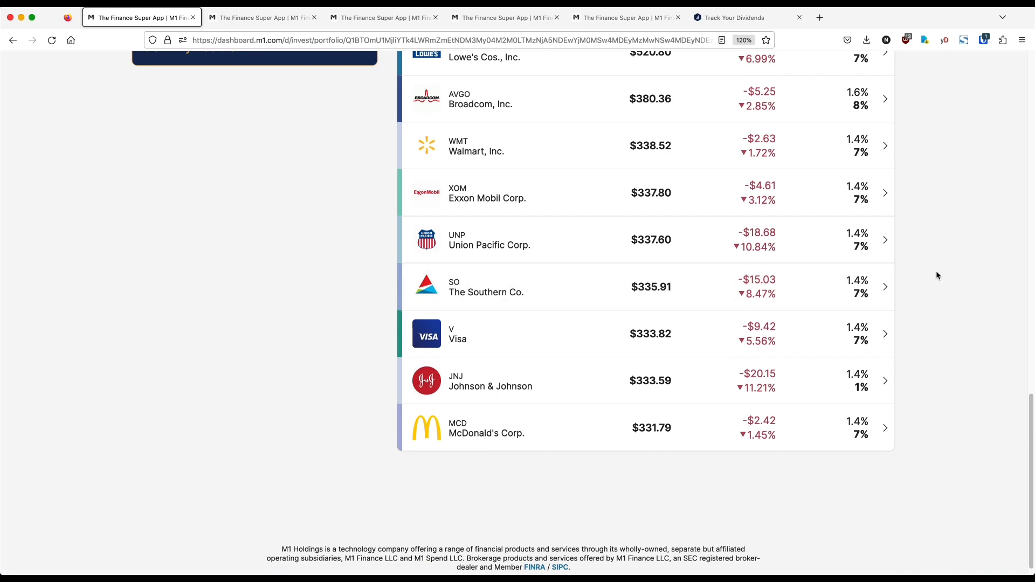
pyautogui.scroll(3)
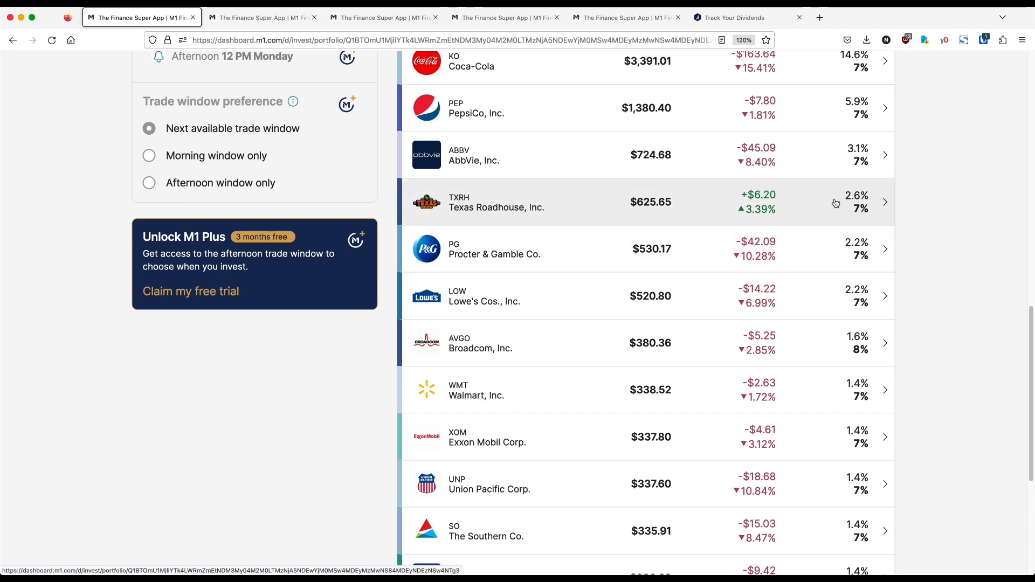
pyautogui.moveTo(867, 203)
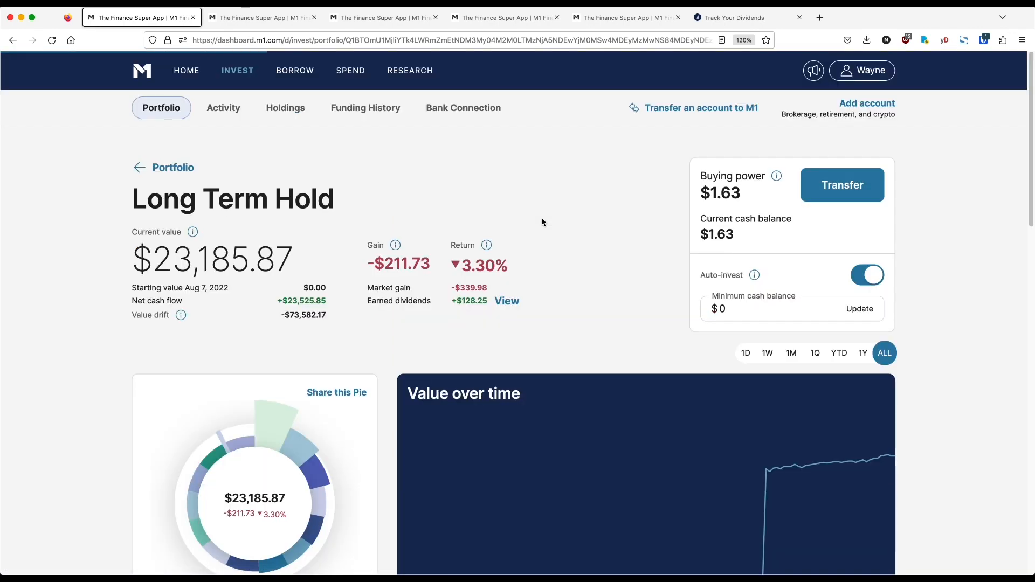
pyautogui.scroll(-3)
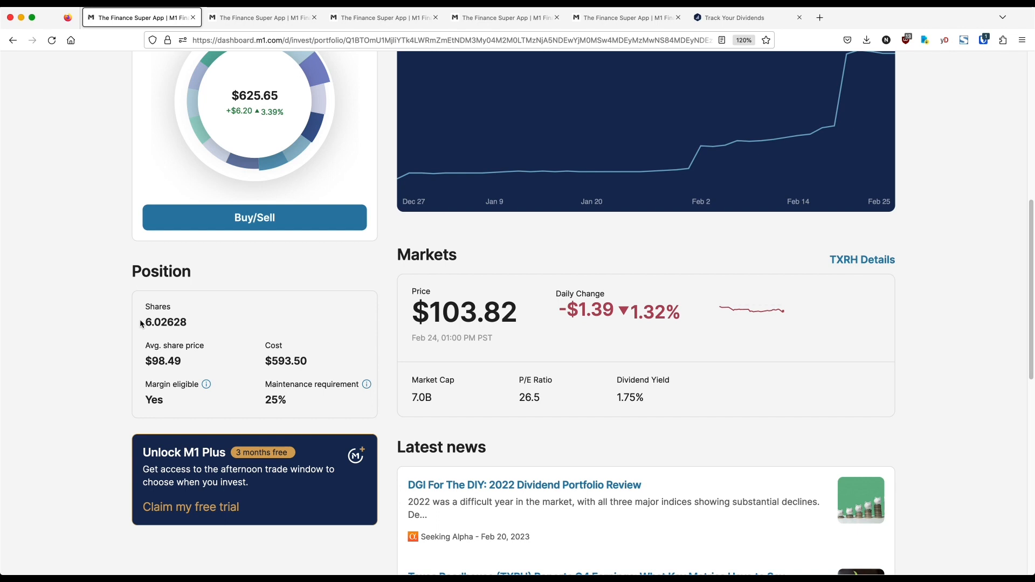
pyautogui.moveTo(190, 297)
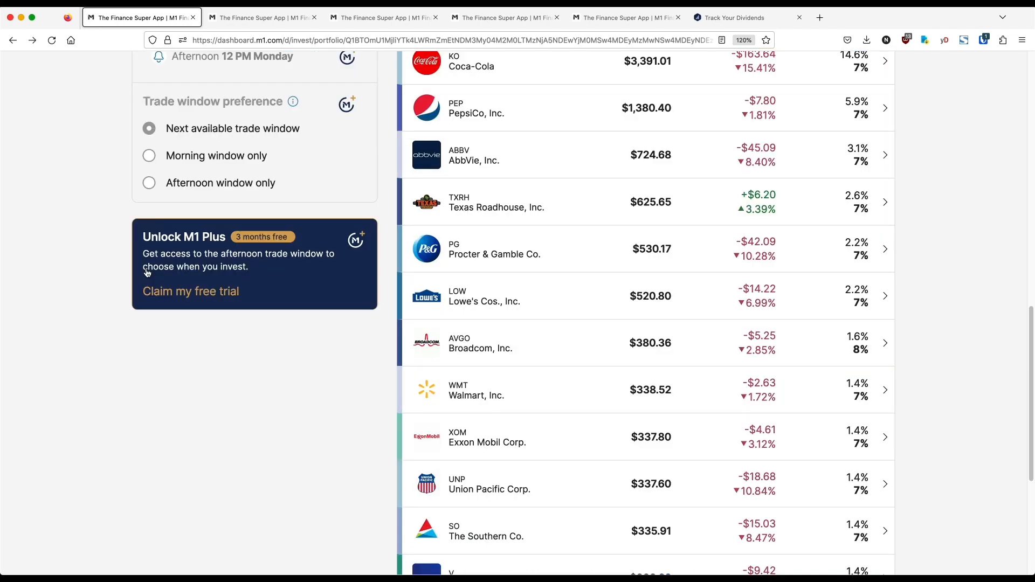
pyautogui.scroll(-3)
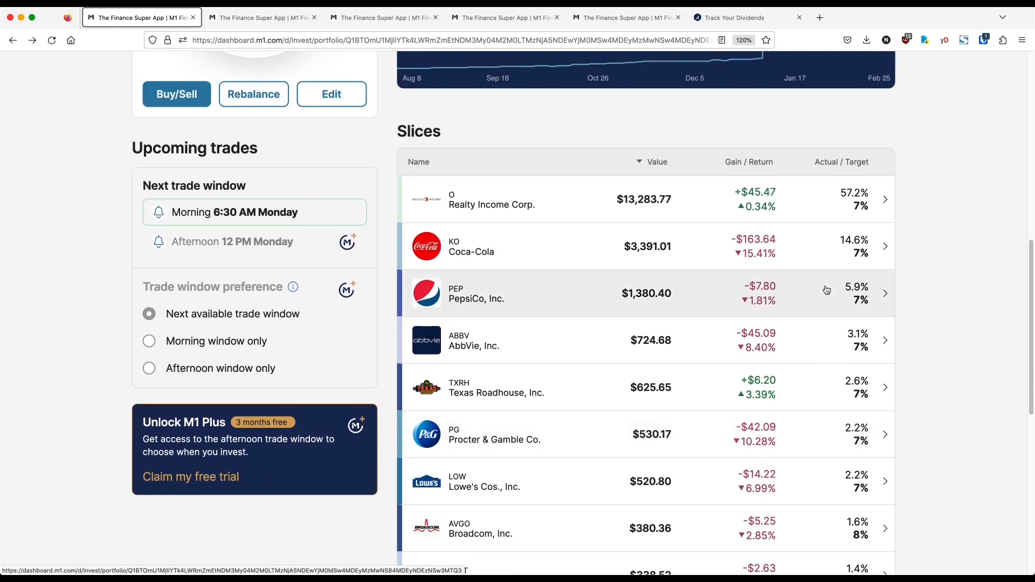
pyautogui.scroll(-3)
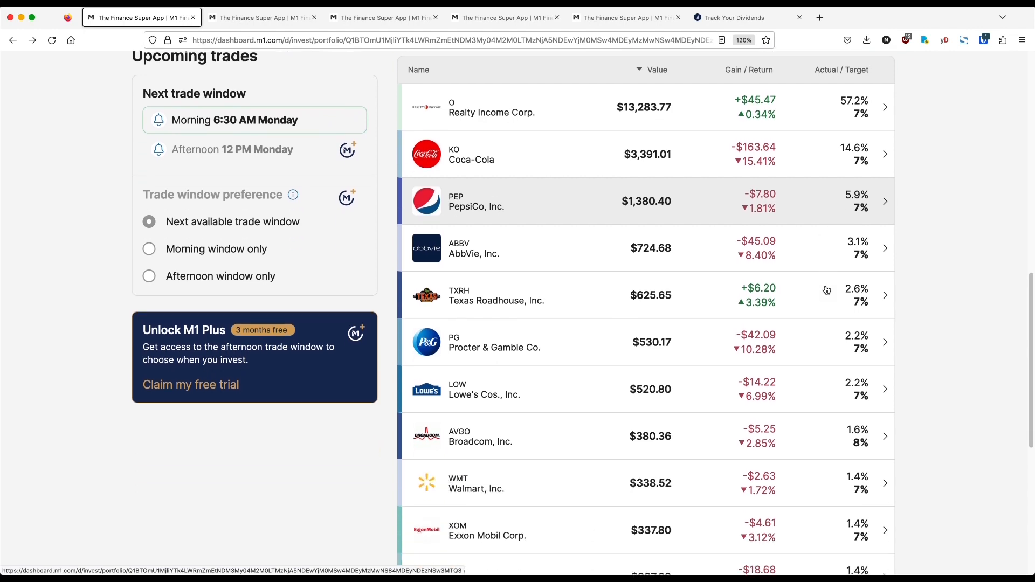
pyautogui.scroll(-3)
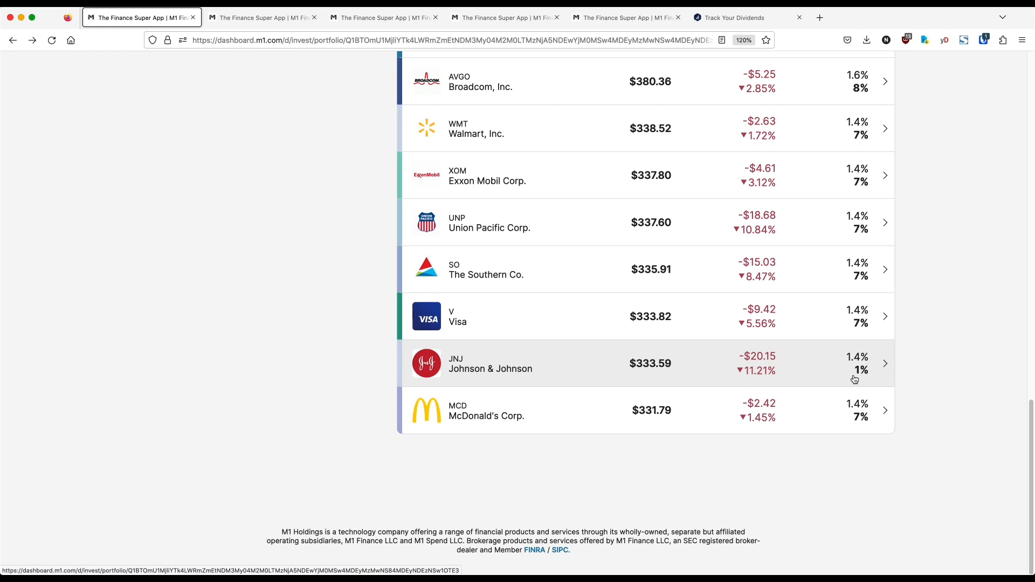
pyautogui.moveTo(841, 382)
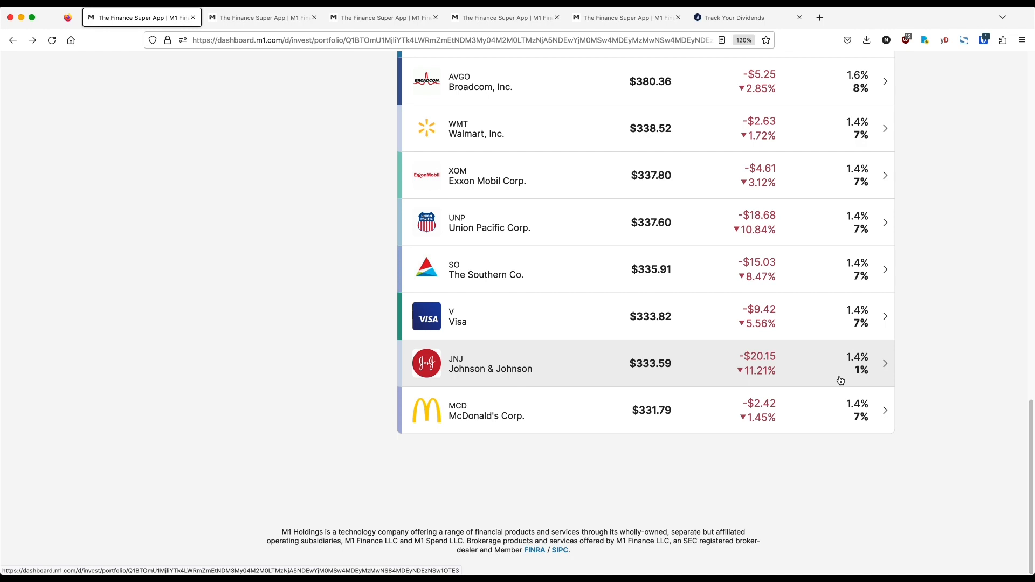
pyautogui.moveTo(839, 367)
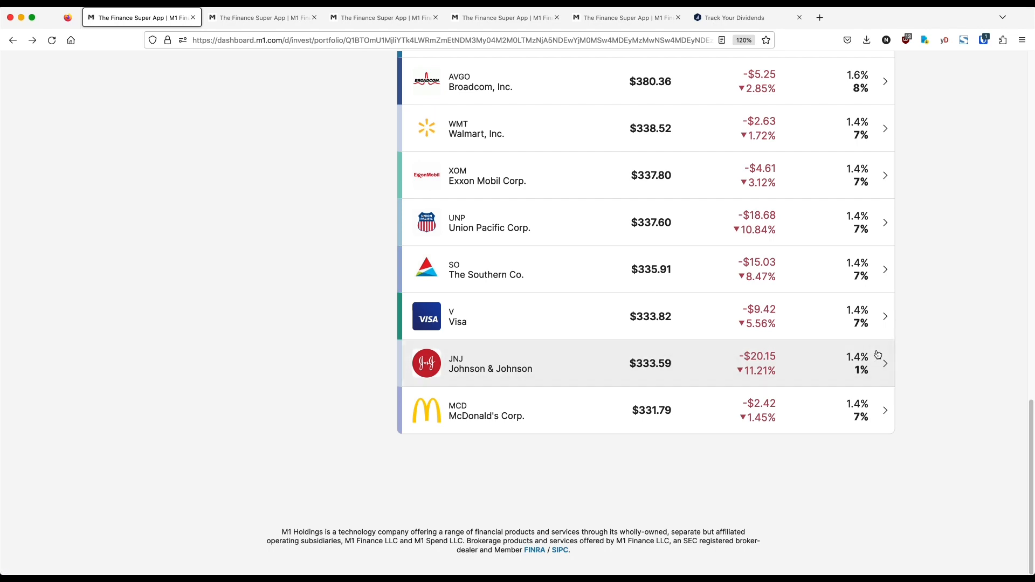
pyautogui.scroll(3)
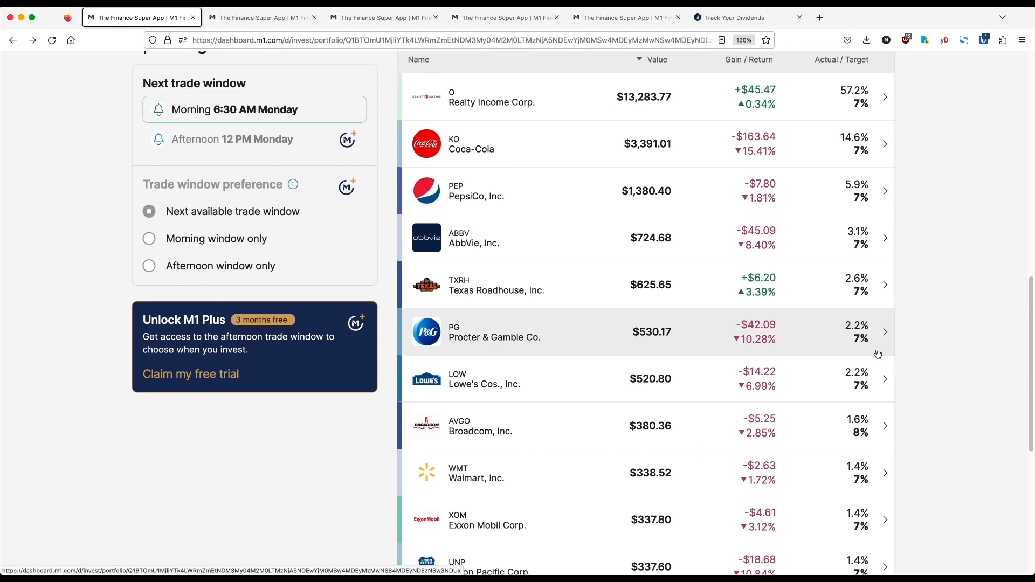
pyautogui.scroll(-3)
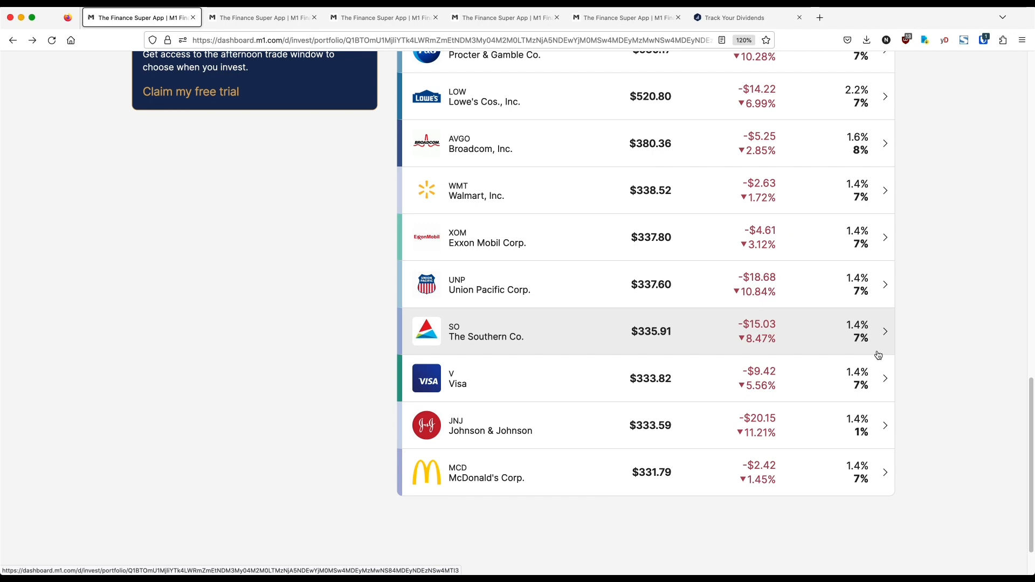
pyautogui.moveTo(807, 401)
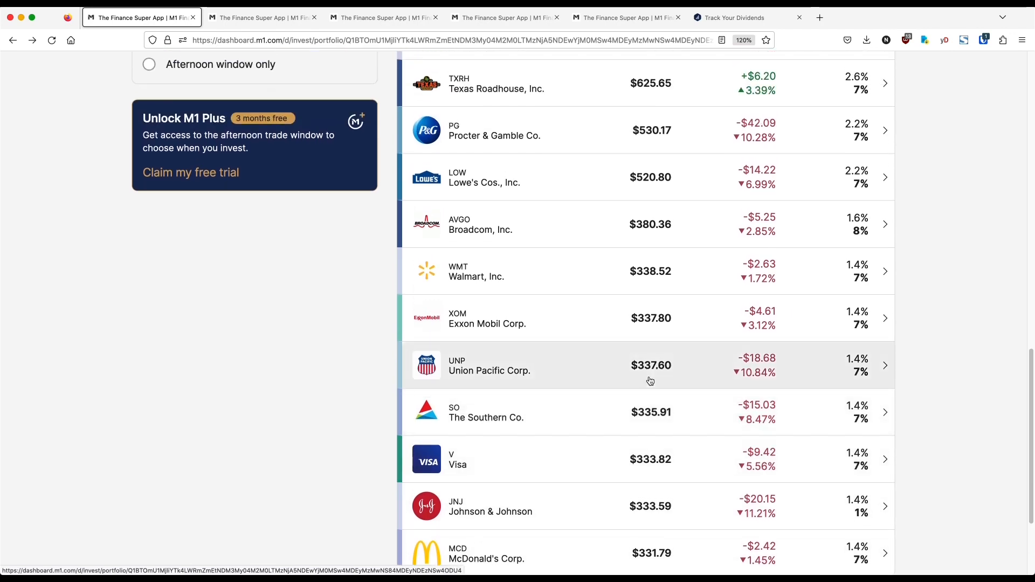
pyautogui.moveTo(533, 287)
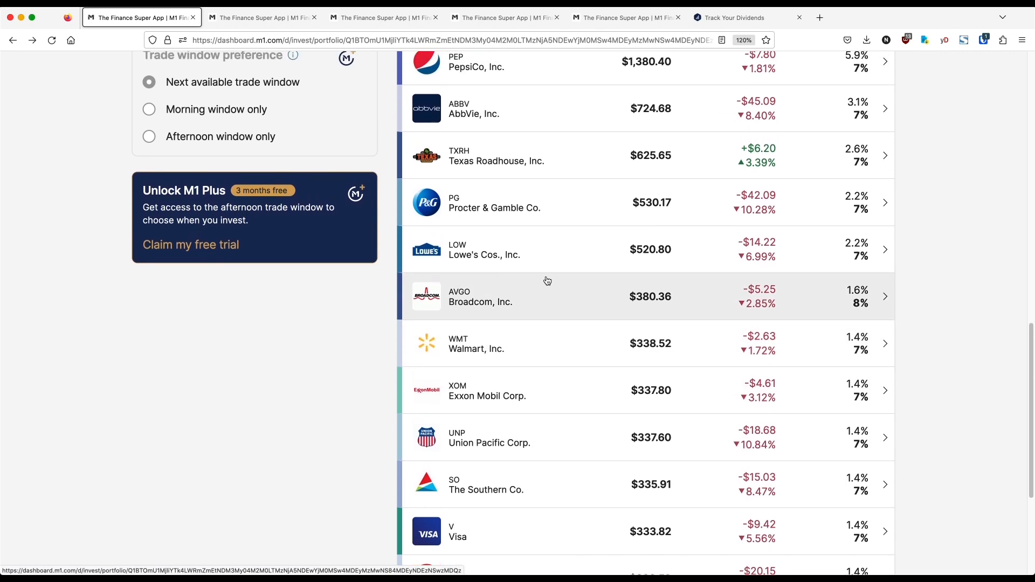
pyautogui.scroll(3)
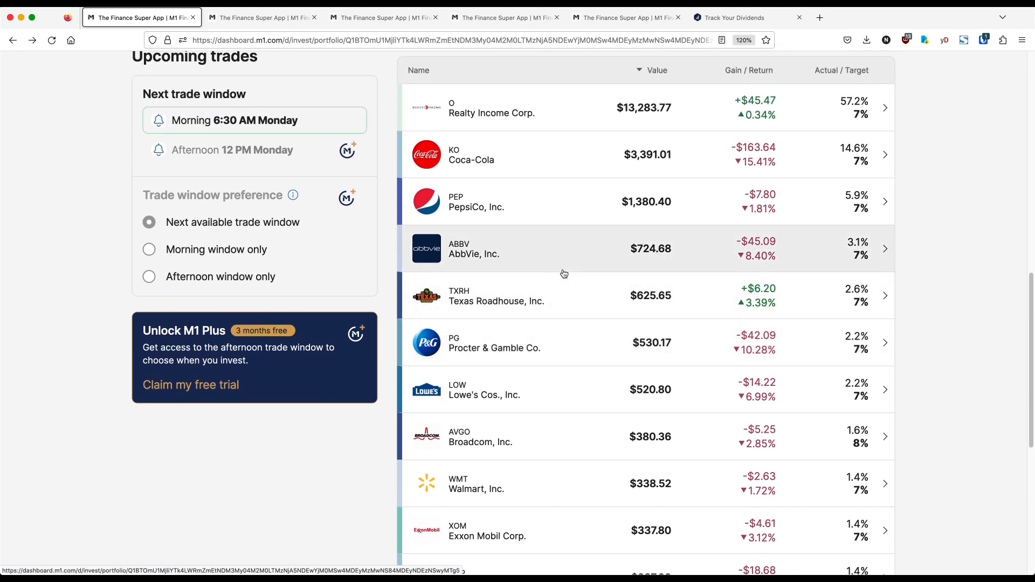
pyautogui.moveTo(478, 131)
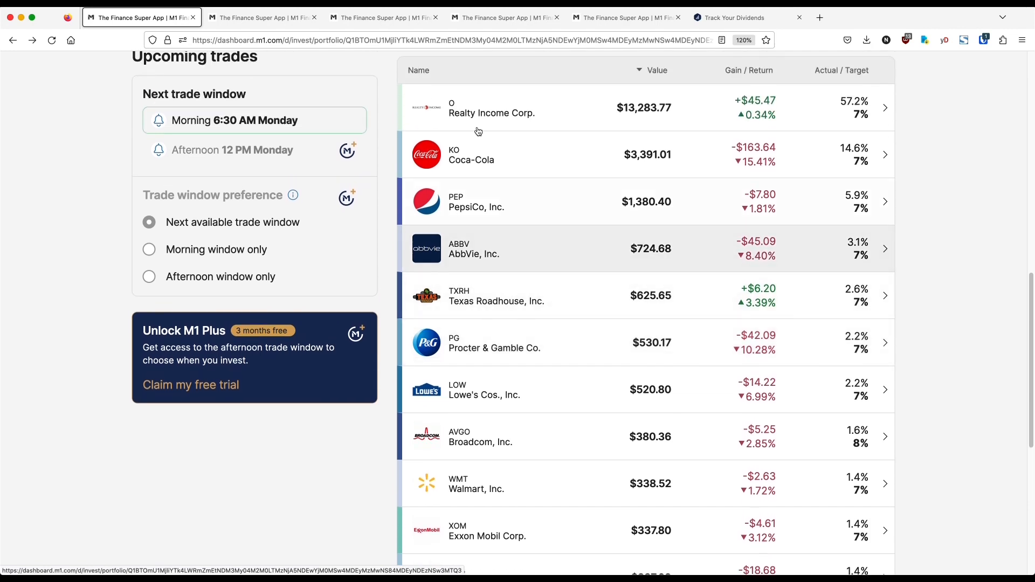
pyautogui.moveTo(791, 119)
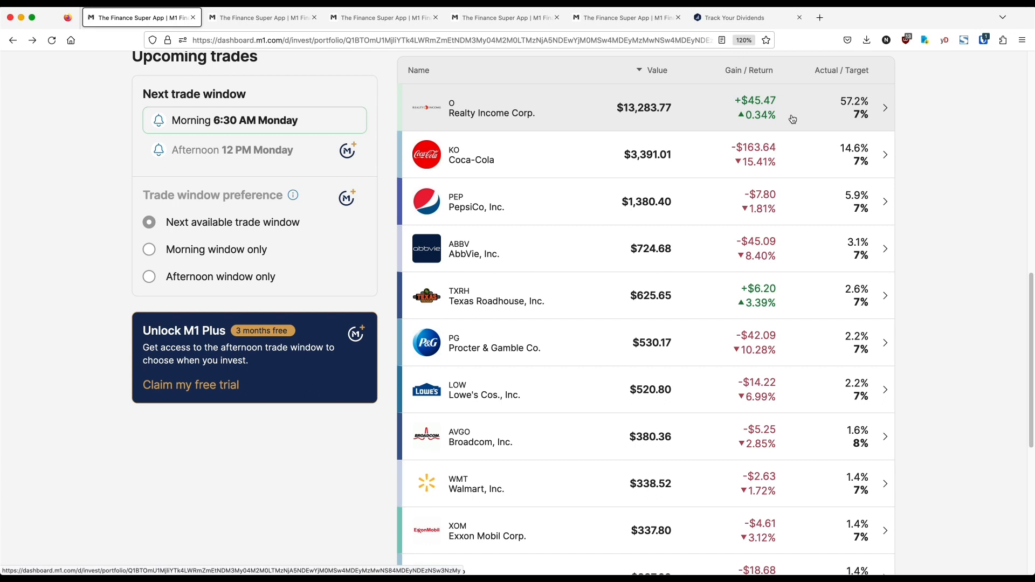
pyautogui.moveTo(649, 169)
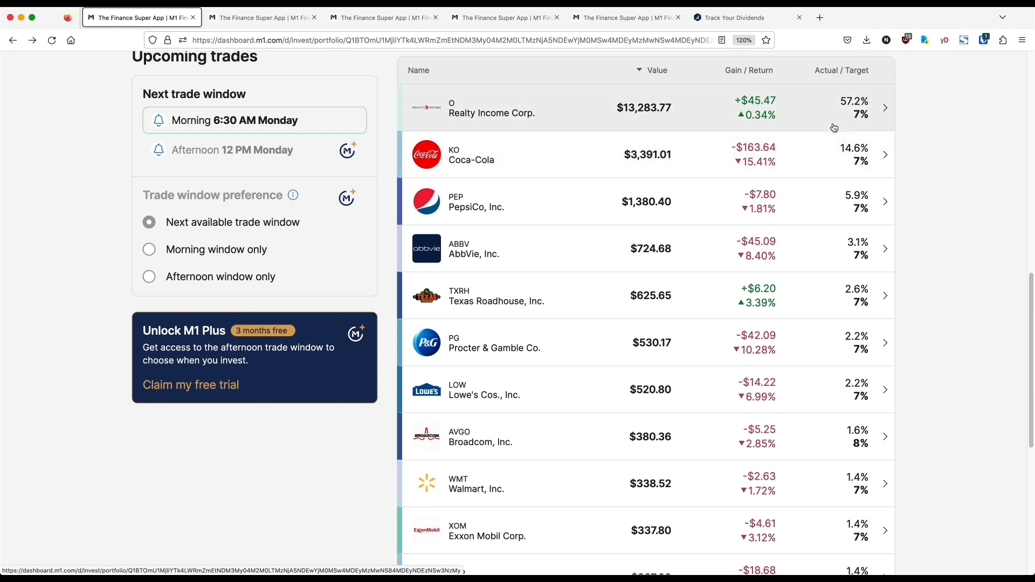
pyautogui.moveTo(838, 132)
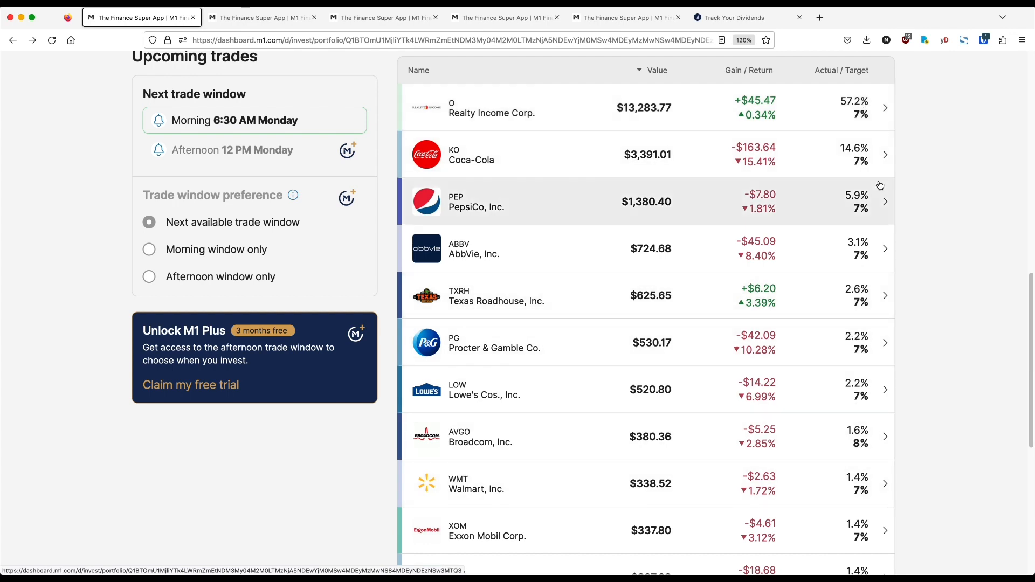
pyautogui.scroll(-3)
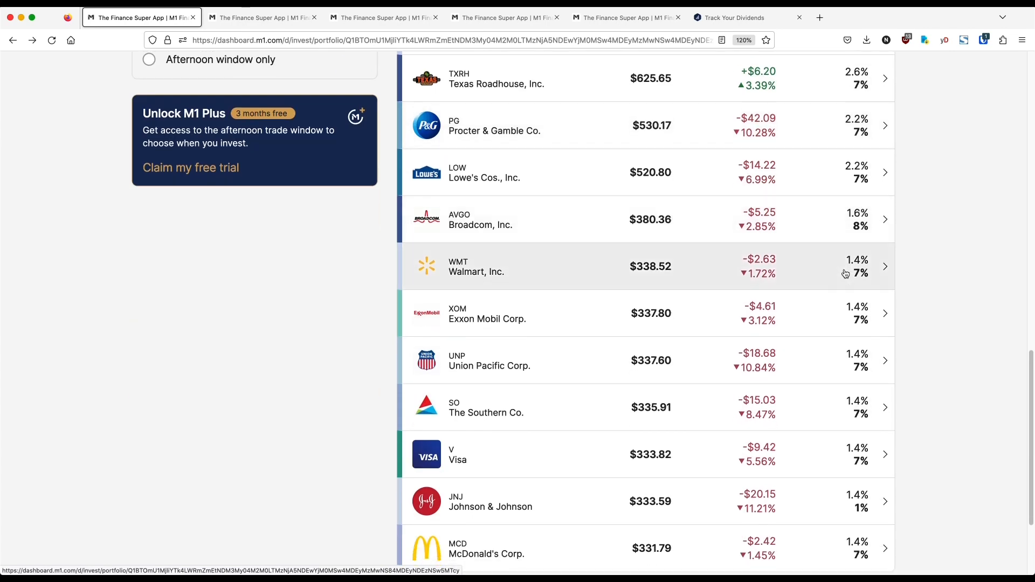
pyautogui.scroll(-3)
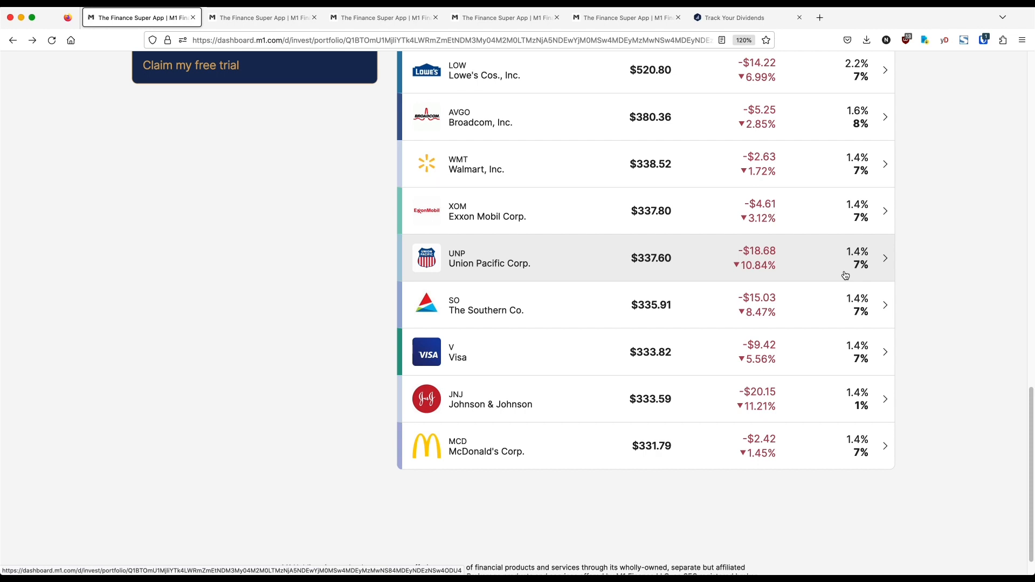
pyautogui.moveTo(844, 279)
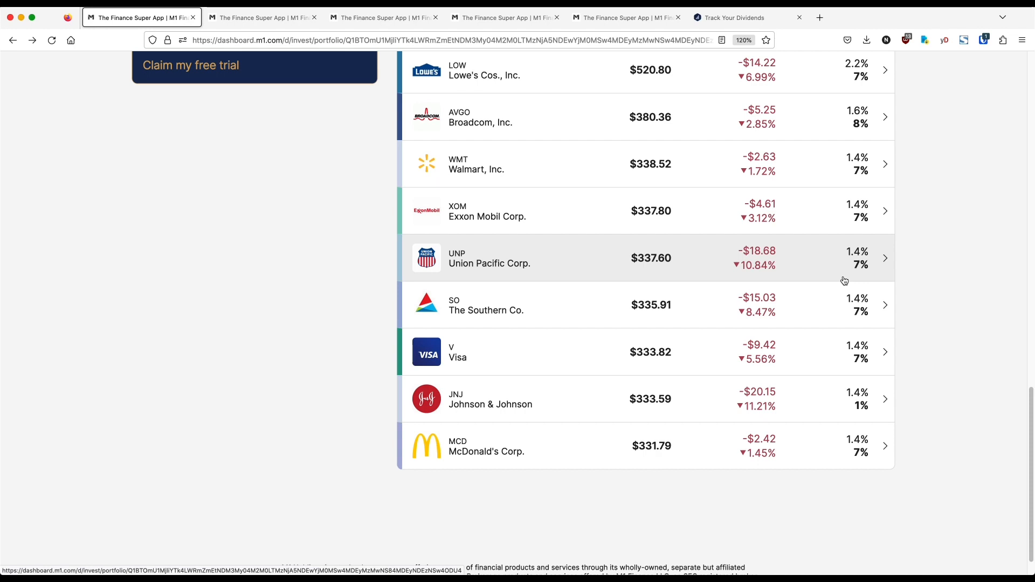
pyautogui.moveTo(844, 279)
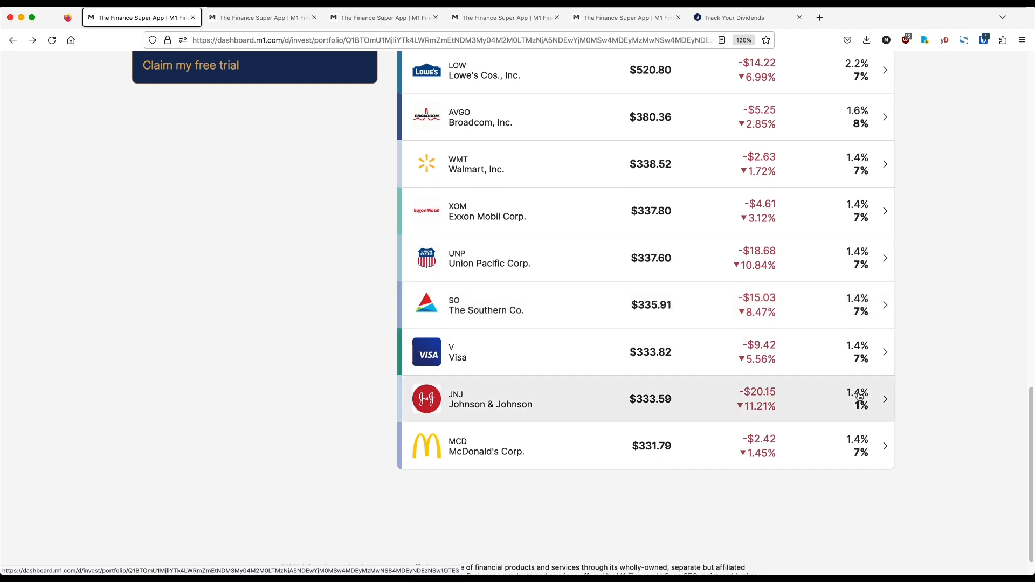
pyautogui.moveTo(850, 361)
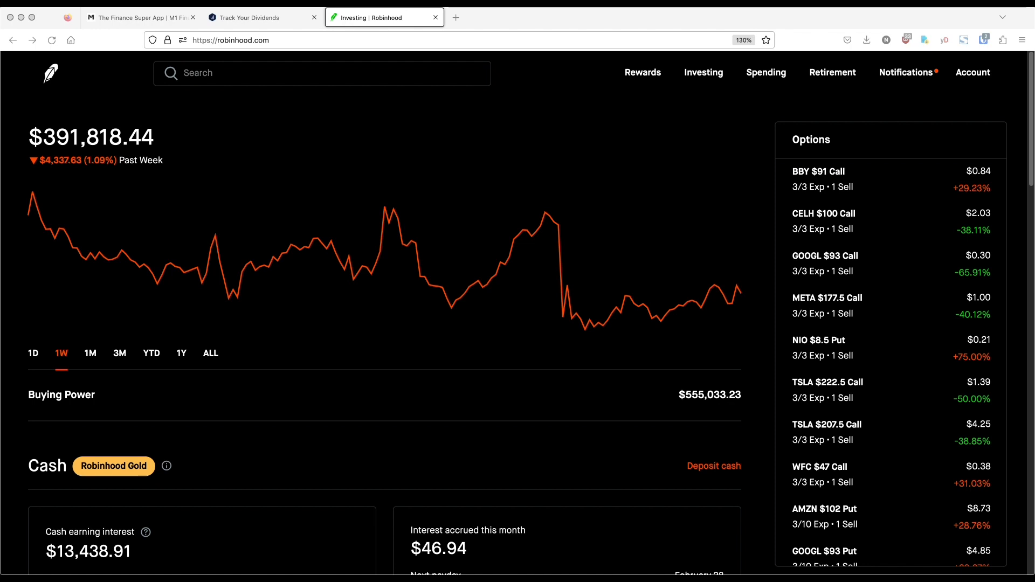
# Step: Review the $391,818.44 Robinhood balance and $46.94 interest accrued this month
pyautogui.scroll(-3)
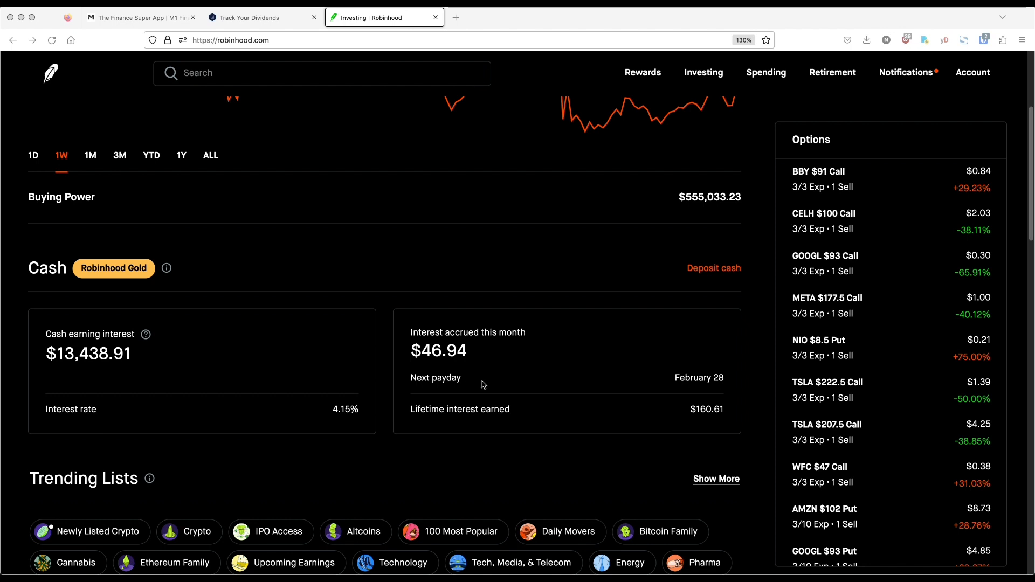
pyautogui.moveTo(481, 306)
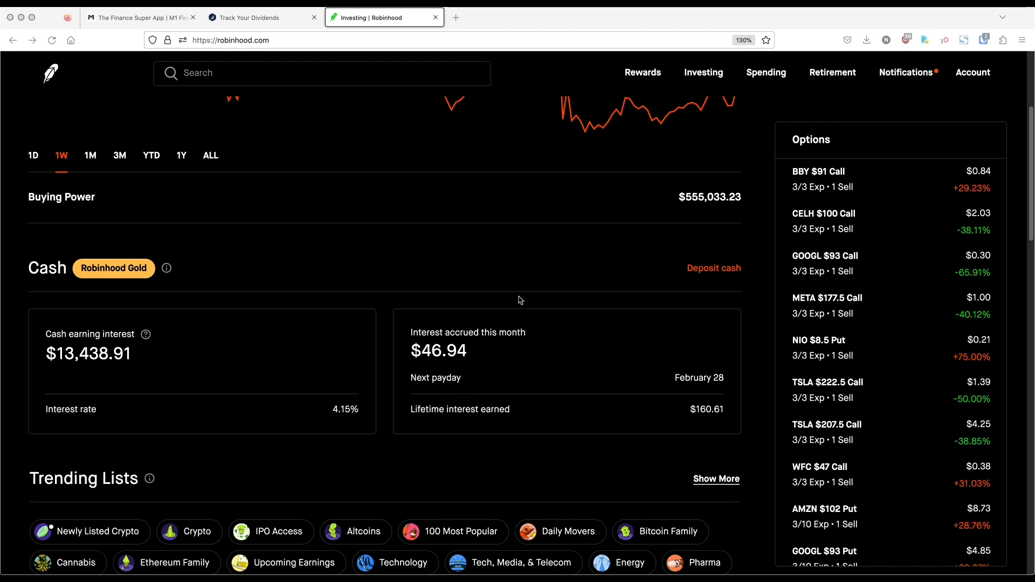
pyautogui.moveTo(315, 417)
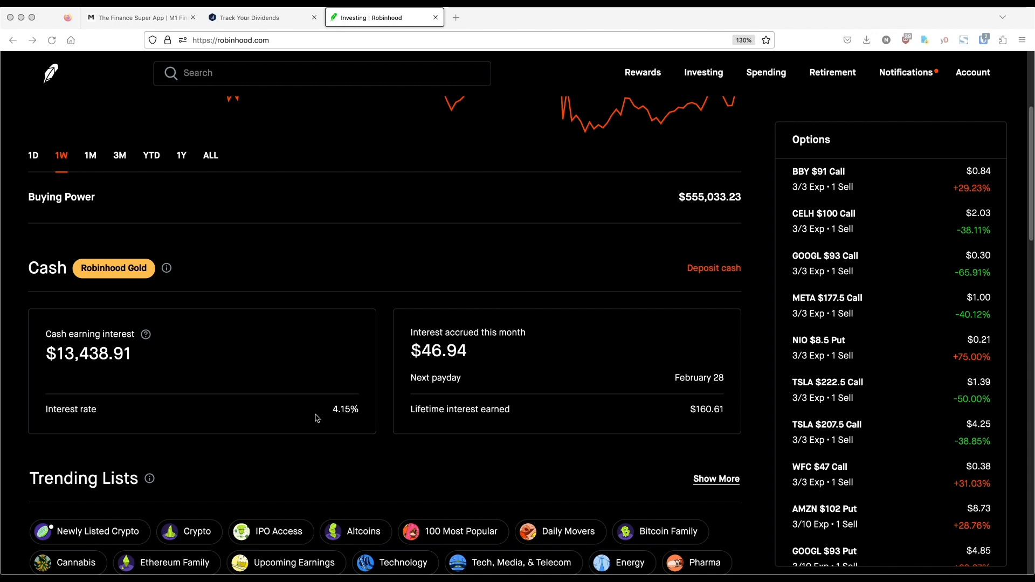
pyautogui.moveTo(322, 423)
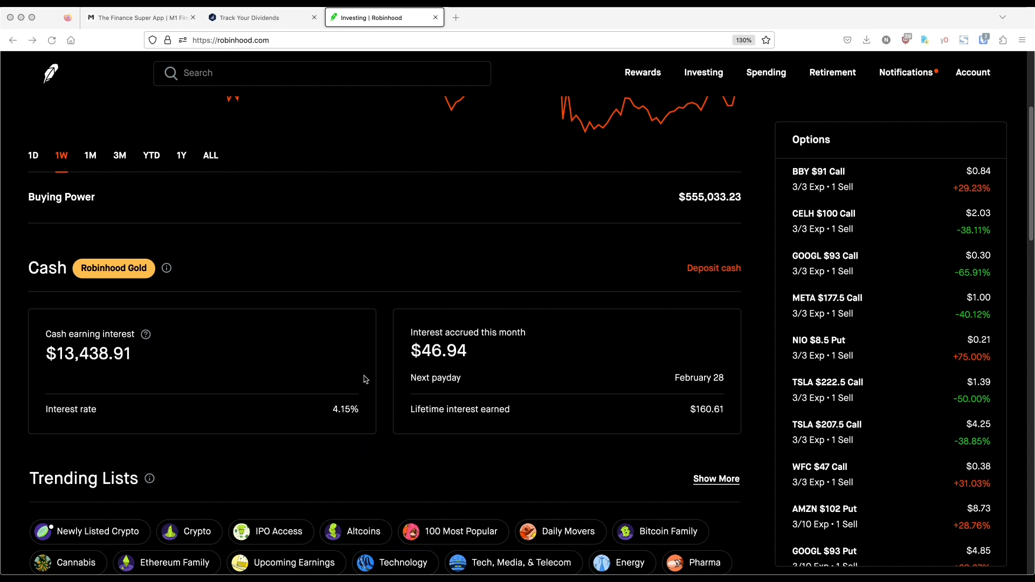
pyautogui.moveTo(367, 412)
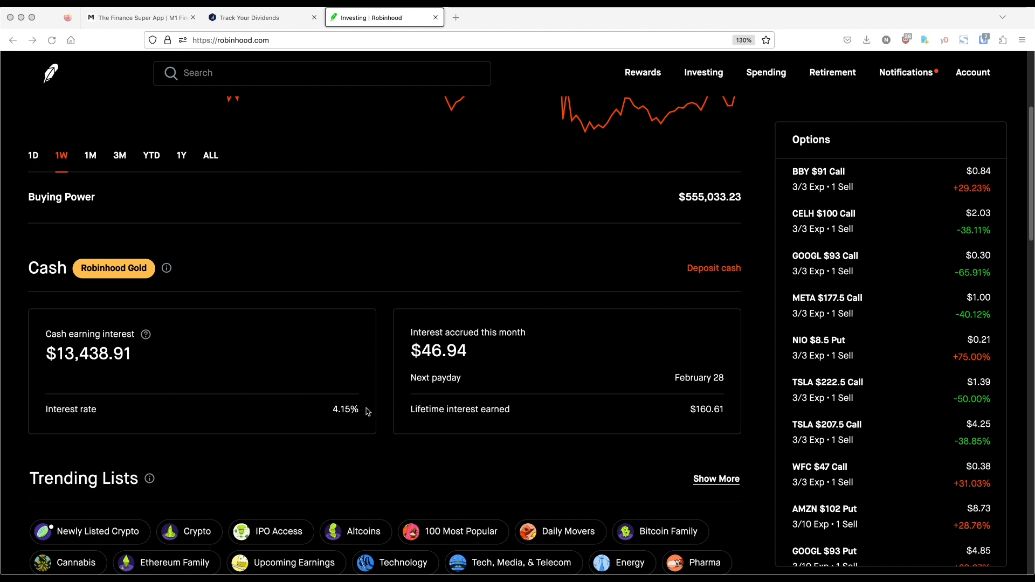
pyautogui.moveTo(465, 363)
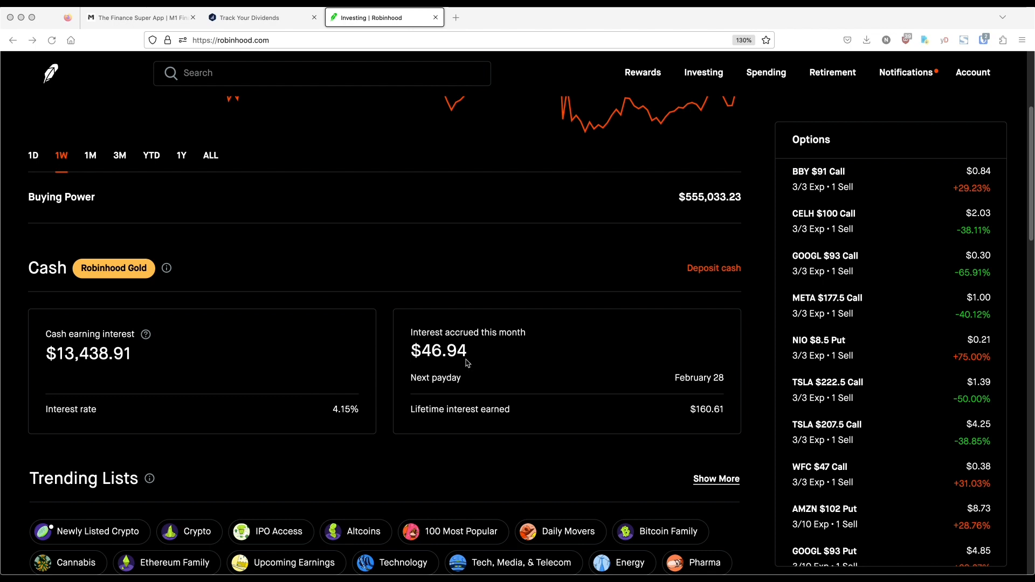
pyautogui.moveTo(693, 380)
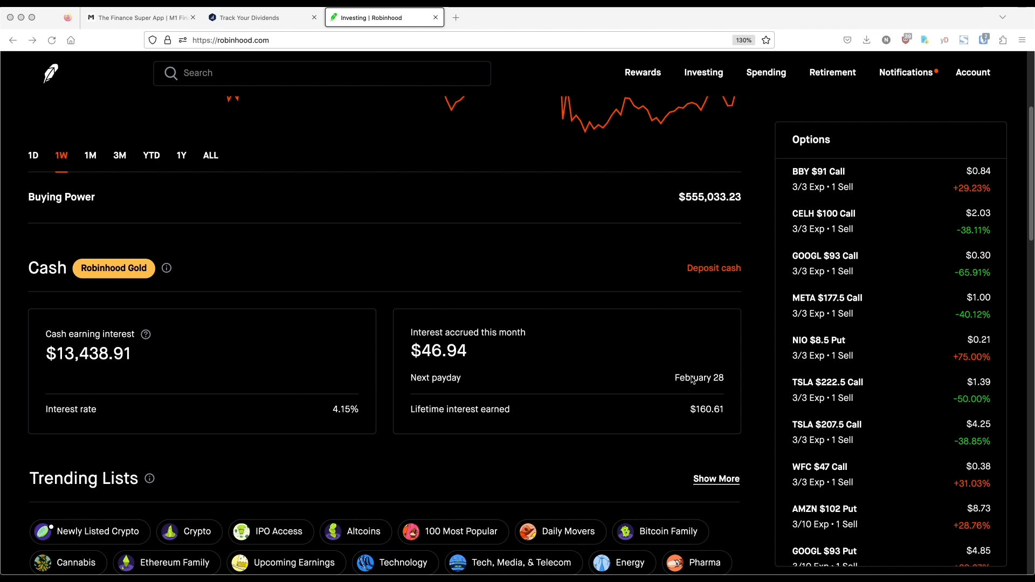
pyautogui.moveTo(634, 409)
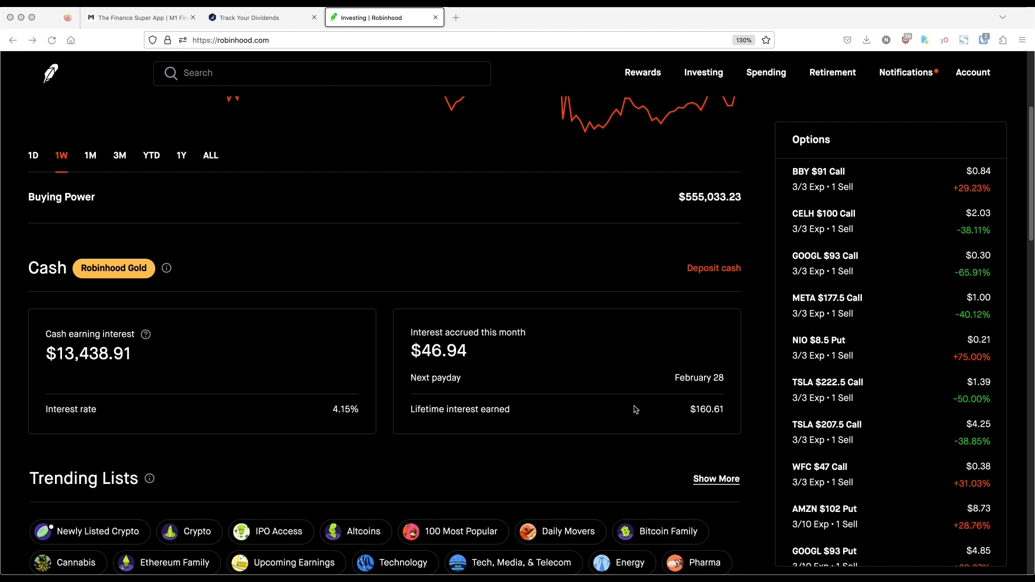
pyautogui.moveTo(731, 419)
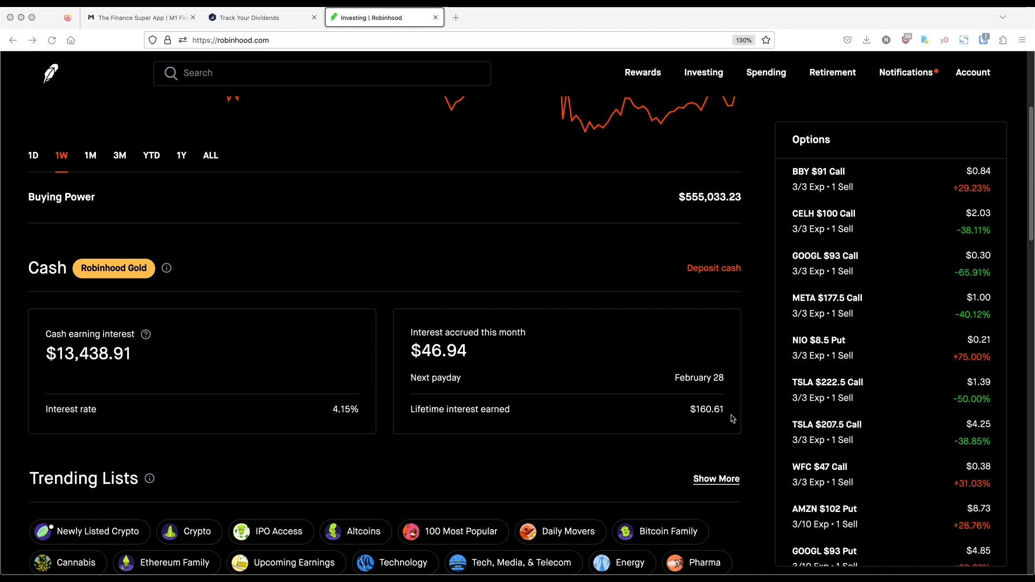
pyautogui.moveTo(482, 344)
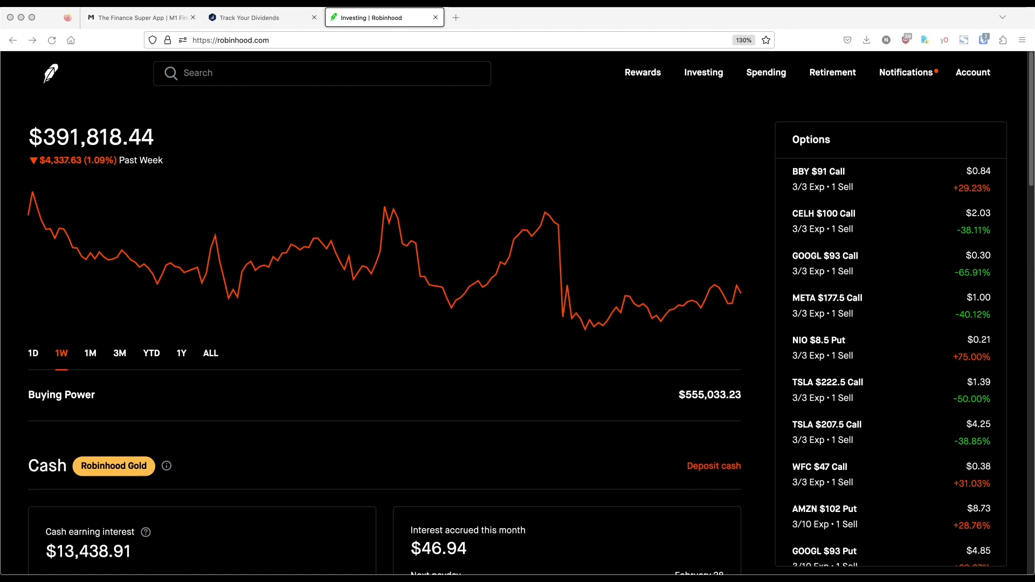
# Step: View Robinhood recurring investments: $10 UPS daily buy and $20 Costco daily buy
pyautogui.click(972, 72)
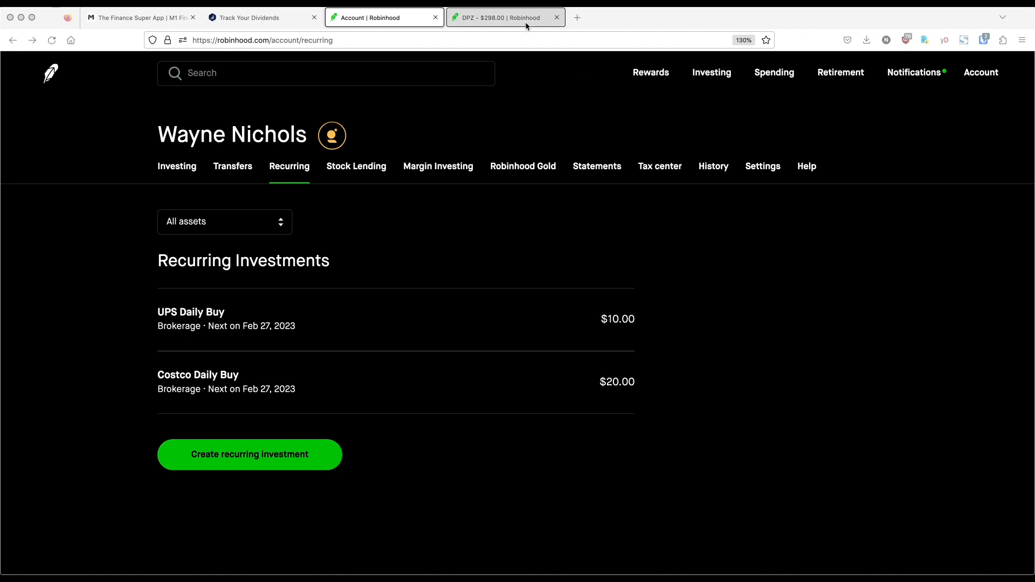
# Step: Review the DPZ position: 1 share worth $298.00 against $307.05 average cost
pyautogui.click(505, 18)
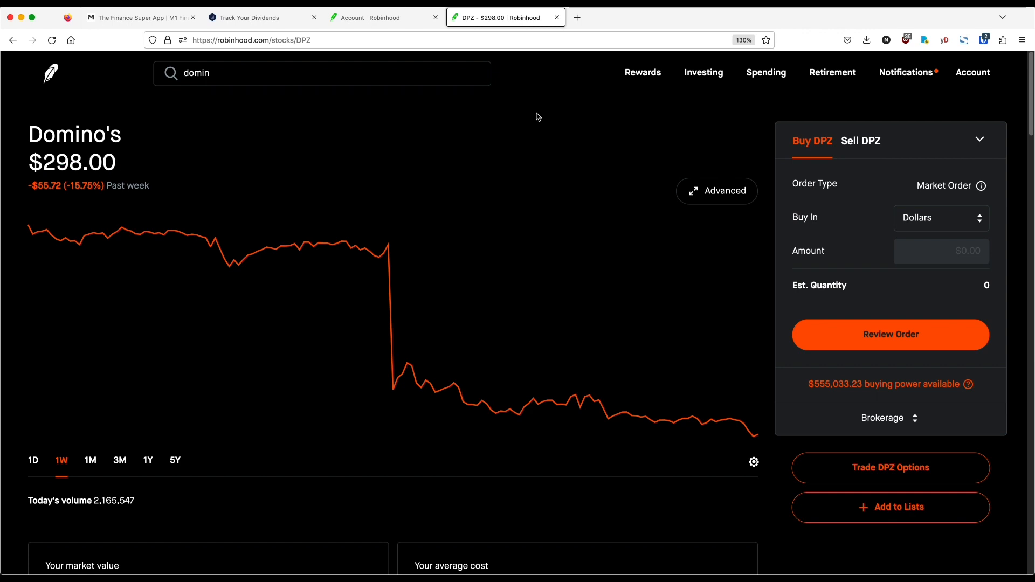
pyautogui.moveTo(382, 253)
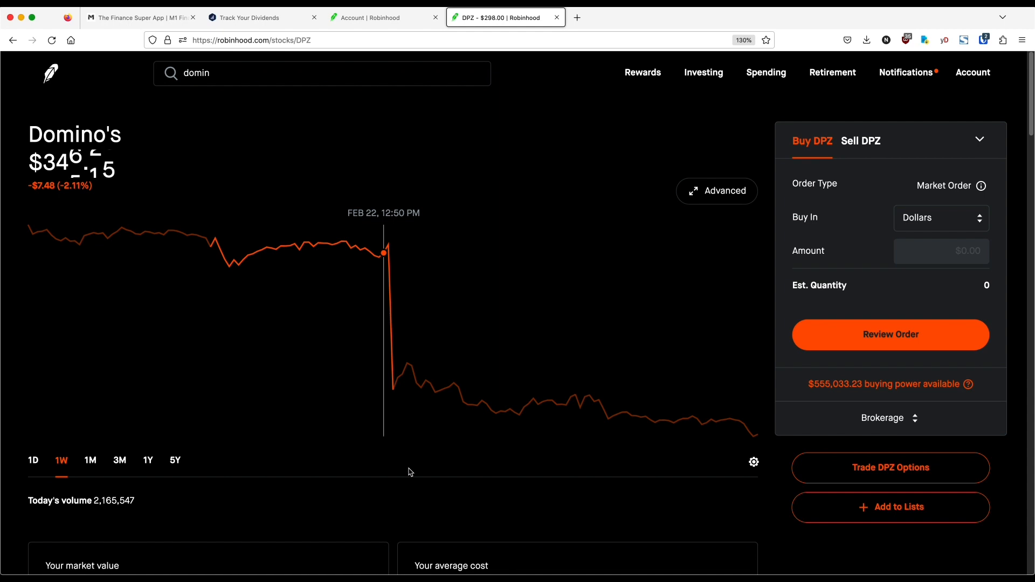
pyautogui.moveTo(439, 494)
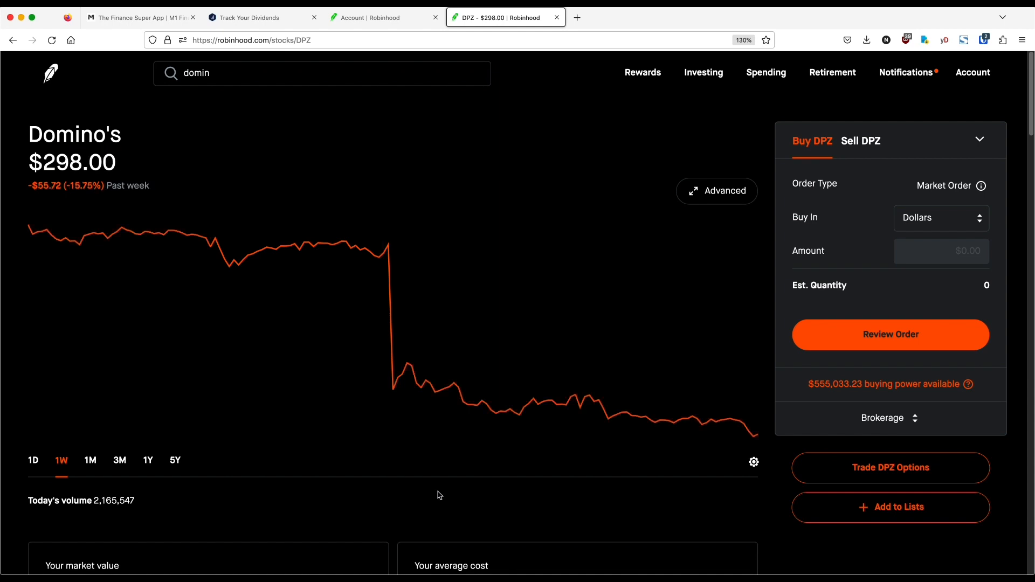
pyautogui.scroll(-3)
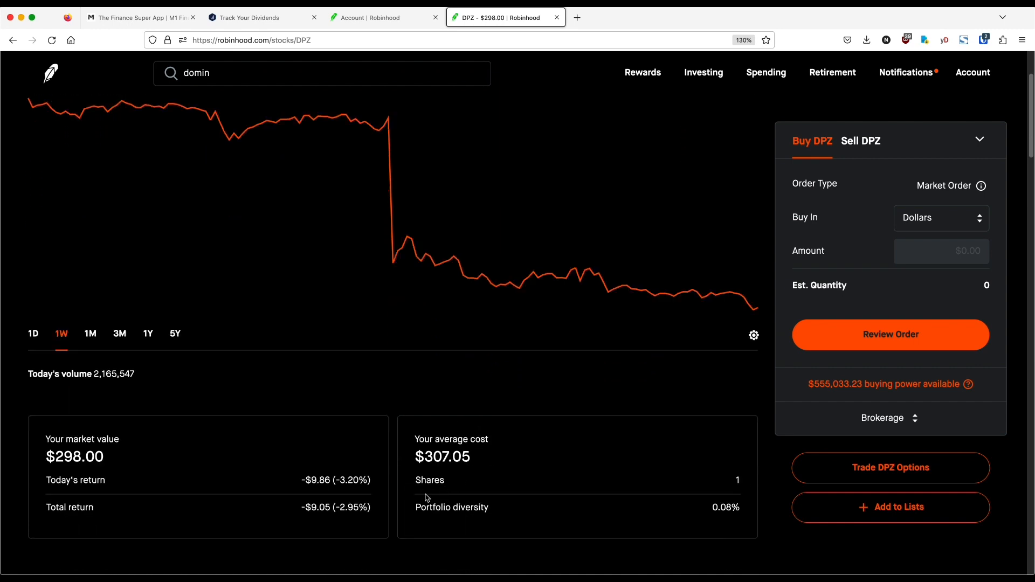
pyautogui.moveTo(561, 451)
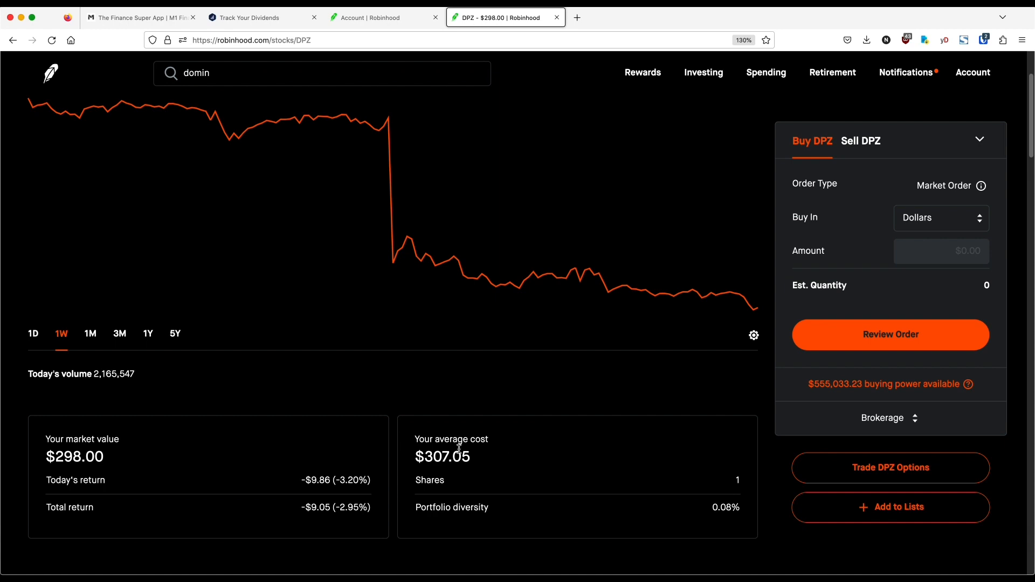
pyautogui.moveTo(317, 462)
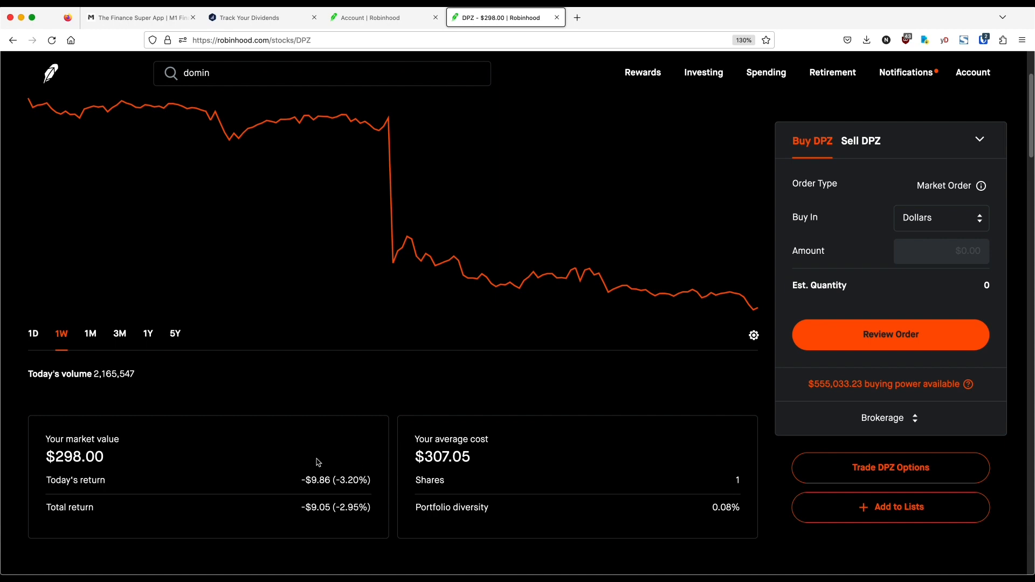
pyautogui.scroll(-3)
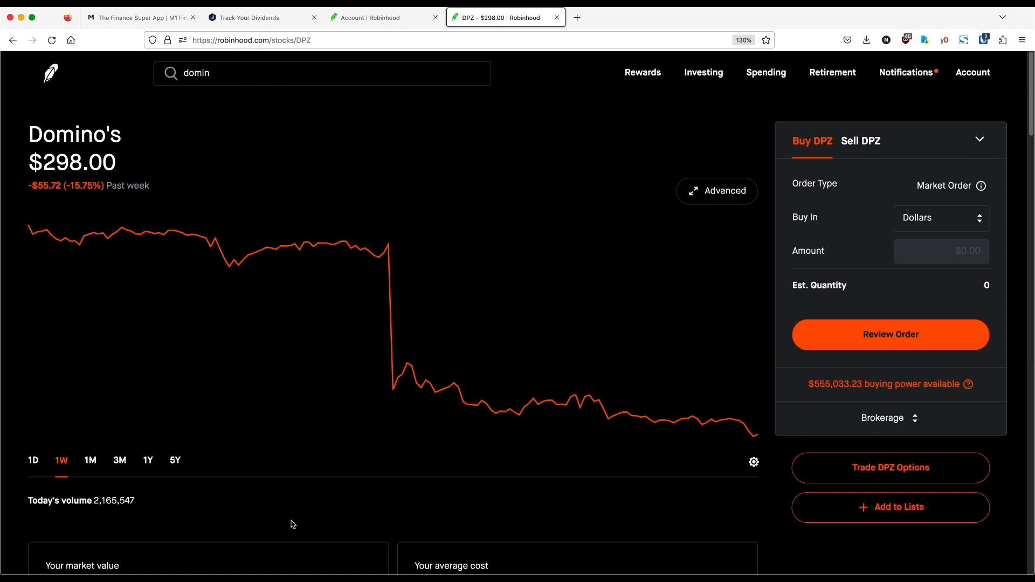
pyautogui.moveTo(336, 532)
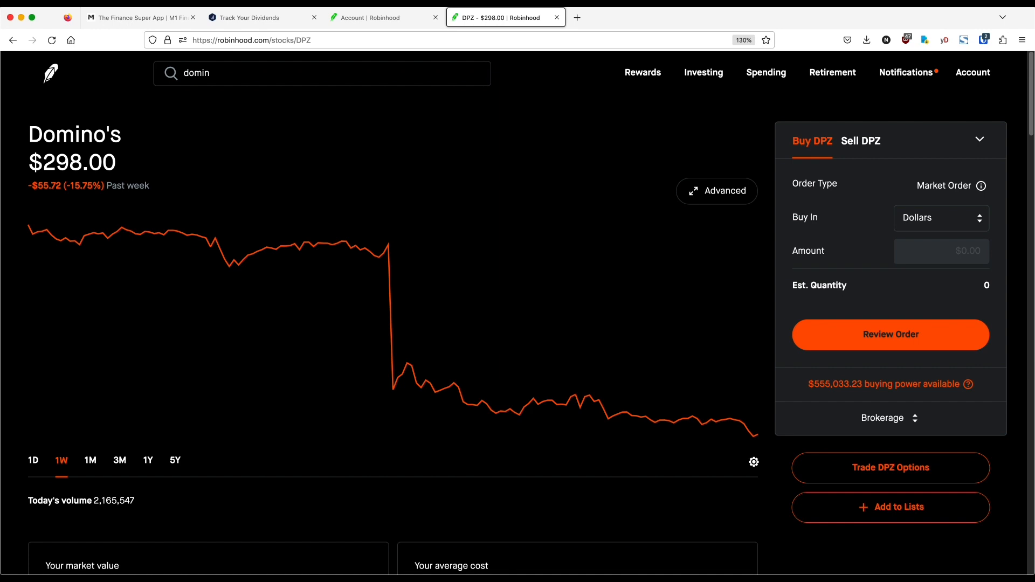
pyautogui.click(141, 17)
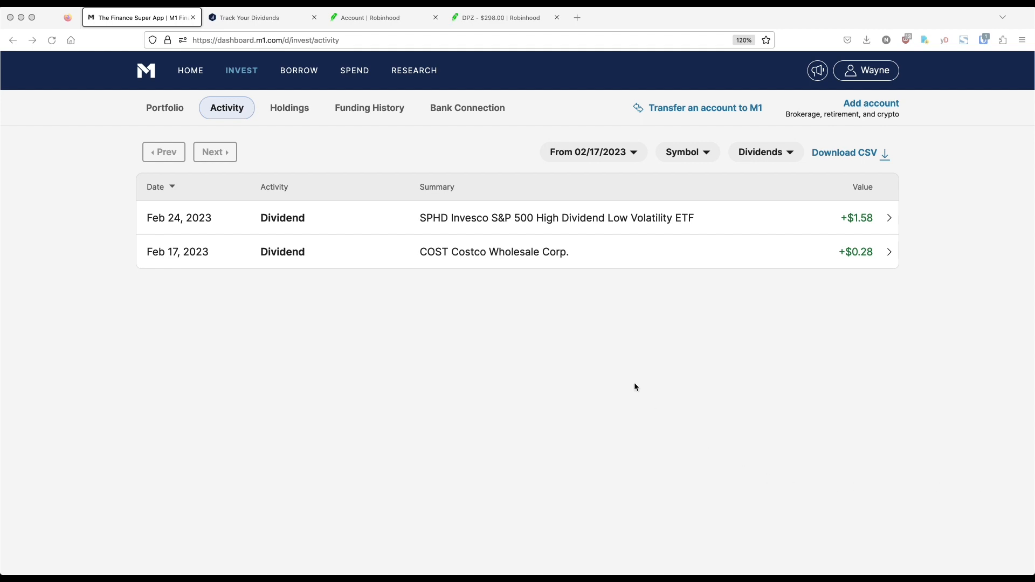
pyautogui.moveTo(581, 291)
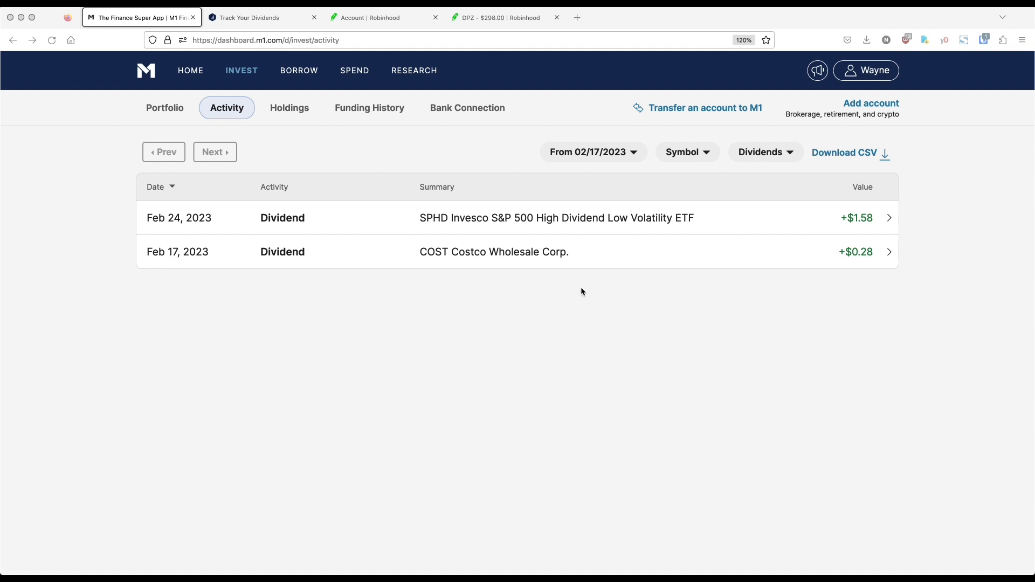
pyautogui.moveTo(815, 278)
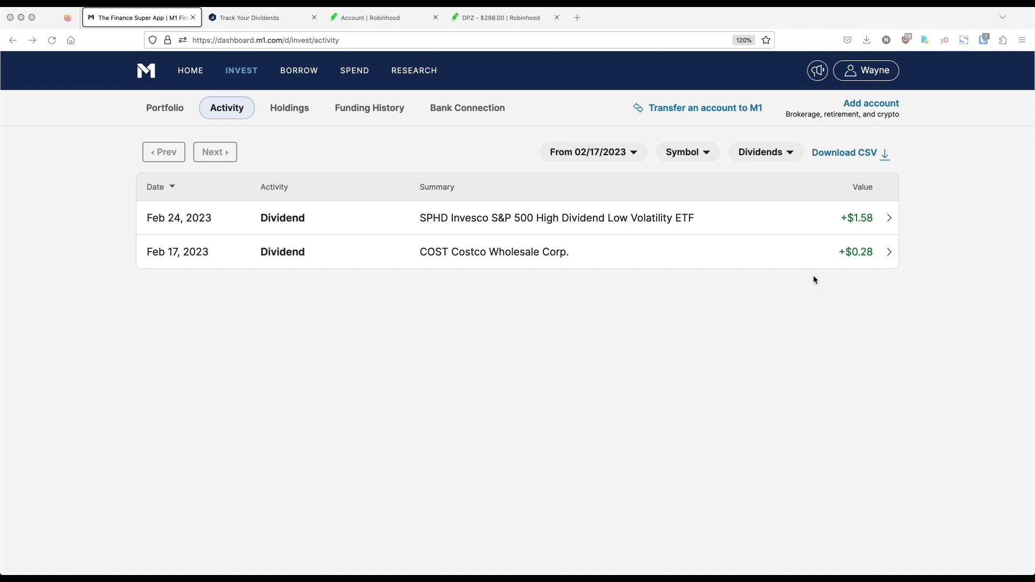
pyautogui.moveTo(852, 282)
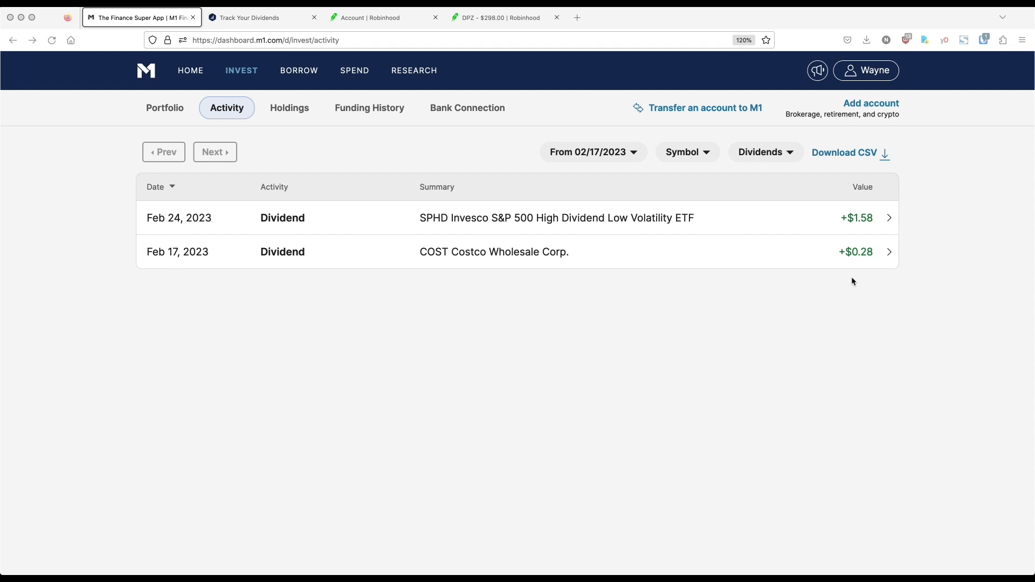
pyautogui.moveTo(502, 279)
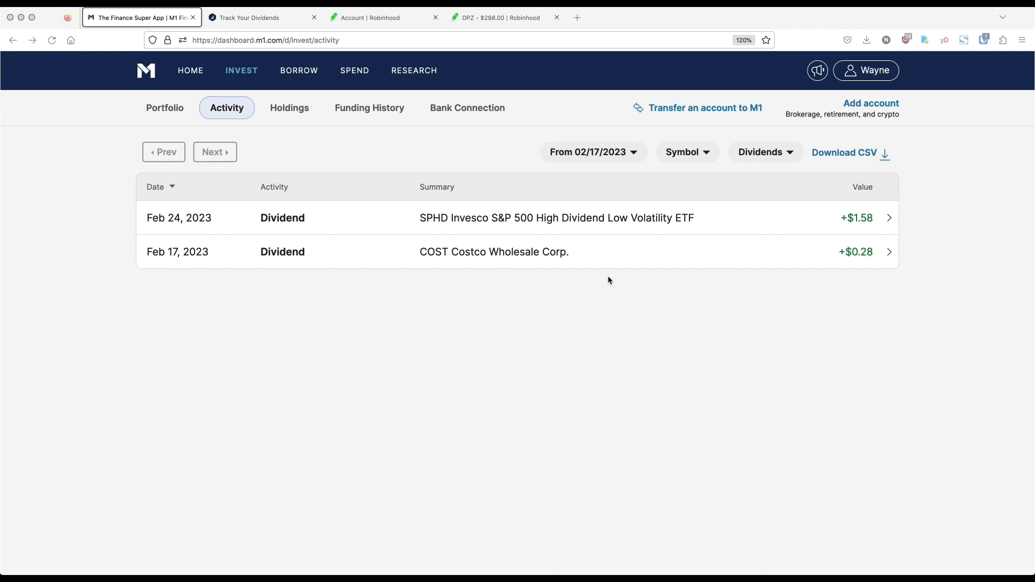
pyautogui.moveTo(828, 272)
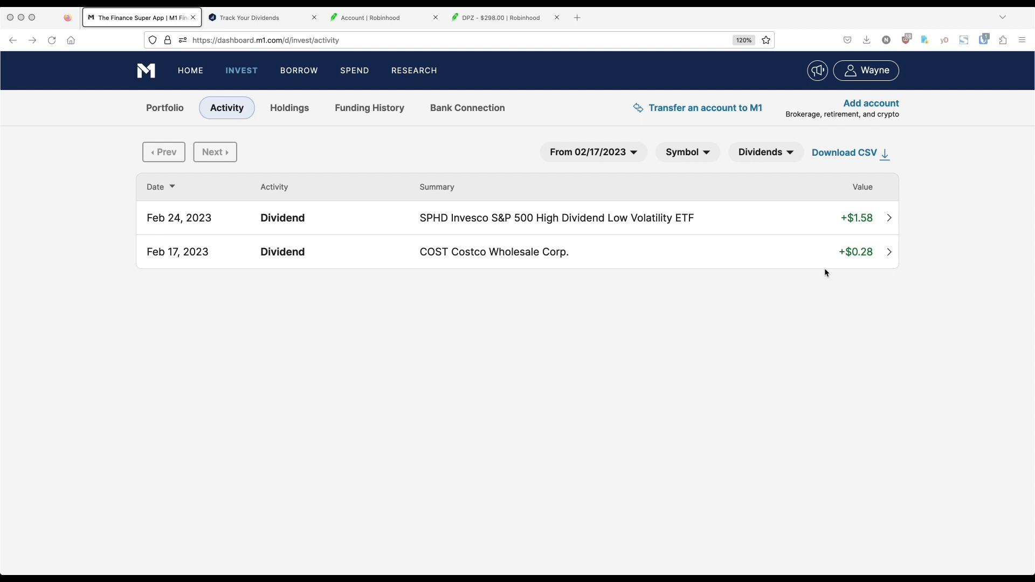
pyautogui.moveTo(804, 296)
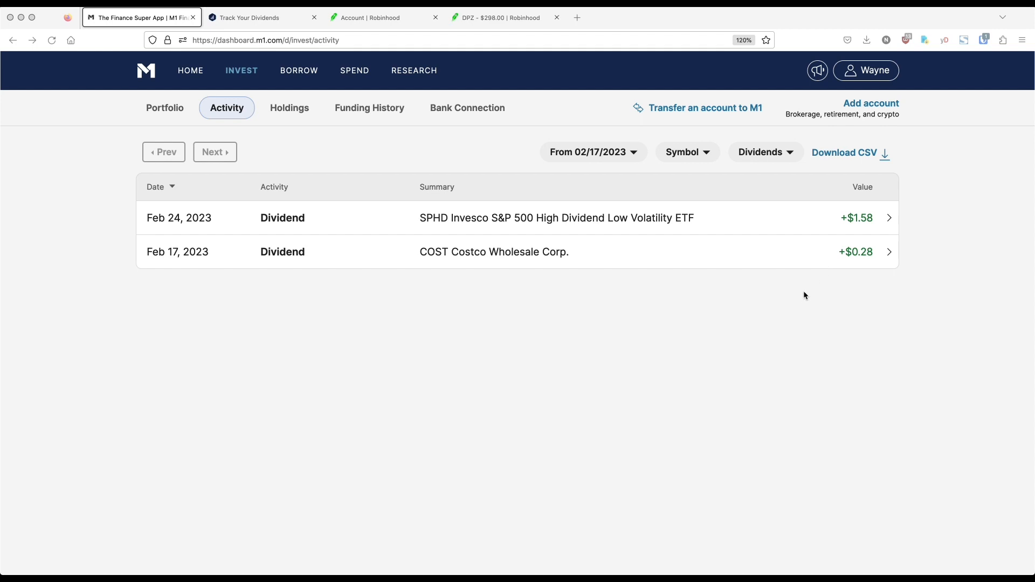
pyautogui.moveTo(588, 226)
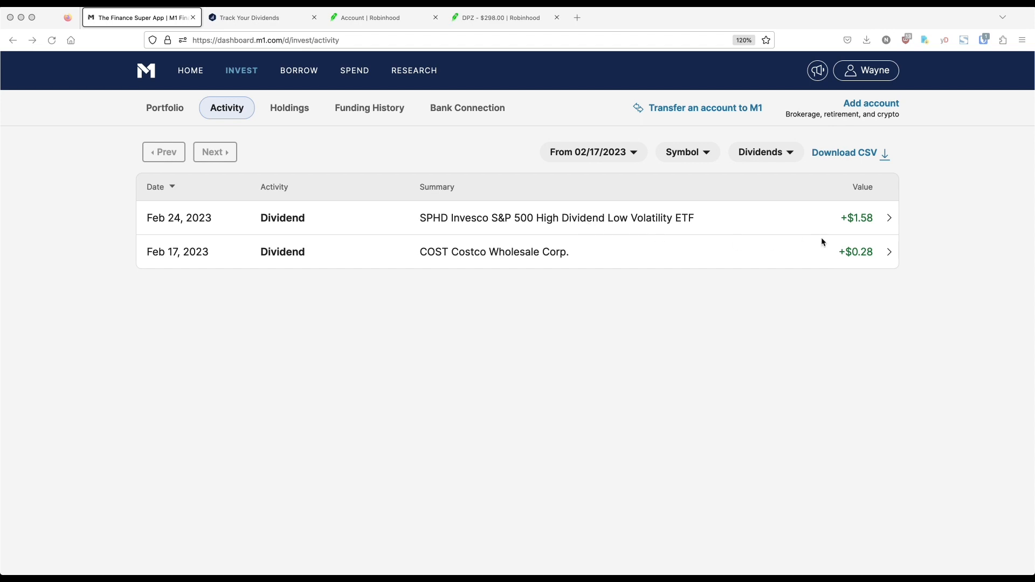
pyautogui.moveTo(599, 236)
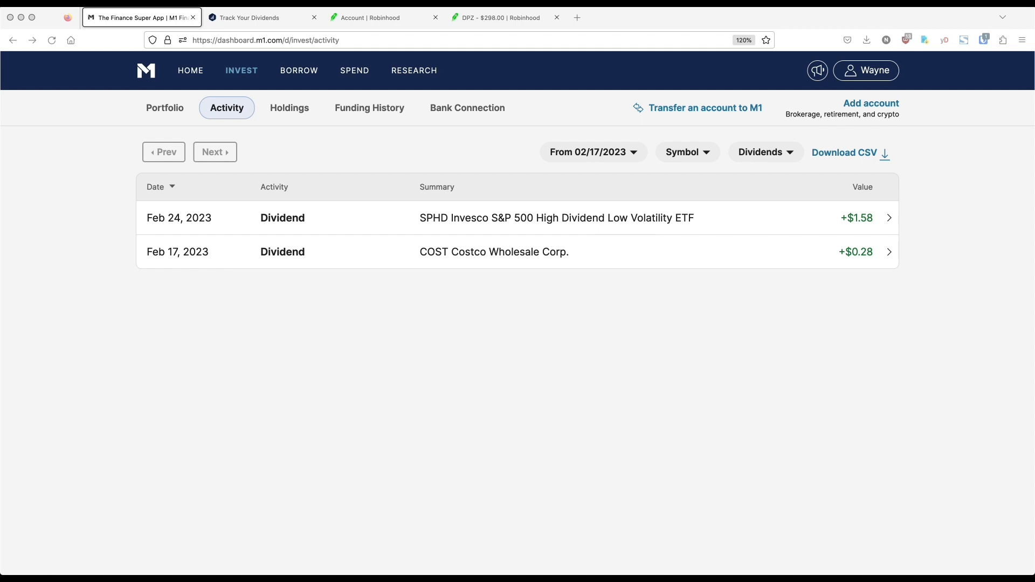
# Step: Check M1 Finance dividends since 02/17/2023: SPHD $1.58 and Costco $0.28
pyautogui.click(385, 17)
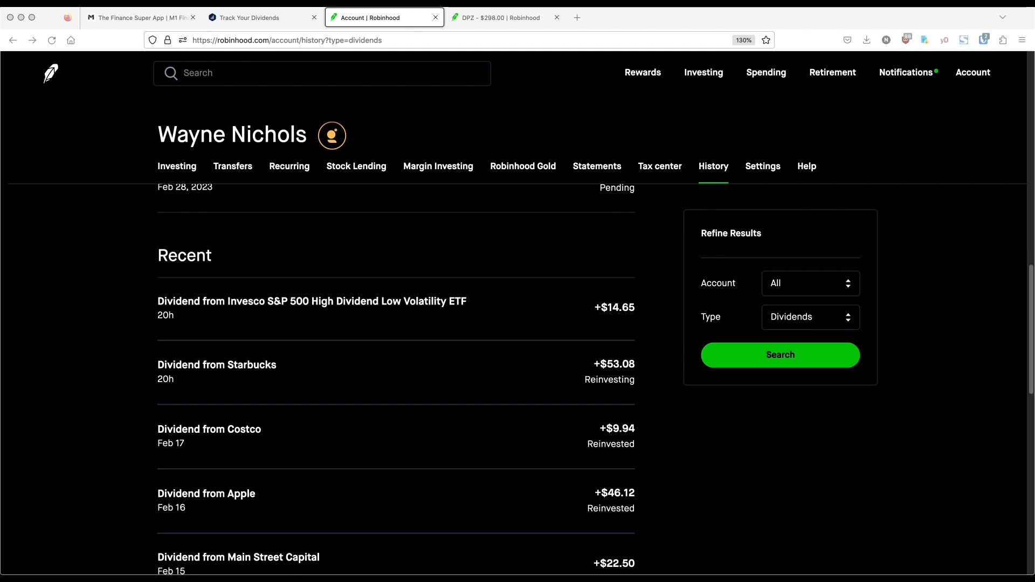
pyautogui.moveTo(647, 480)
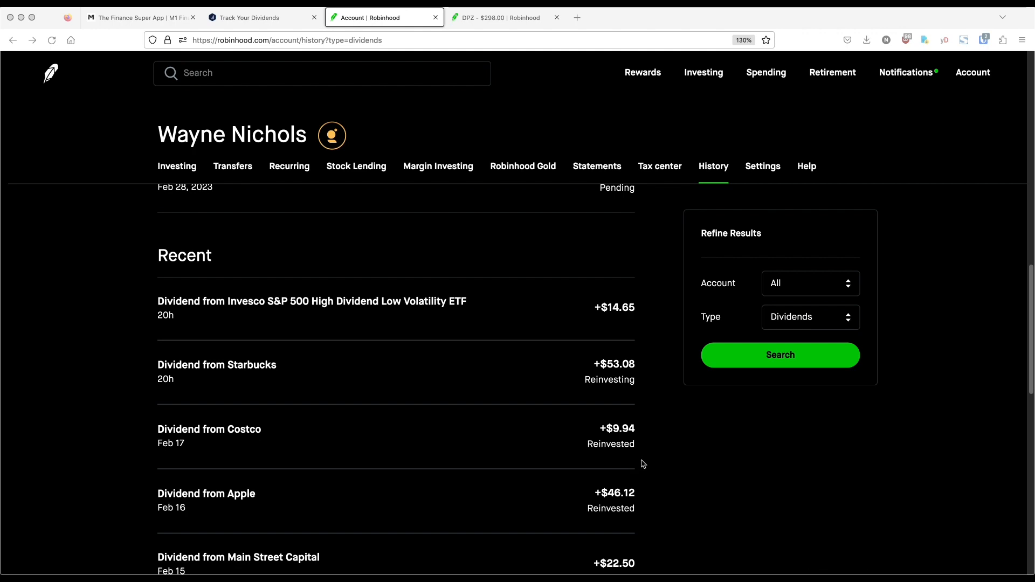
pyautogui.moveTo(641, 431)
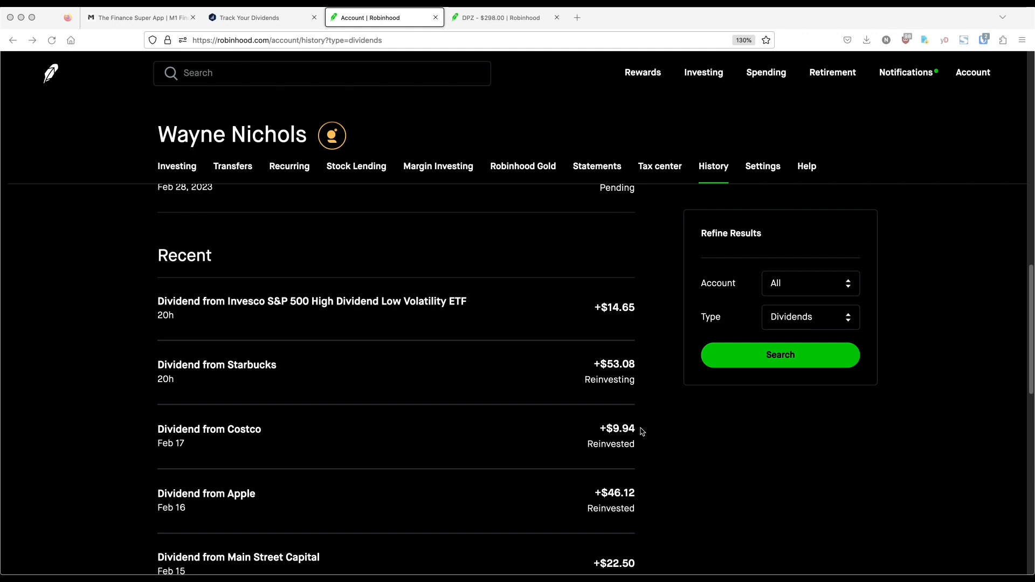
pyautogui.moveTo(516, 387)
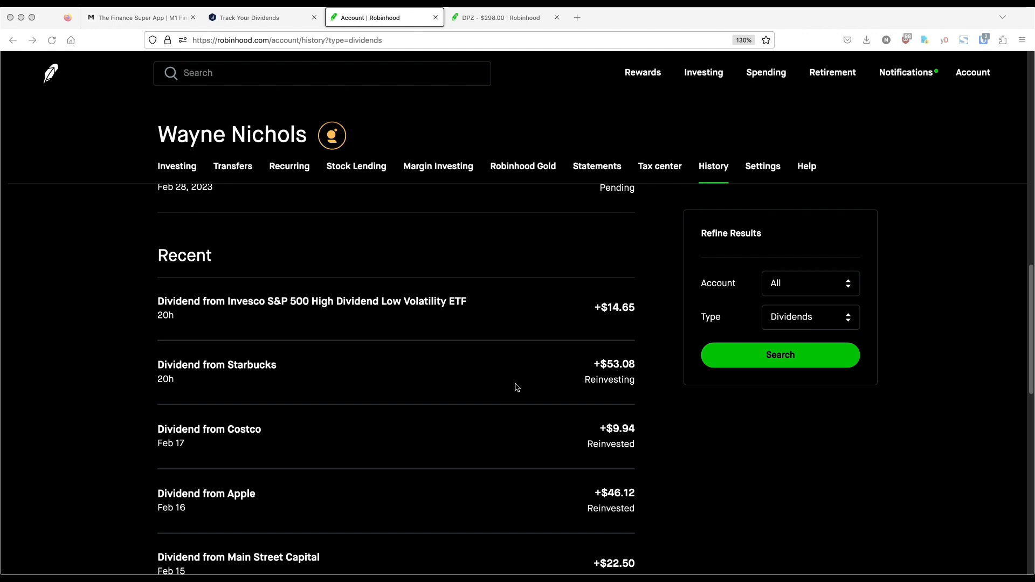
# Step: Check the Starbucks dividend breakdown of 100.1473 shares at $0.53, then collapse it
pyautogui.click(216, 364)
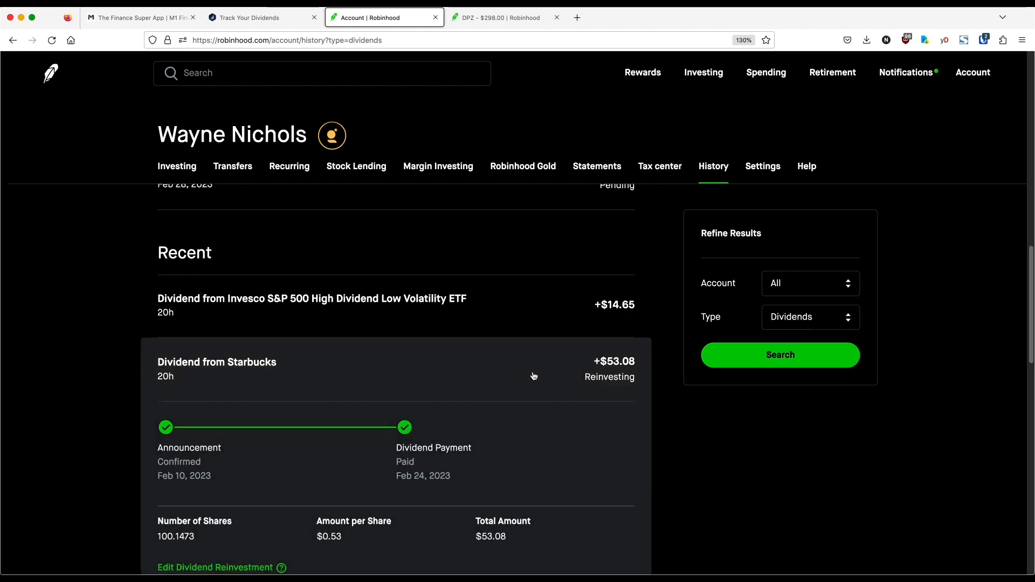
pyautogui.scroll(-3)
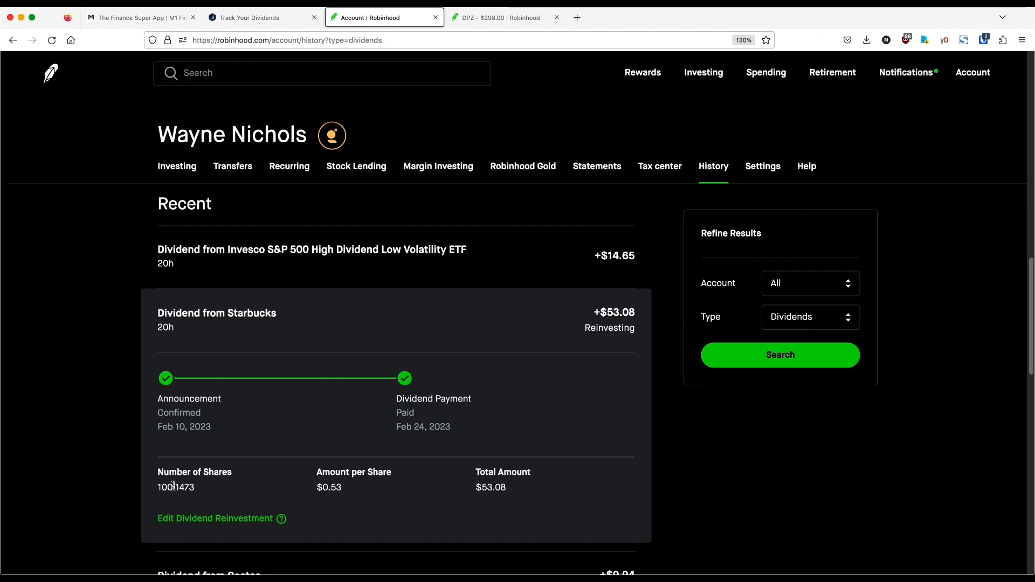
pyautogui.moveTo(296, 324)
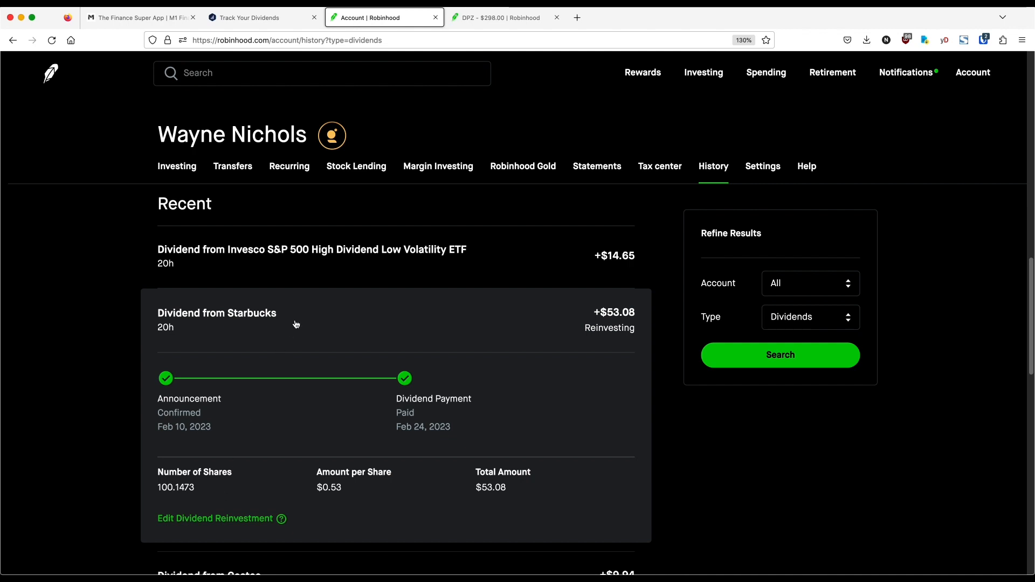
pyautogui.click(297, 321)
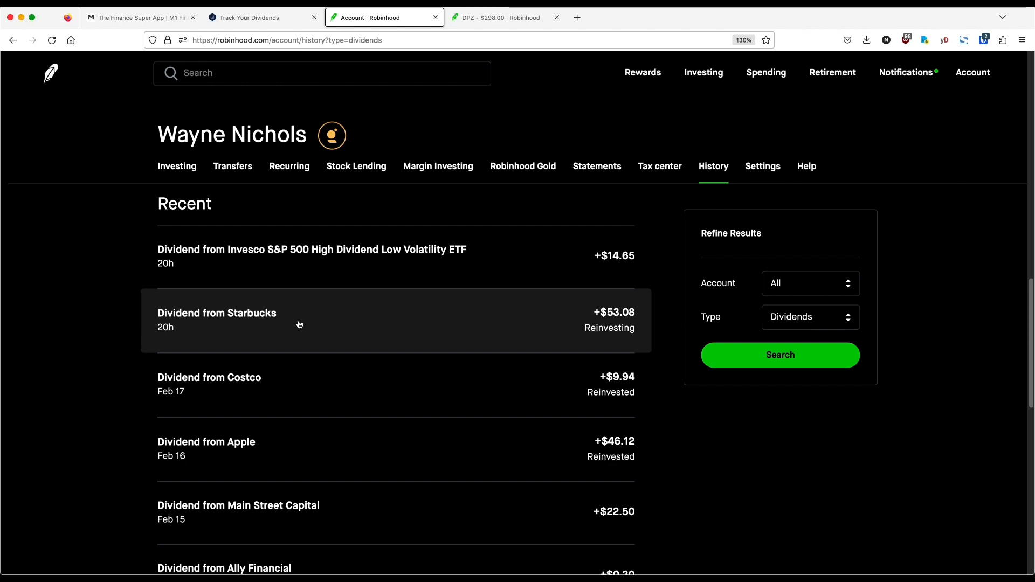
pyautogui.scroll(3)
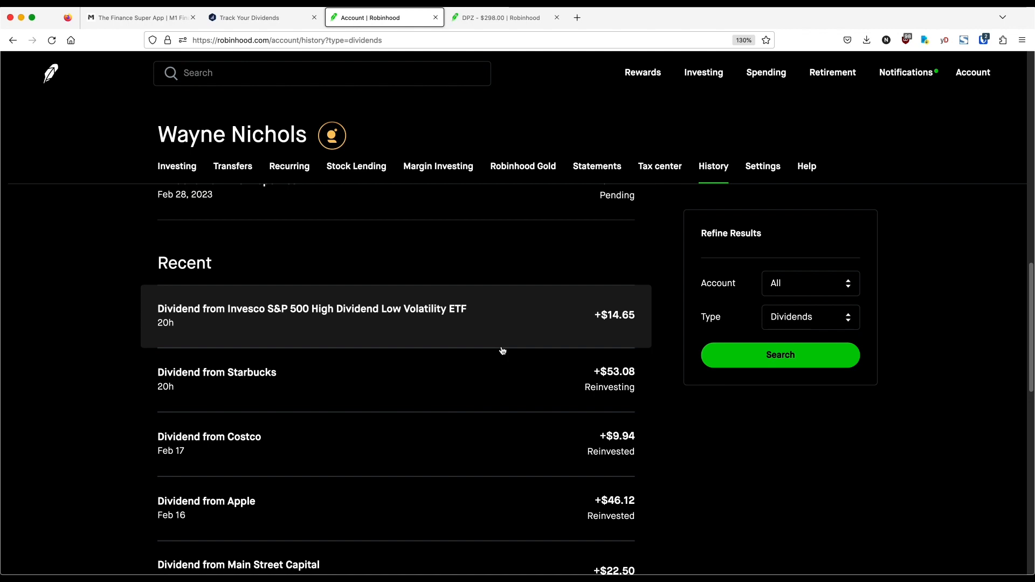
pyautogui.moveTo(547, 329)
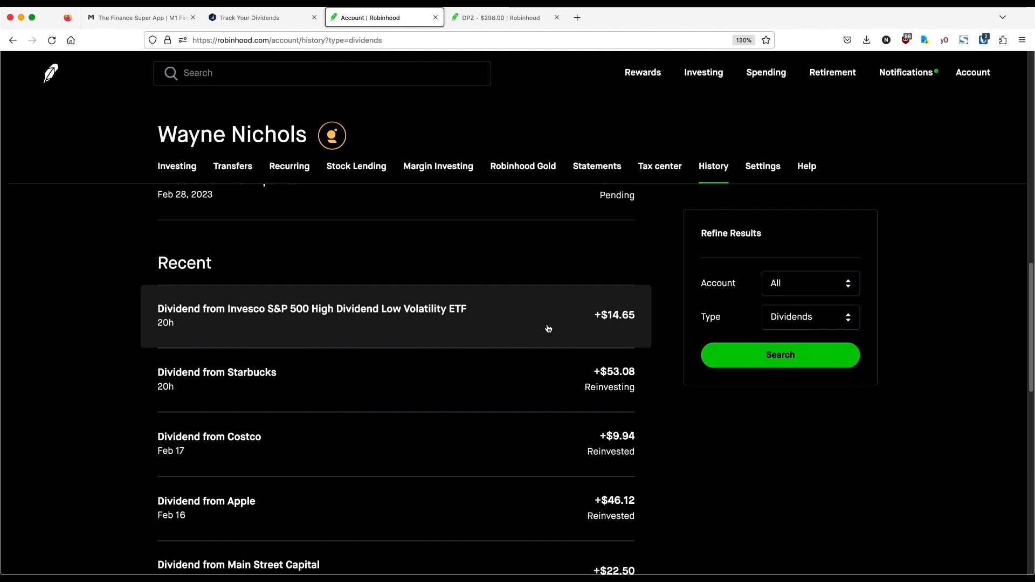
pyautogui.moveTo(450, 328)
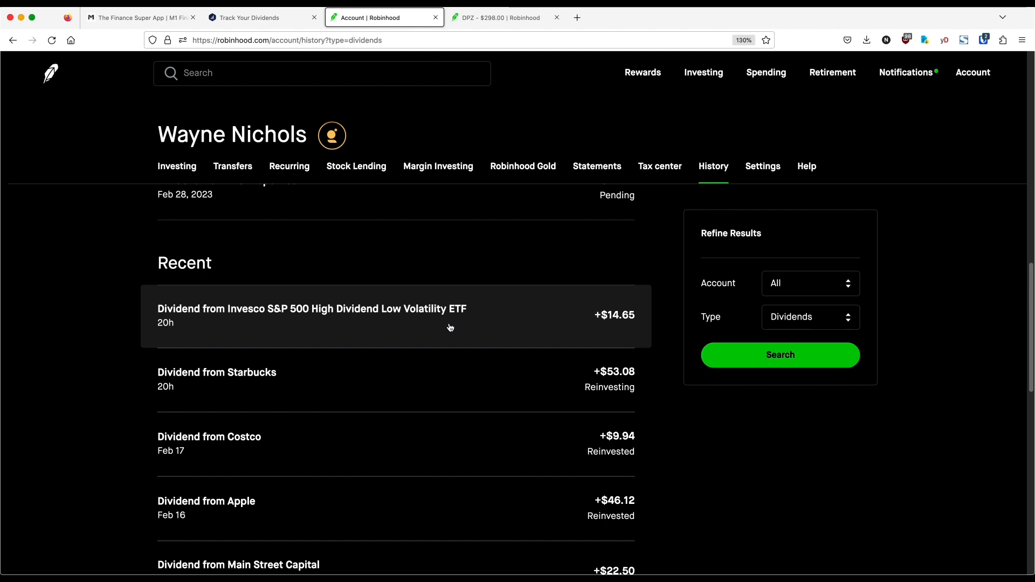
pyautogui.moveTo(450, 327)
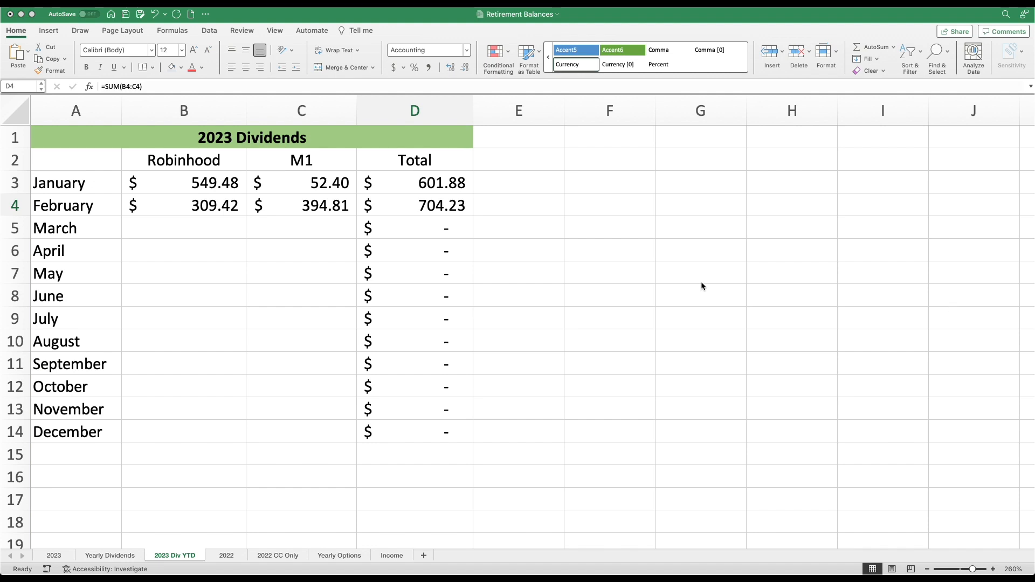
# Step: Verify February's $704.23 total in D4 and the $1,306.11 2023 total on Yearly Dividends
pyautogui.click(414, 205)
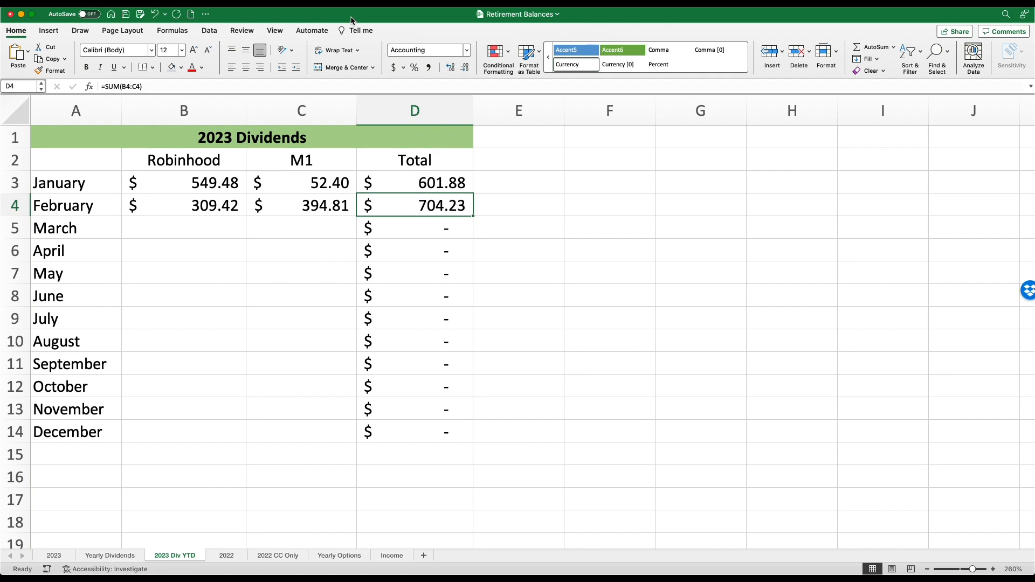
pyautogui.moveTo(429, 193)
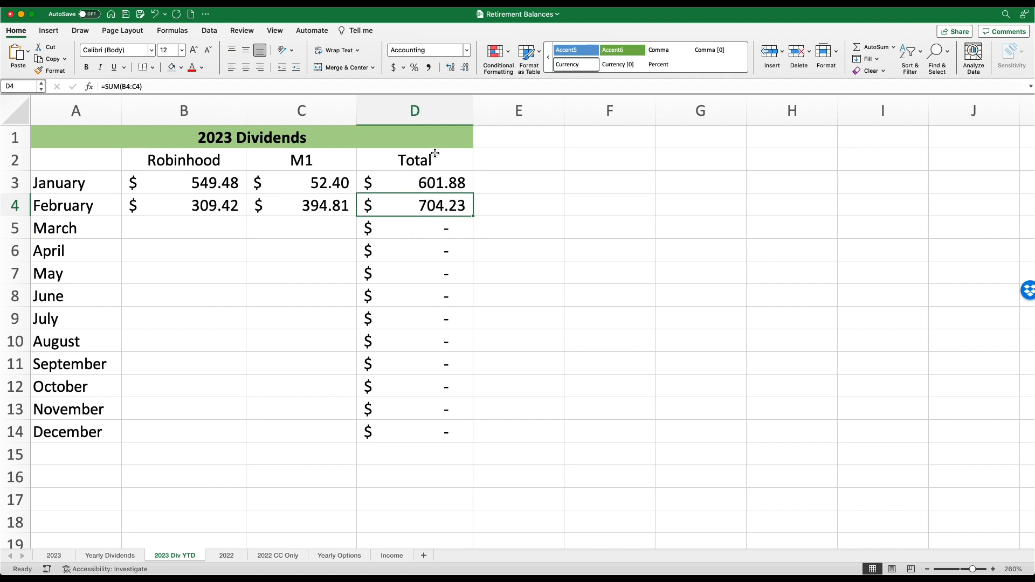
pyautogui.moveTo(431, 197)
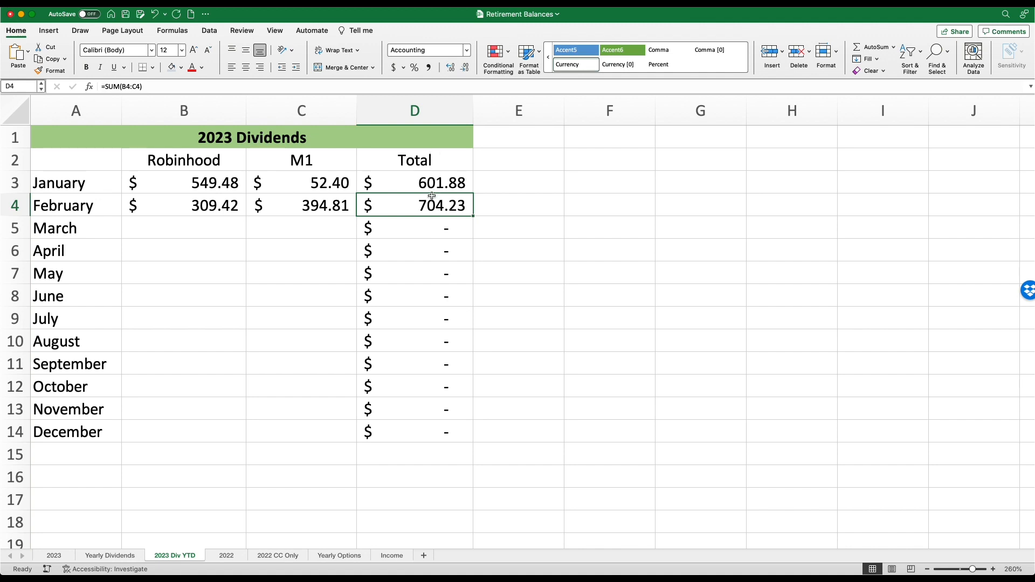
pyautogui.click(109, 555)
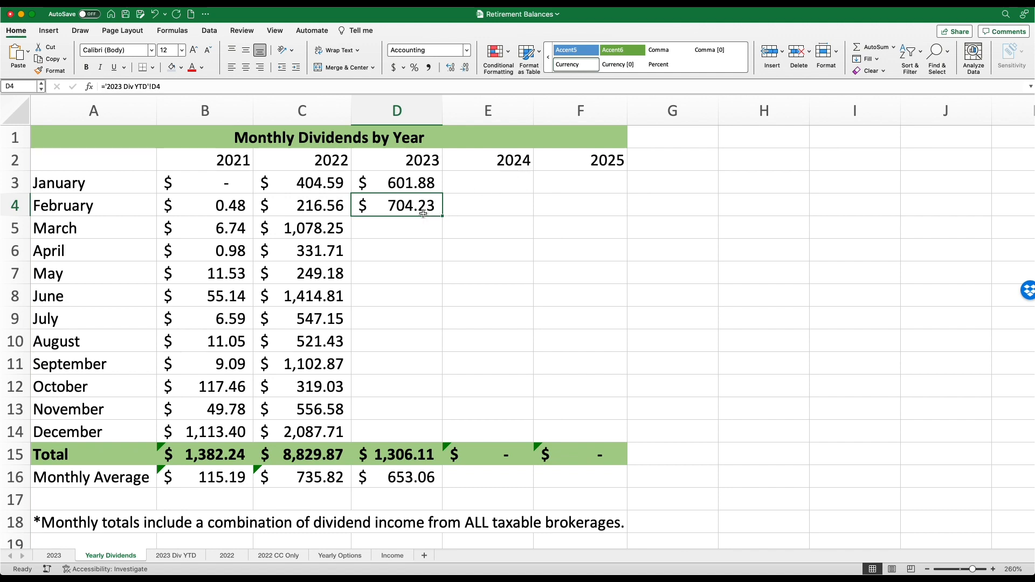
pyautogui.moveTo(314, 189)
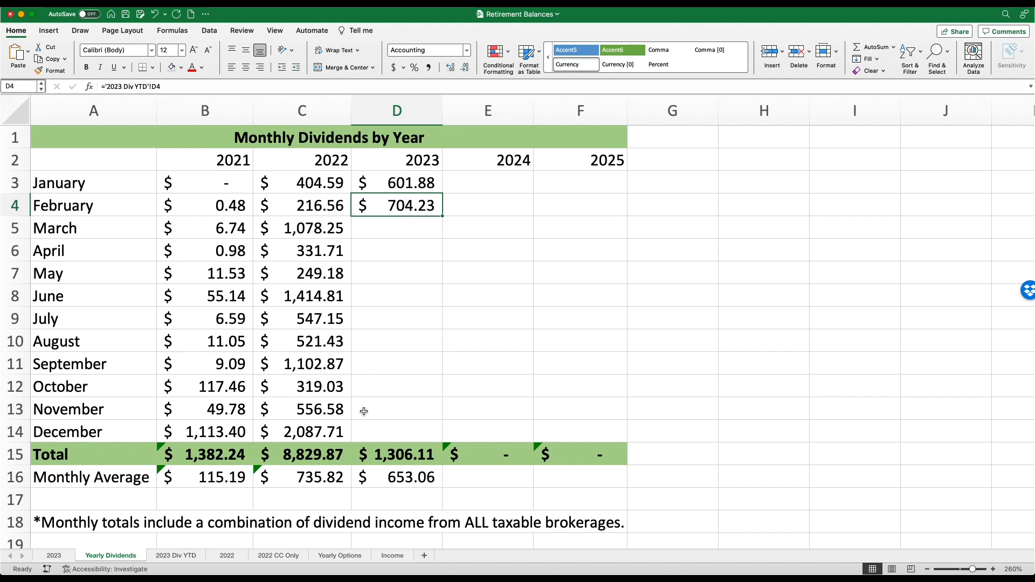
pyautogui.moveTo(203, 459)
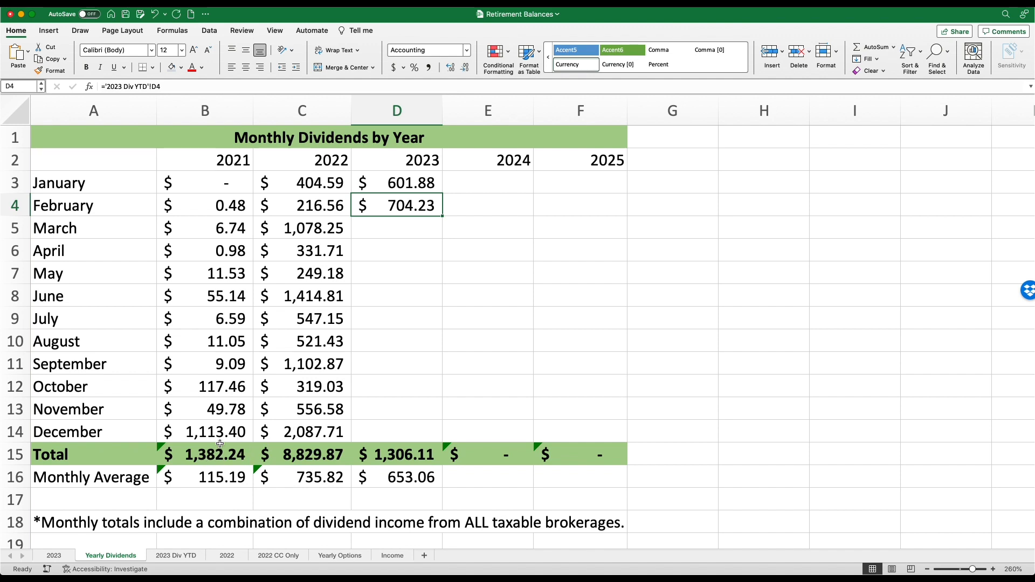
pyautogui.click(205, 454)
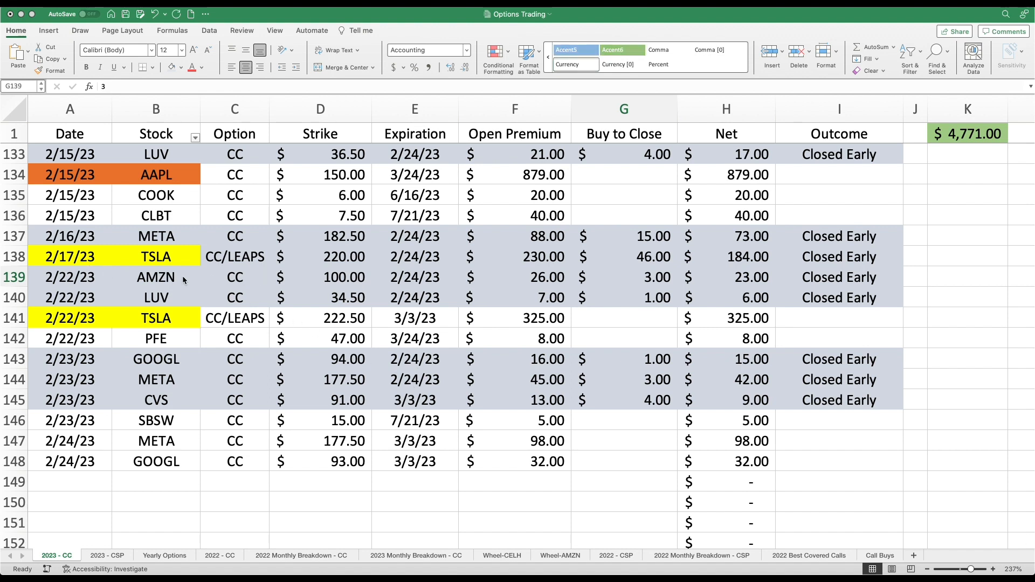
# Step: Select the AMZN net amount in row 139 and scroll through the February covered call trades
pyautogui.click(623, 276)
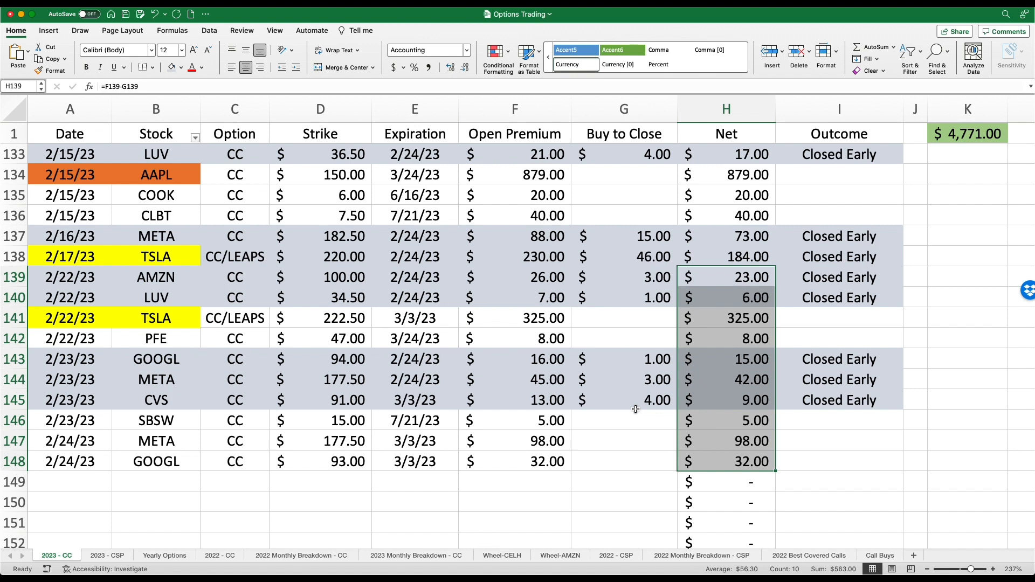
pyautogui.moveTo(665, 317)
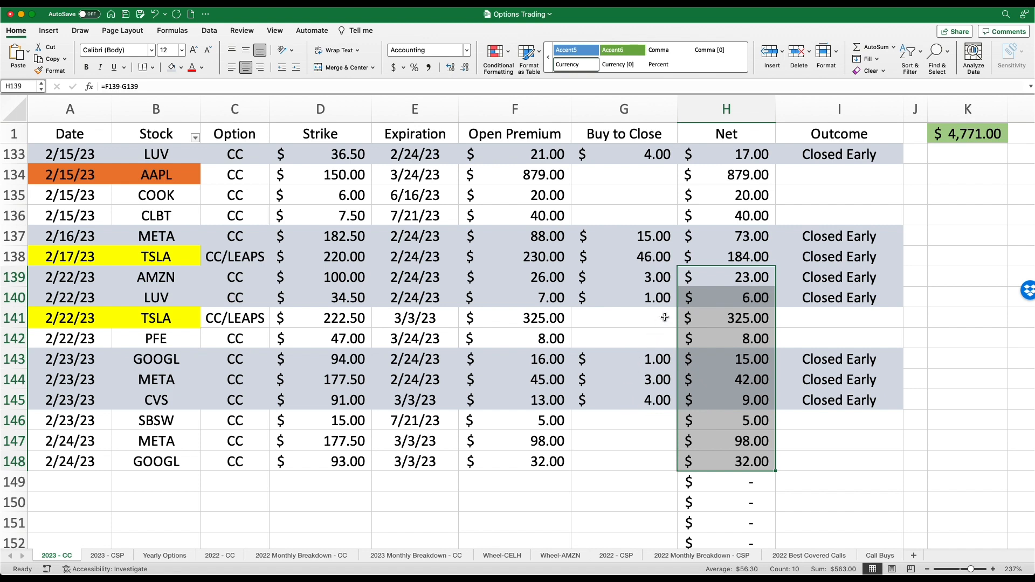
pyautogui.click(726, 276)
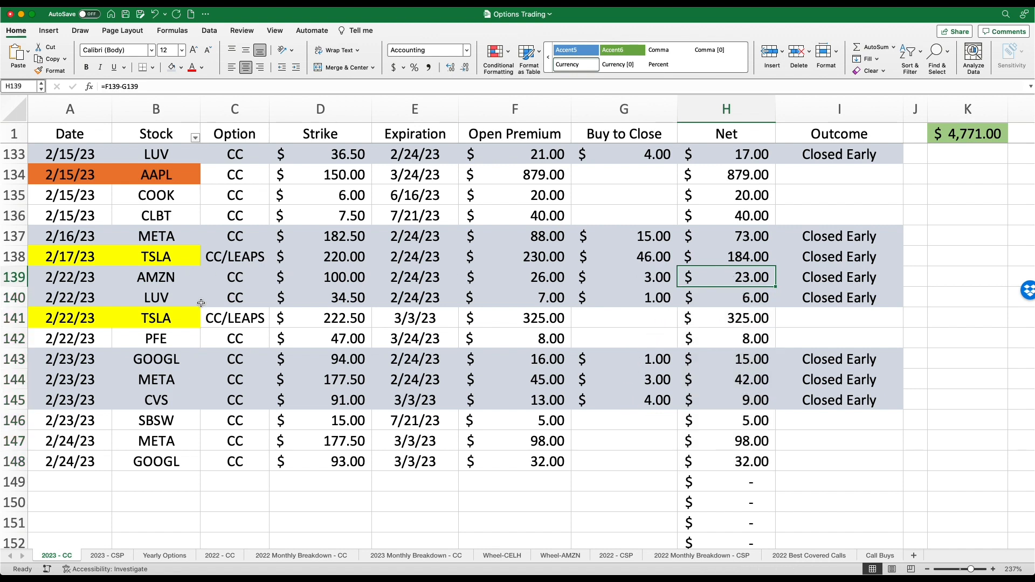
pyautogui.moveTo(783, 262)
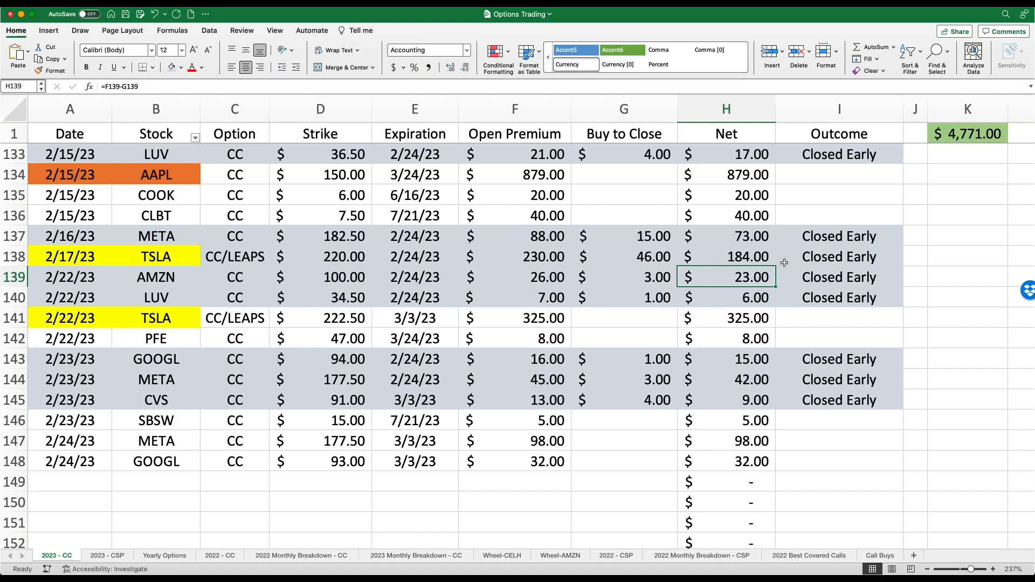
pyautogui.scroll(-3)
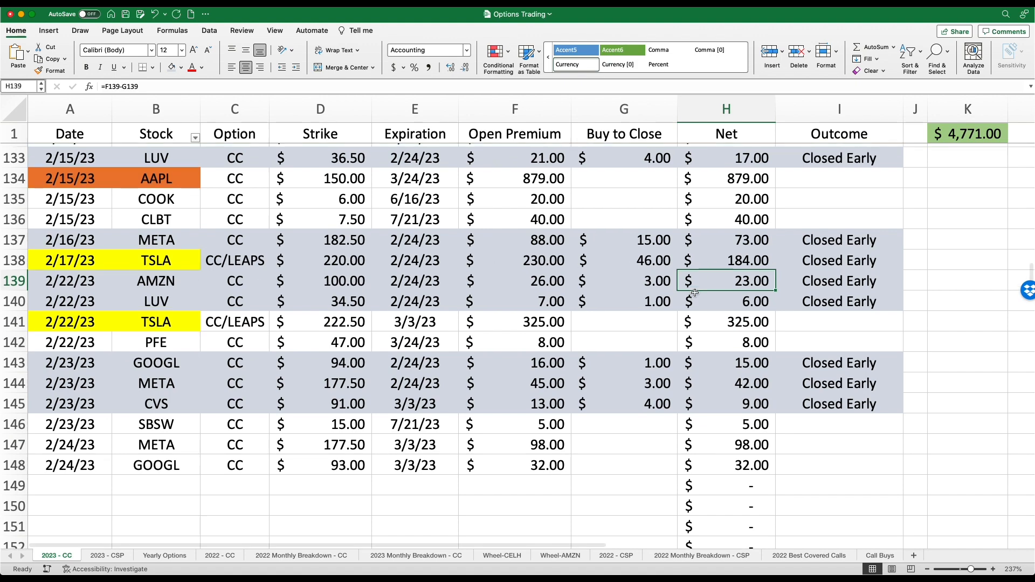
pyautogui.scroll(3)
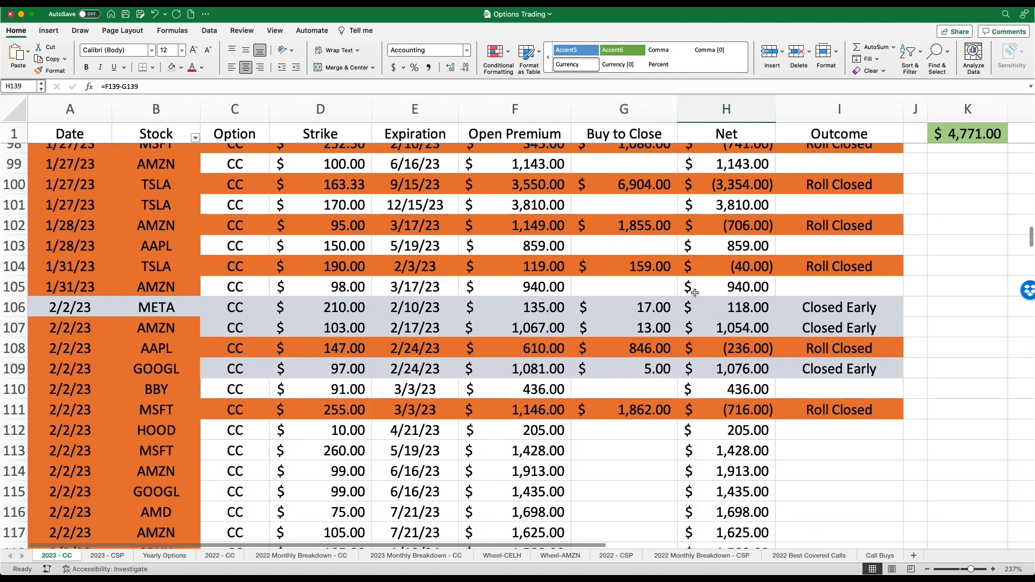
pyautogui.scroll(3)
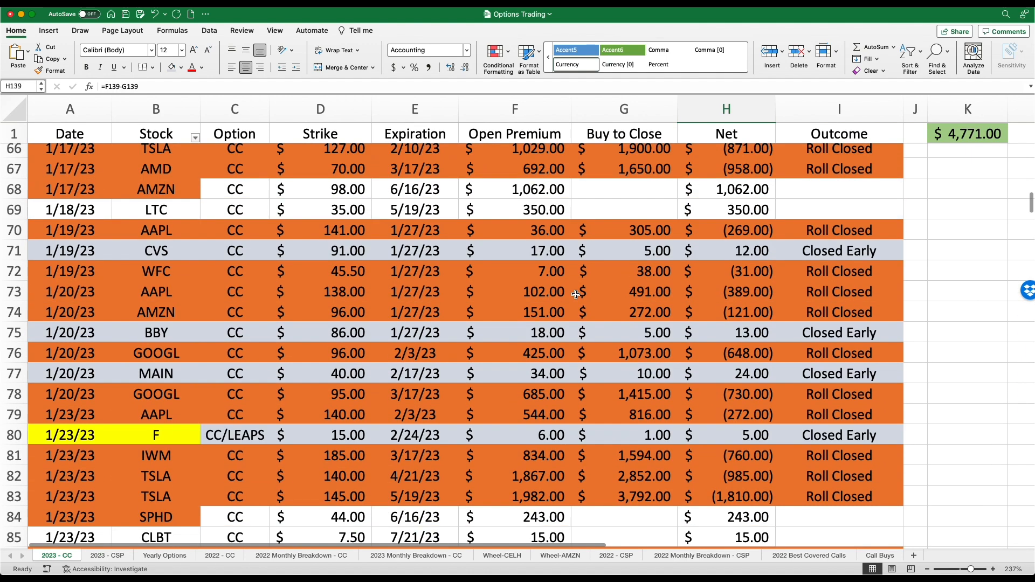
pyautogui.scroll(-3)
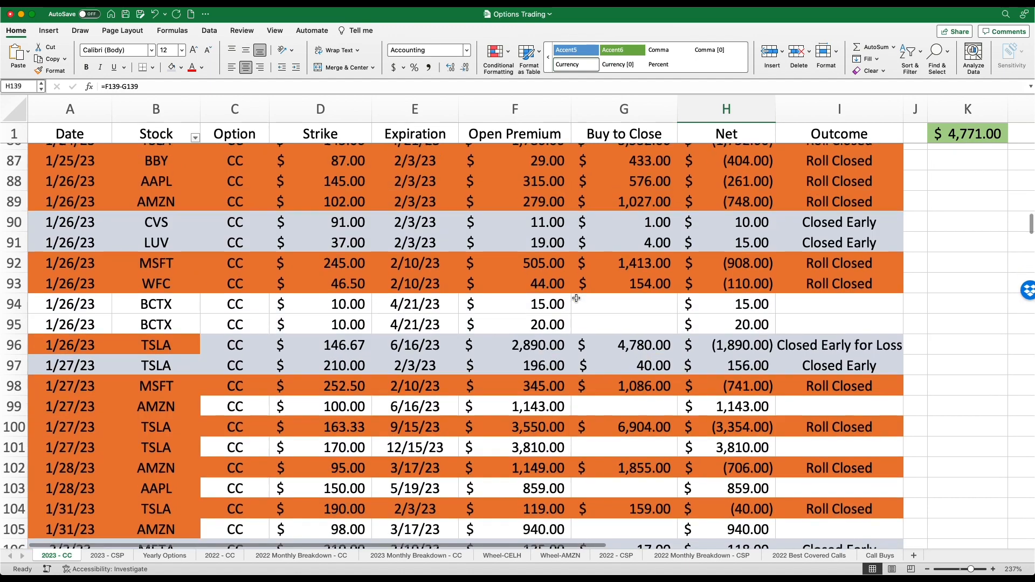
pyautogui.scroll(-3)
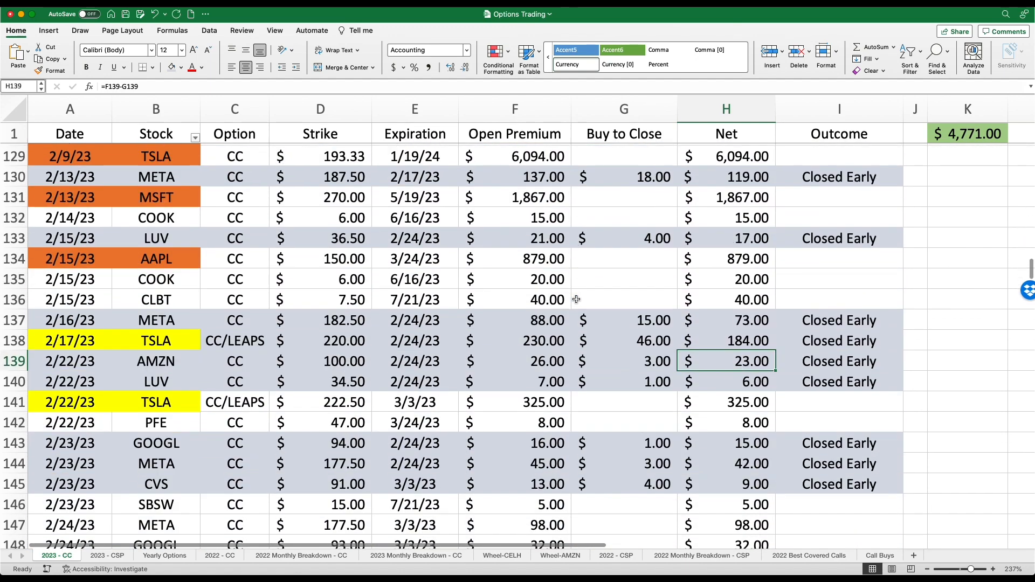
pyautogui.scroll(-3)
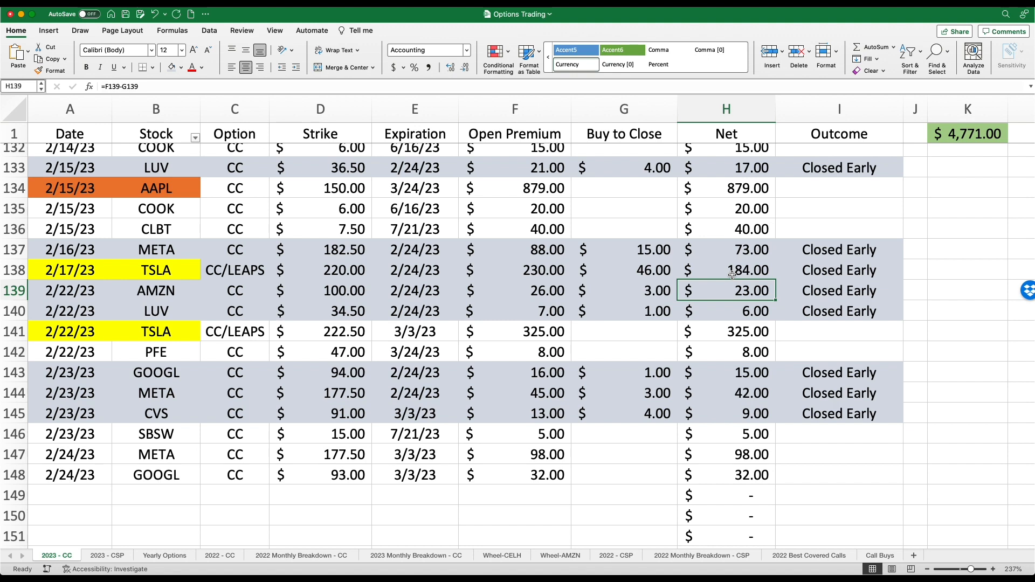
pyautogui.moveTo(589, 341)
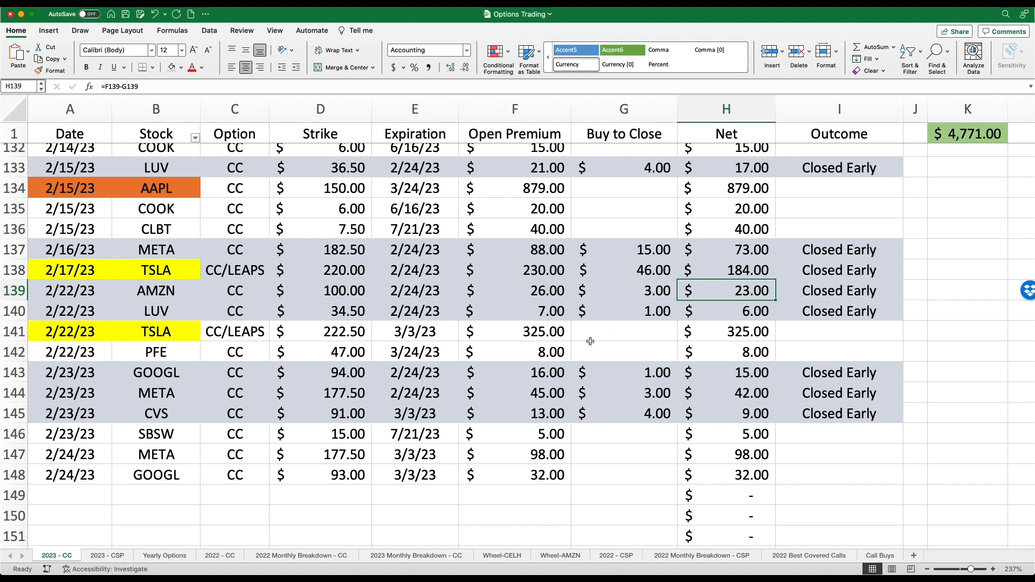
pyautogui.moveTo(119, 530)
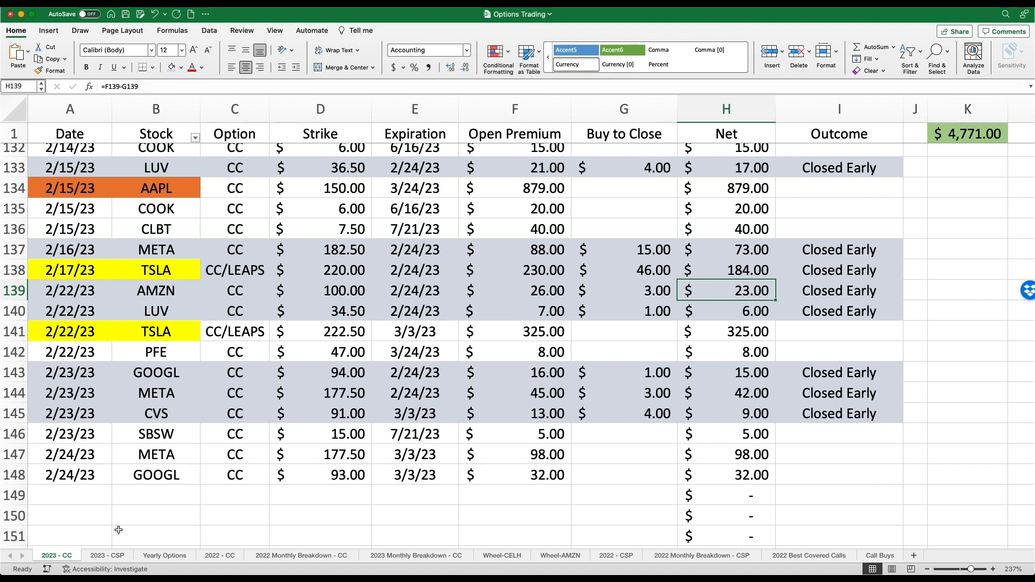
pyautogui.moveTo(784, 229)
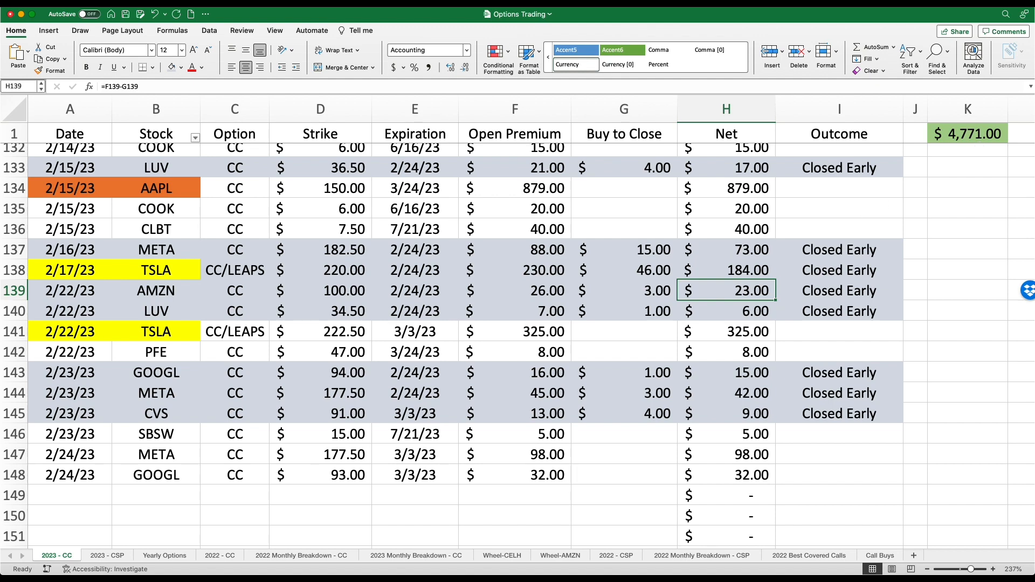
# Step: Switch to the 2023 - CSP sheet listing puts through 2/22/23 ($2,076.00 total)
pyautogui.click(106, 555)
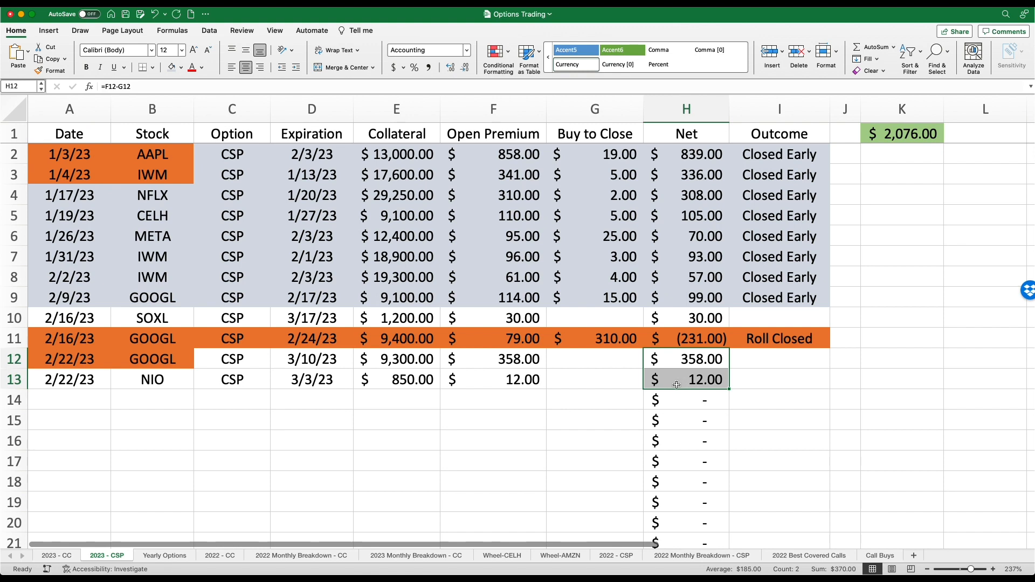
pyautogui.moveTo(858, 154)
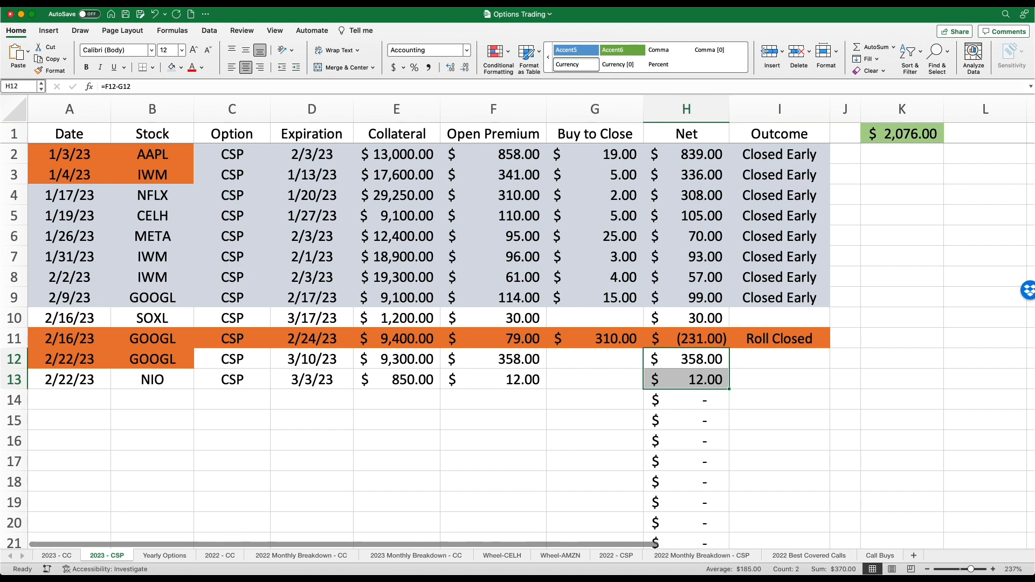
# Step: Go to the Yearly Options sheet and select the $6,853.00 2023 combined total
pyautogui.click(164, 555)
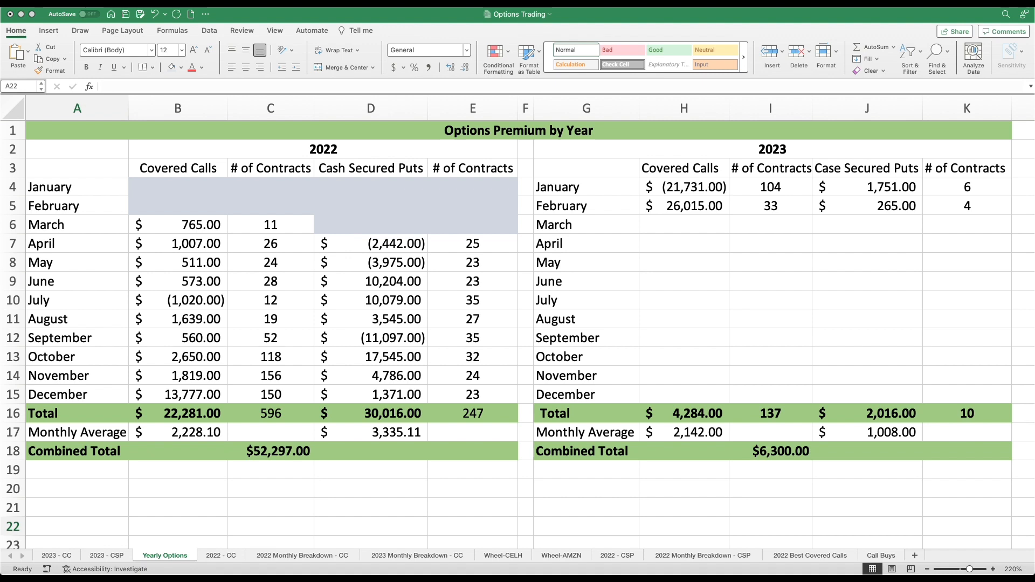
pyautogui.moveTo(756, 397)
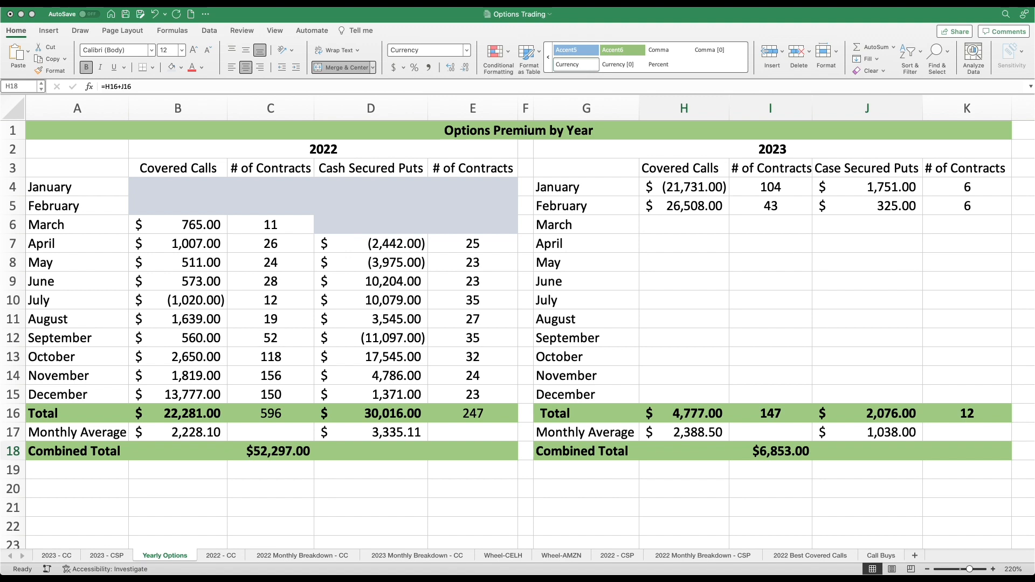
pyautogui.moveTo(878, 466)
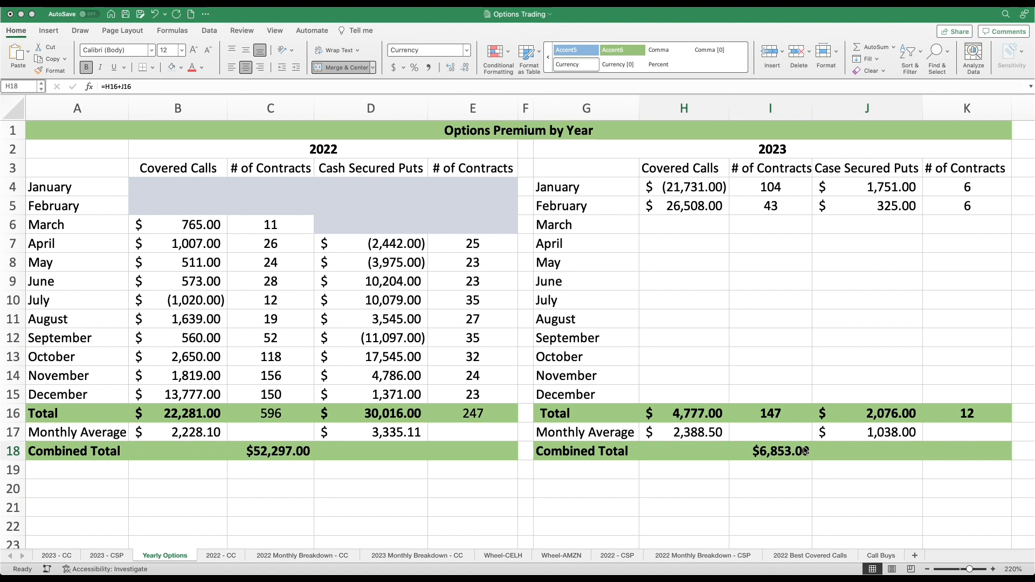
pyautogui.moveTo(814, 458)
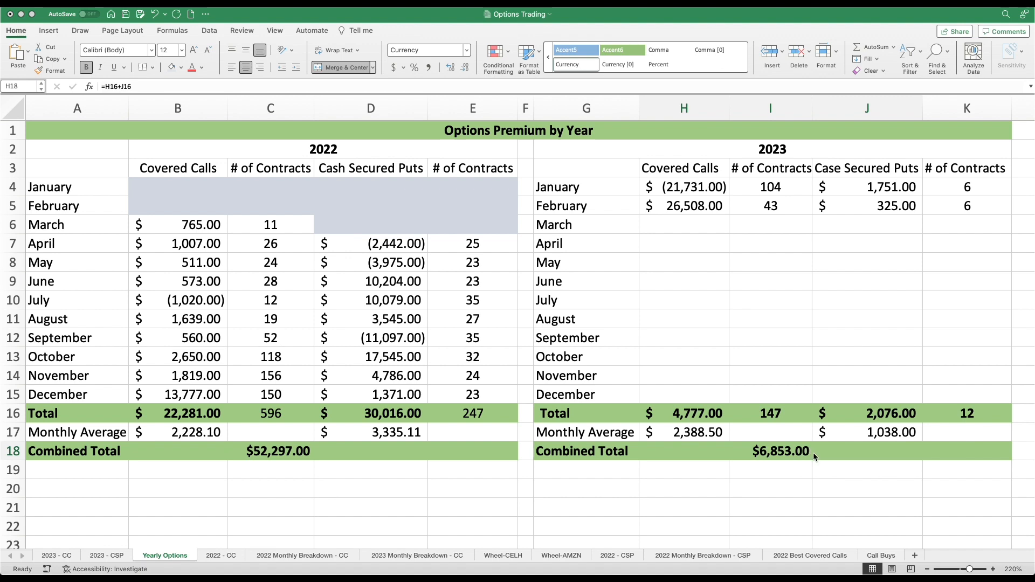
pyautogui.moveTo(158, 258)
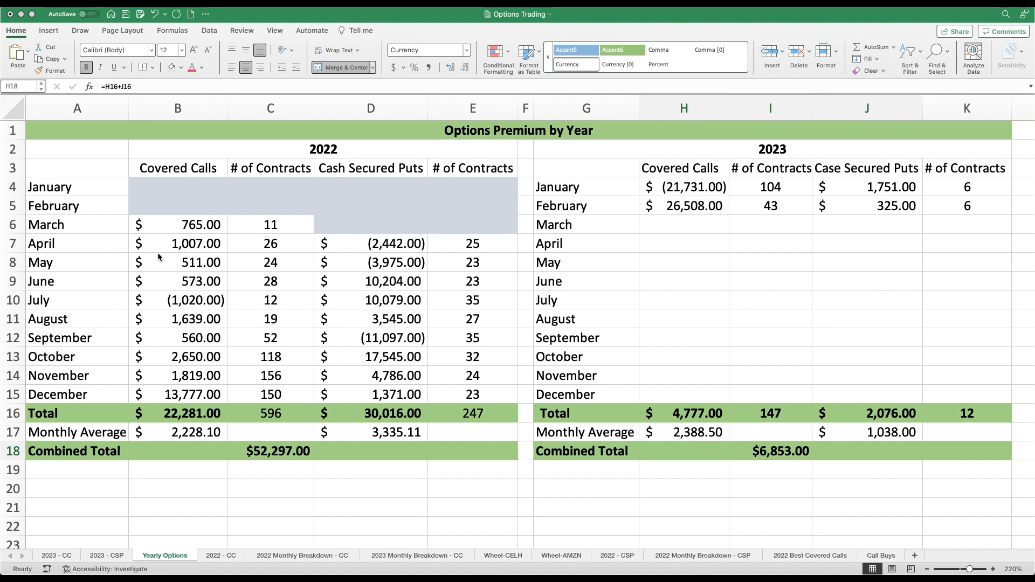
pyautogui.moveTo(159, 258)
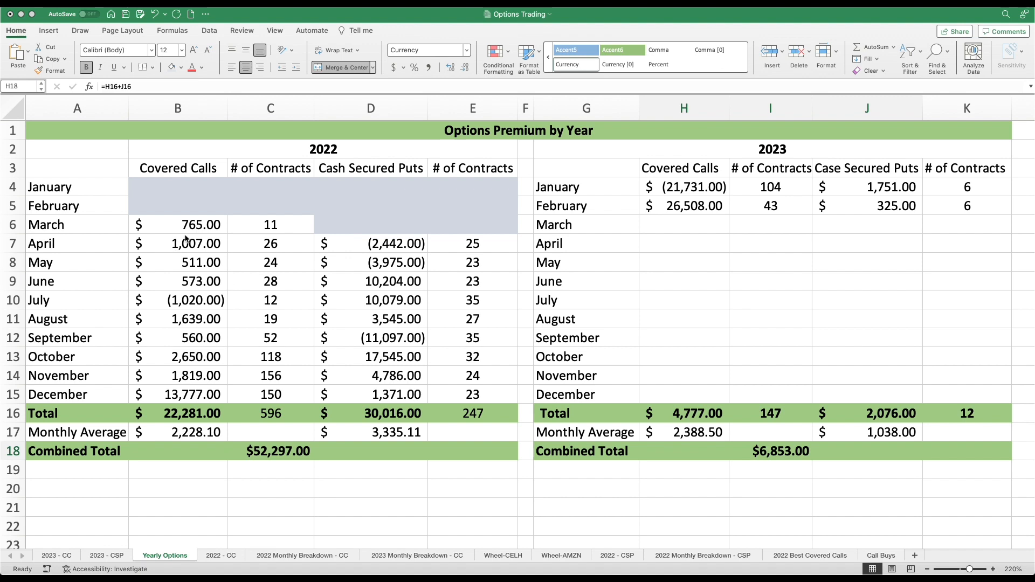
pyautogui.moveTo(238, 341)
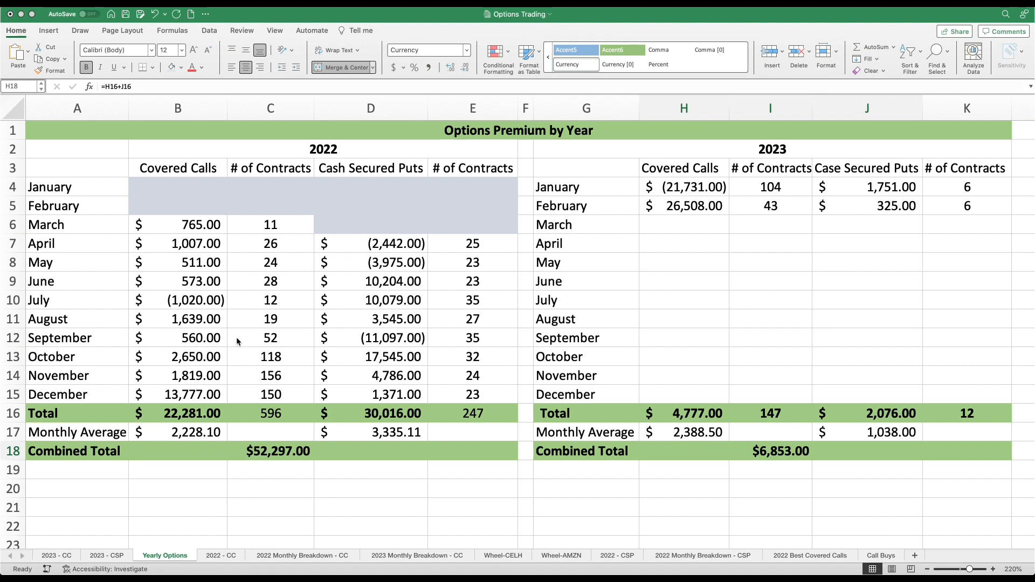
pyautogui.moveTo(265, 471)
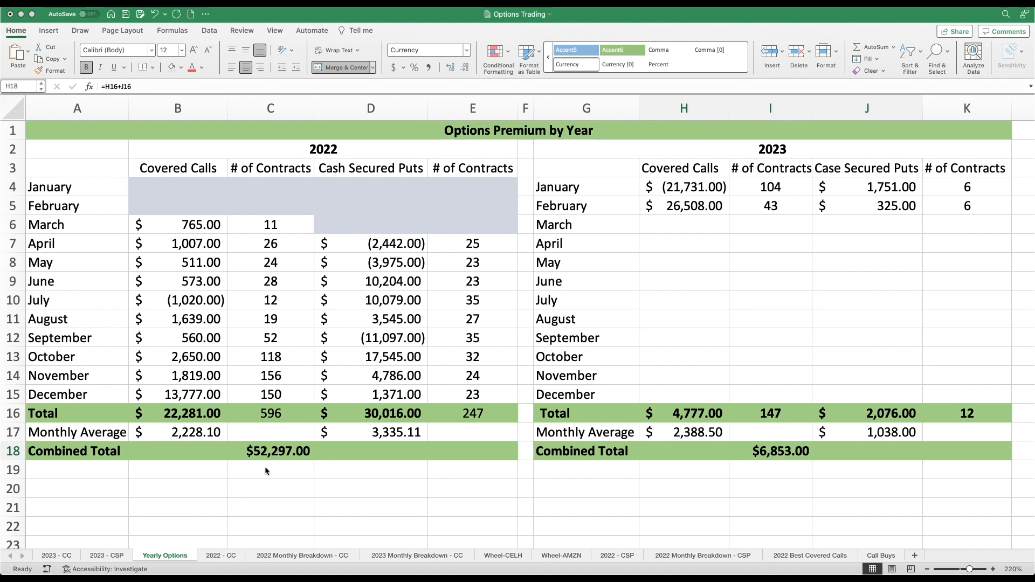
pyautogui.moveTo(281, 474)
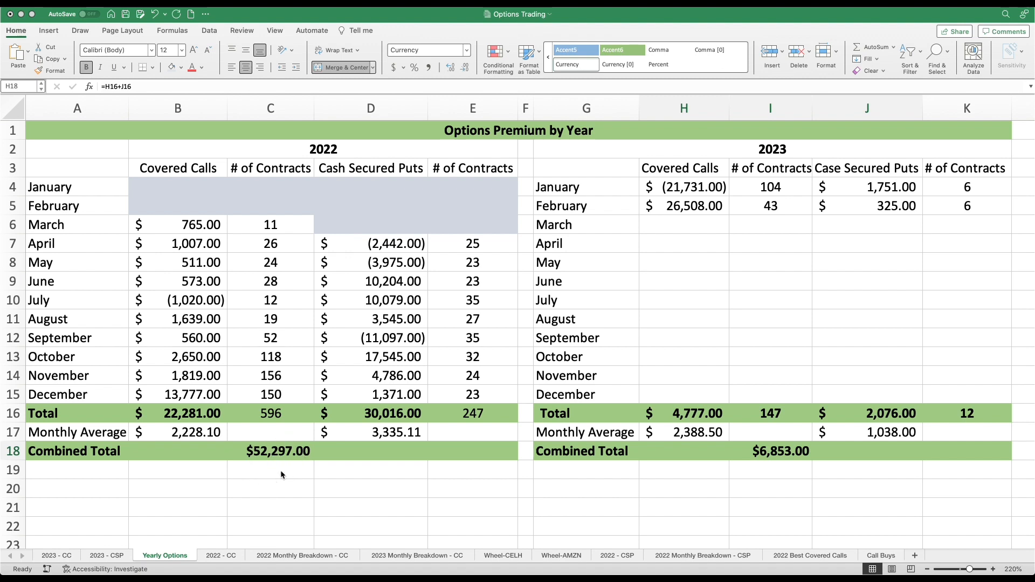
pyautogui.moveTo(275, 464)
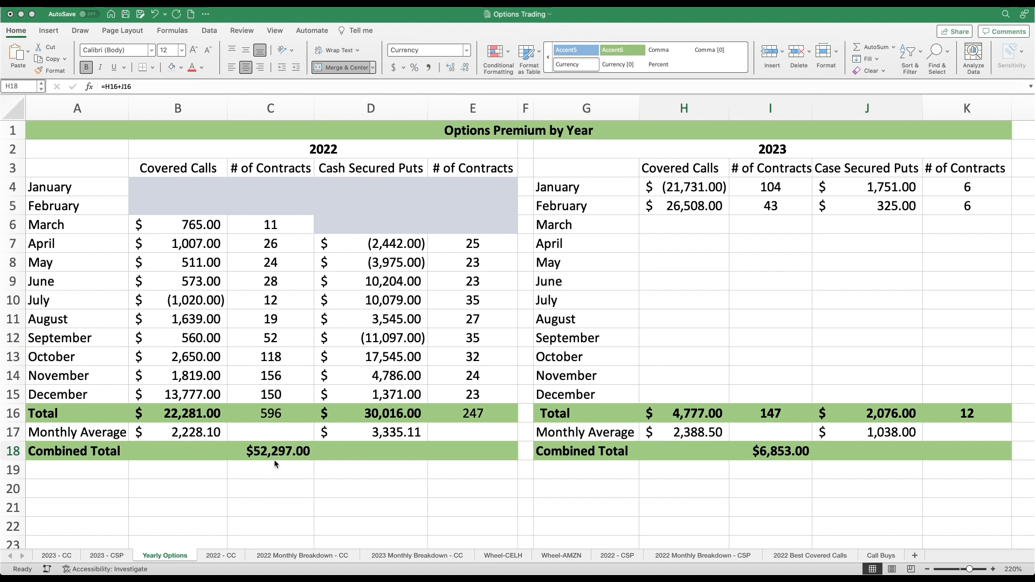
pyautogui.moveTo(282, 427)
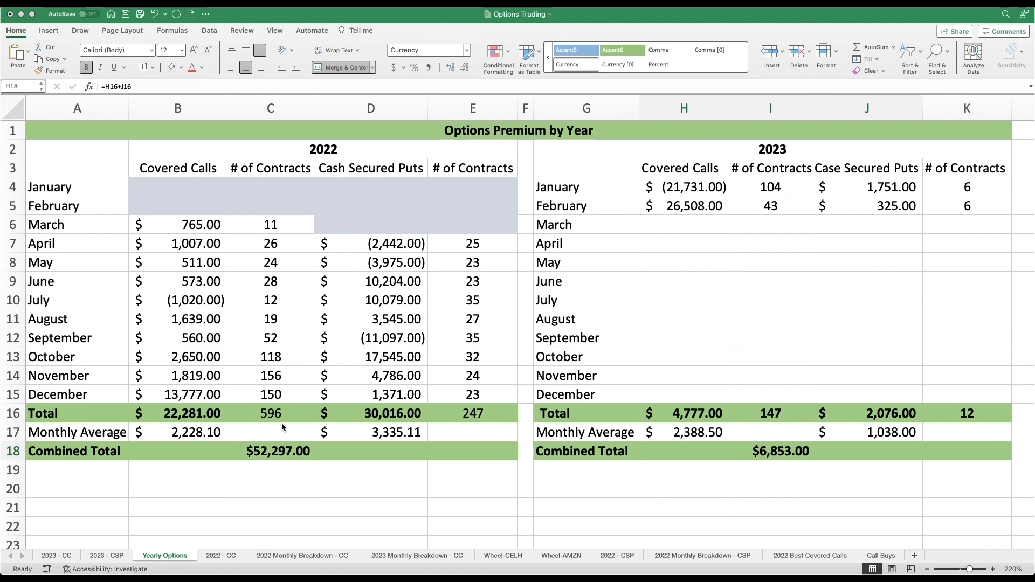
pyautogui.moveTo(777, 355)
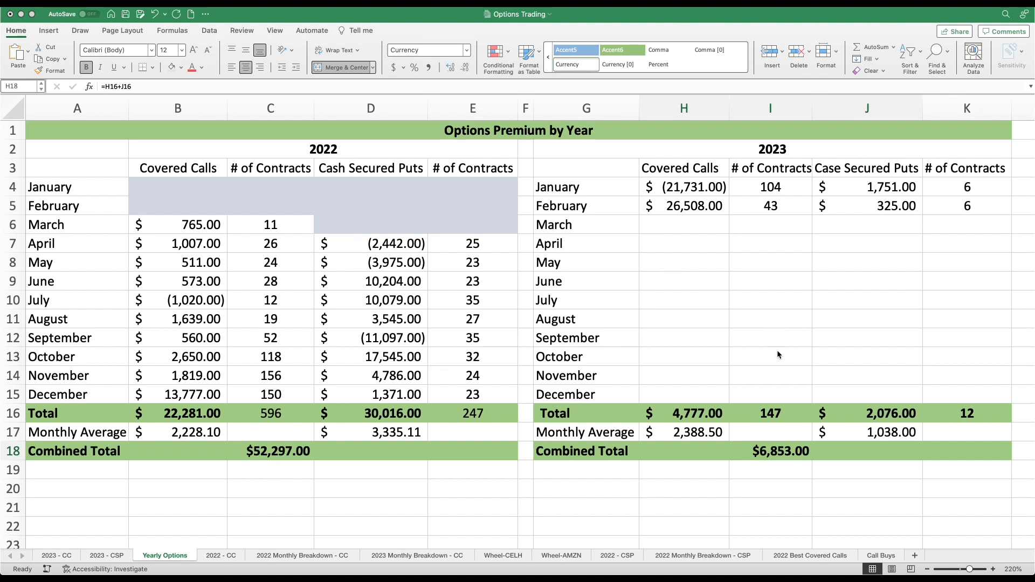
pyautogui.moveTo(776, 445)
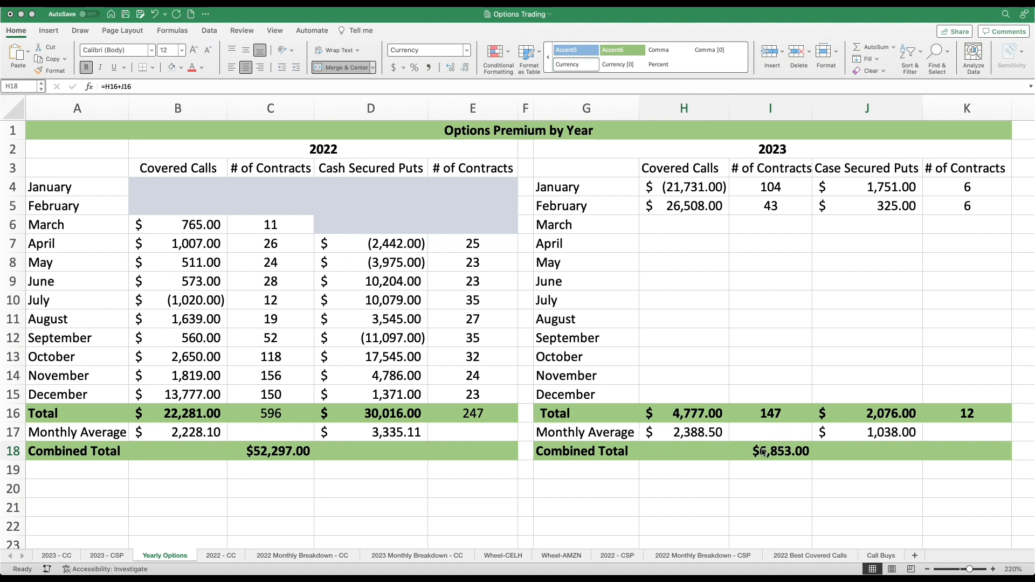
pyautogui.moveTo(800, 468)
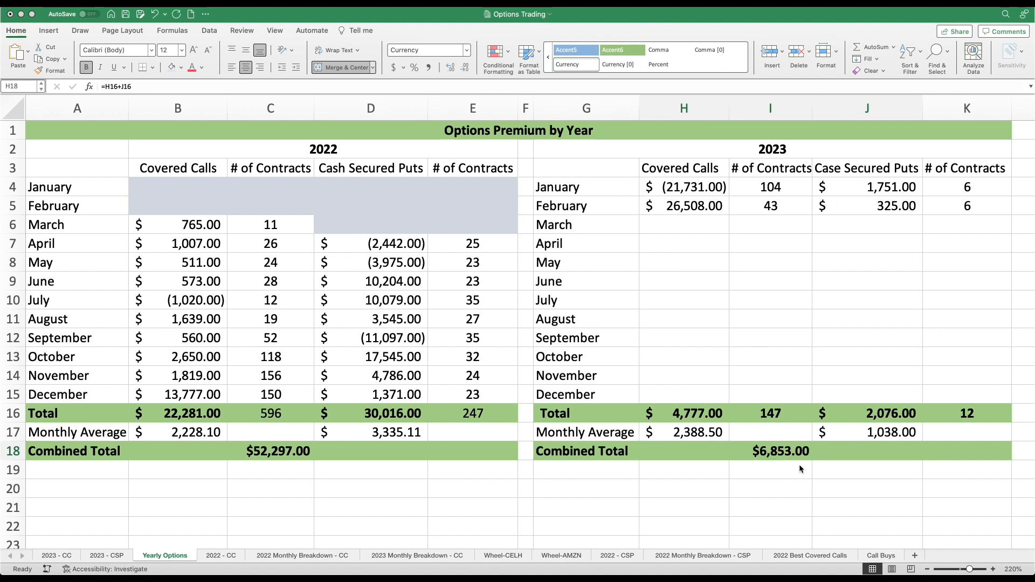
pyautogui.click(778, 451)
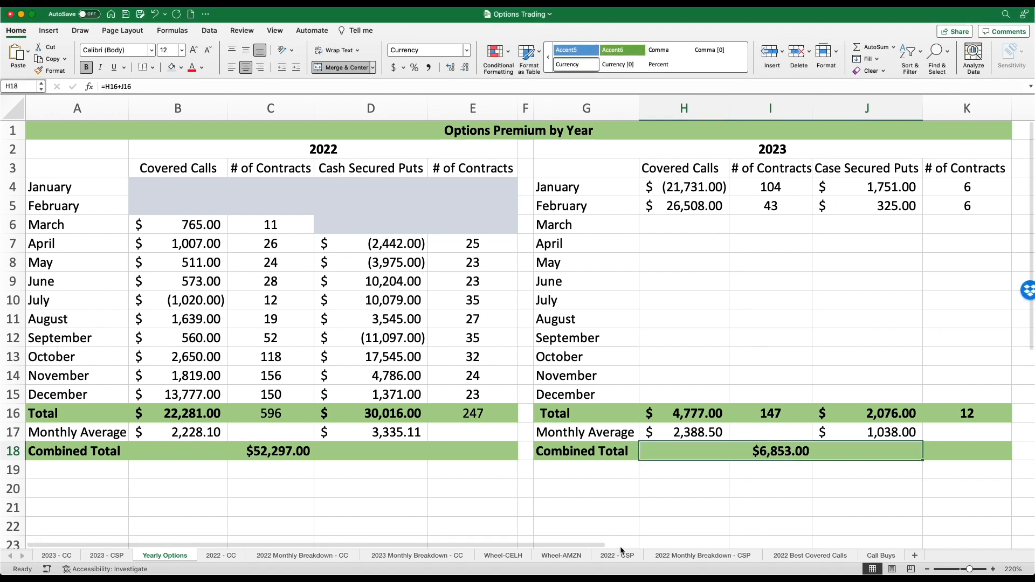
pyautogui.moveTo(505, 559)
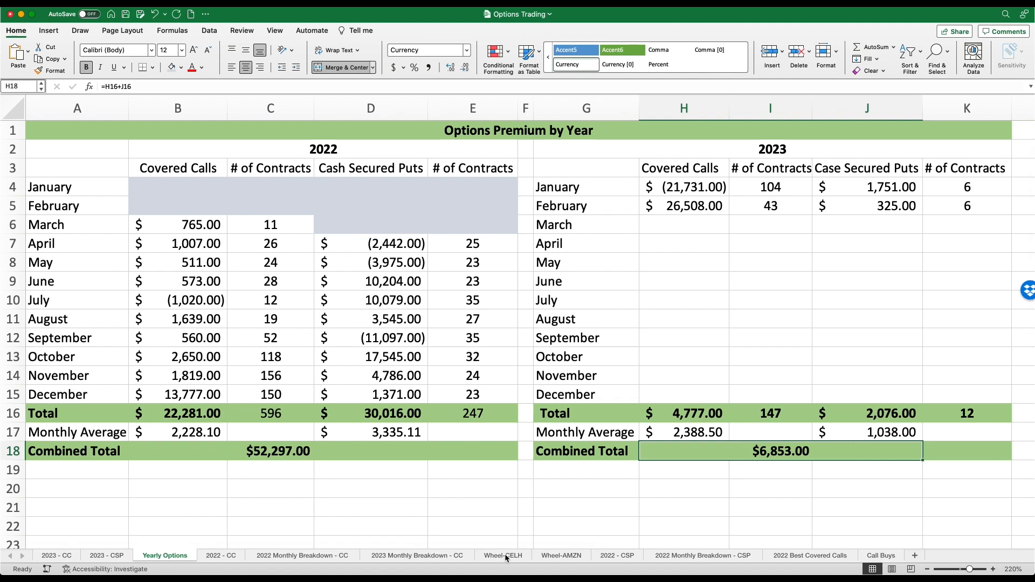
# Step: View the Wheel-CELH sheet, then the Wheel-AMZN sheet with its $139.00 total
pyautogui.click(503, 555)
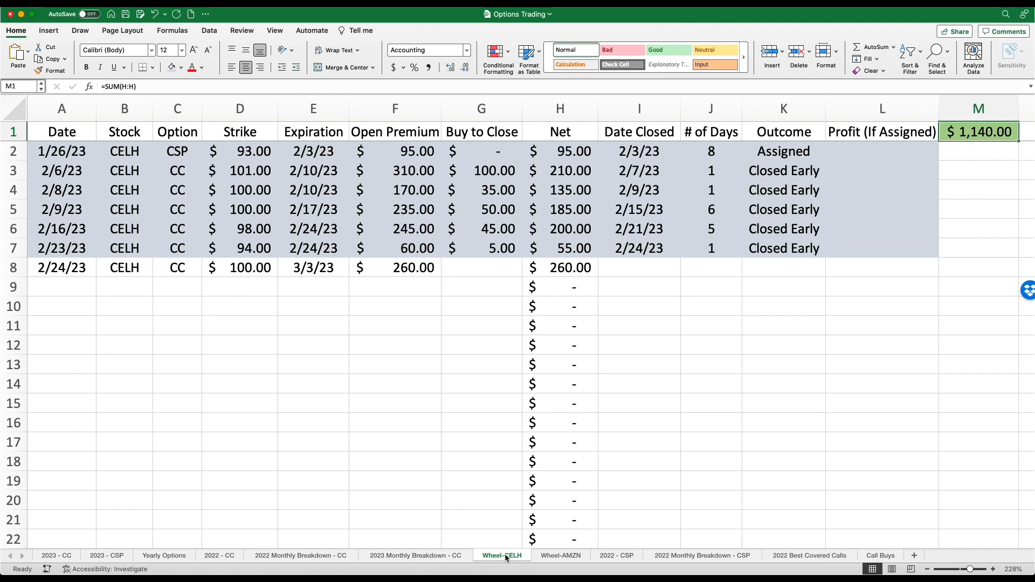
pyautogui.click(559, 555)
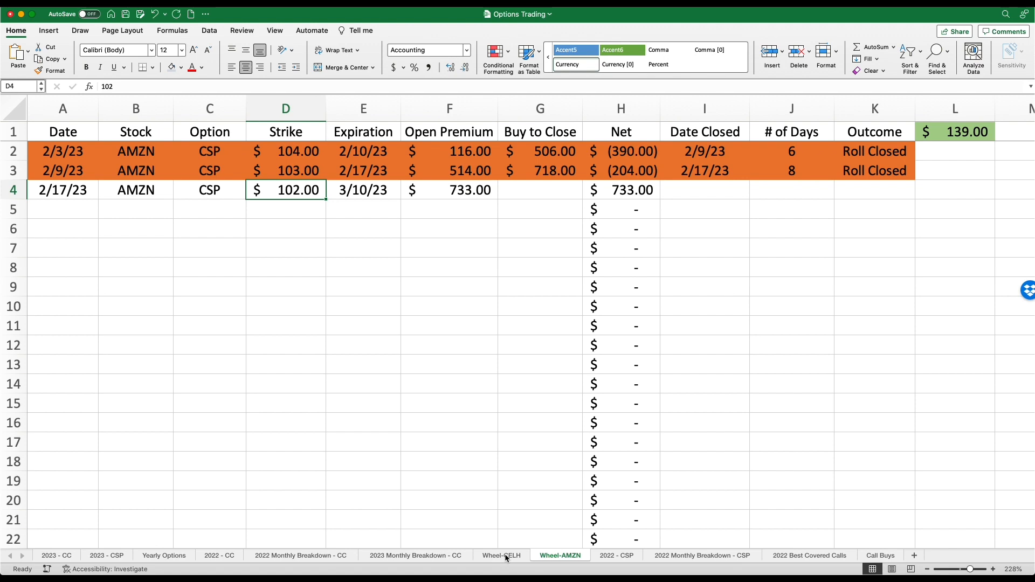
pyautogui.moveTo(180, 561)
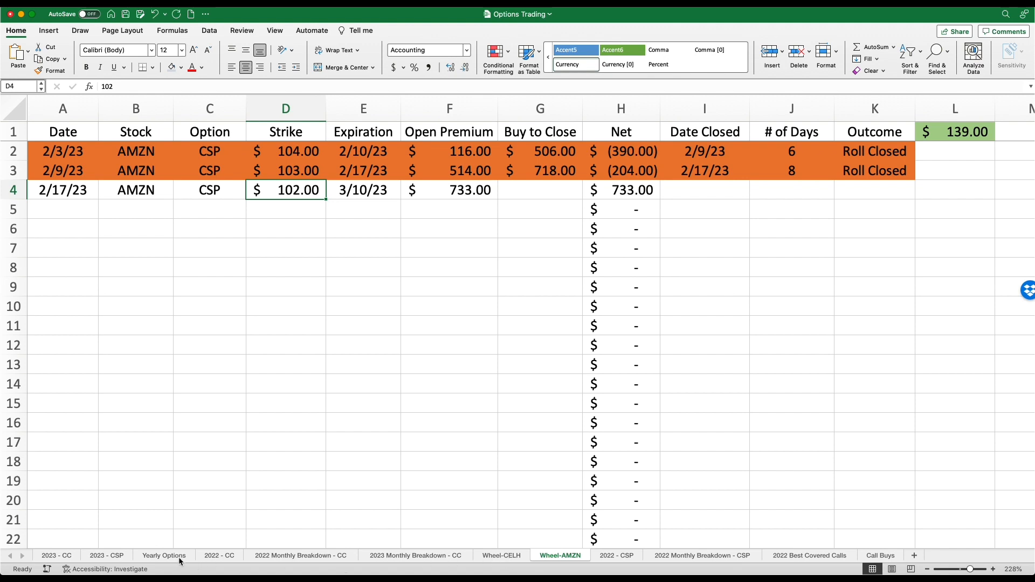
pyautogui.moveTo(155, 561)
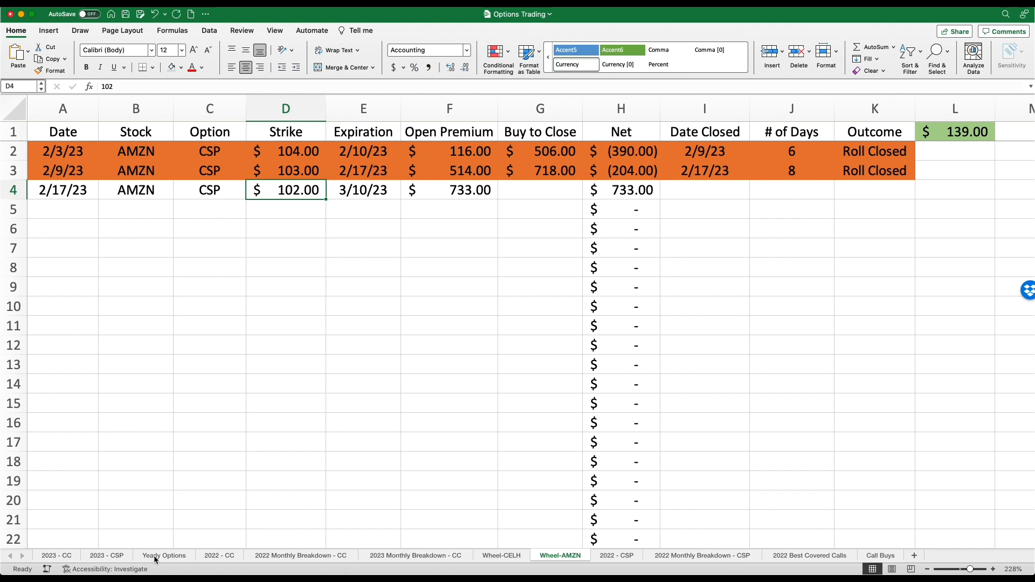
# Step: Return to the Yearly Options sheet showing the $6,853.00 2023 combined total
pyautogui.click(163, 556)
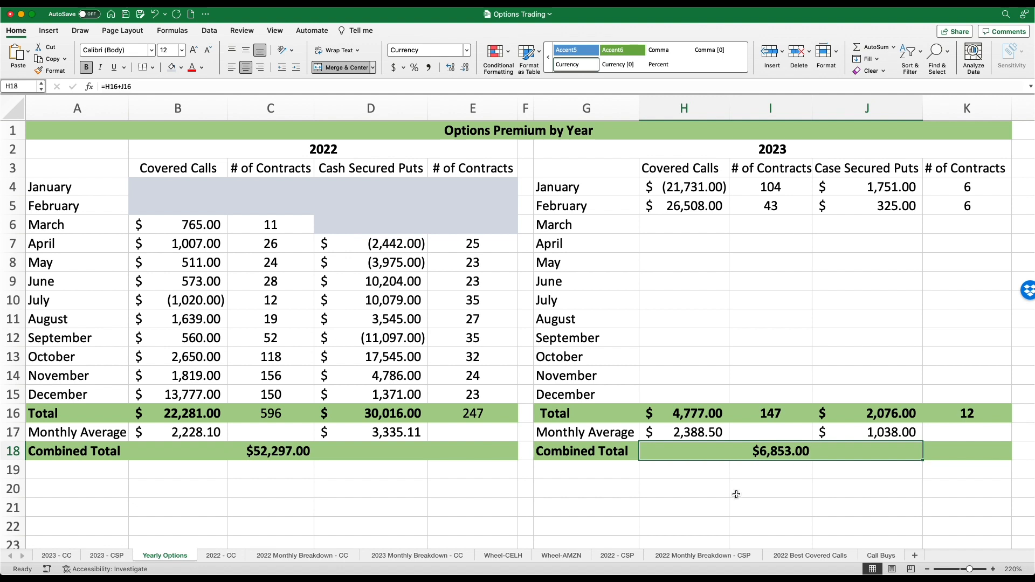
pyautogui.moveTo(811, 385)
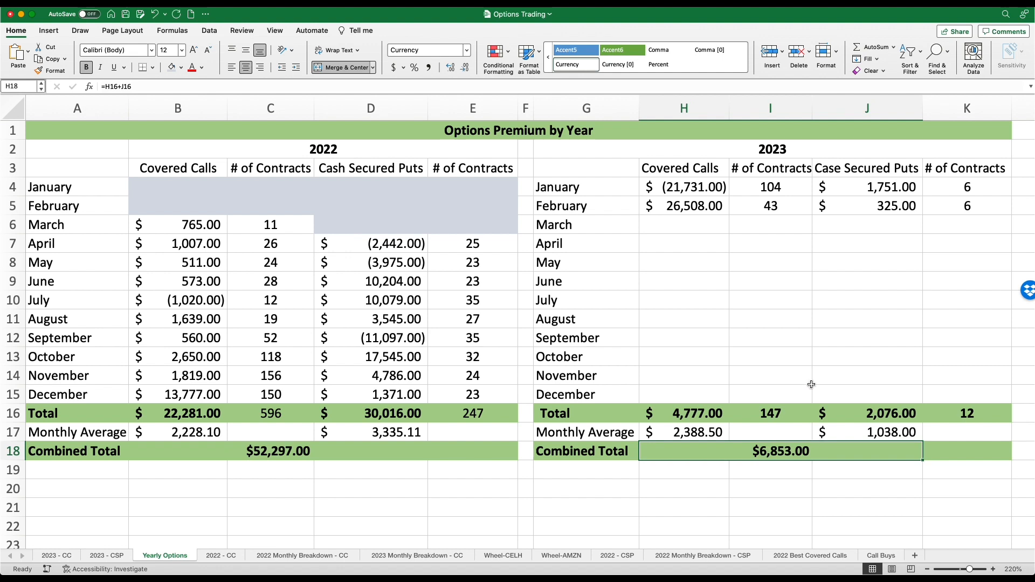
pyautogui.moveTo(768, 378)
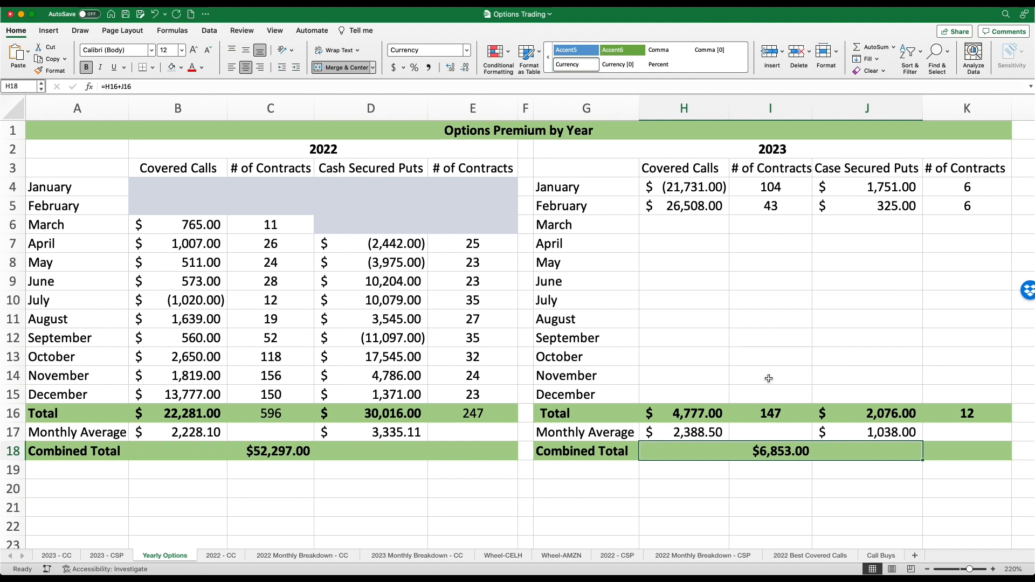